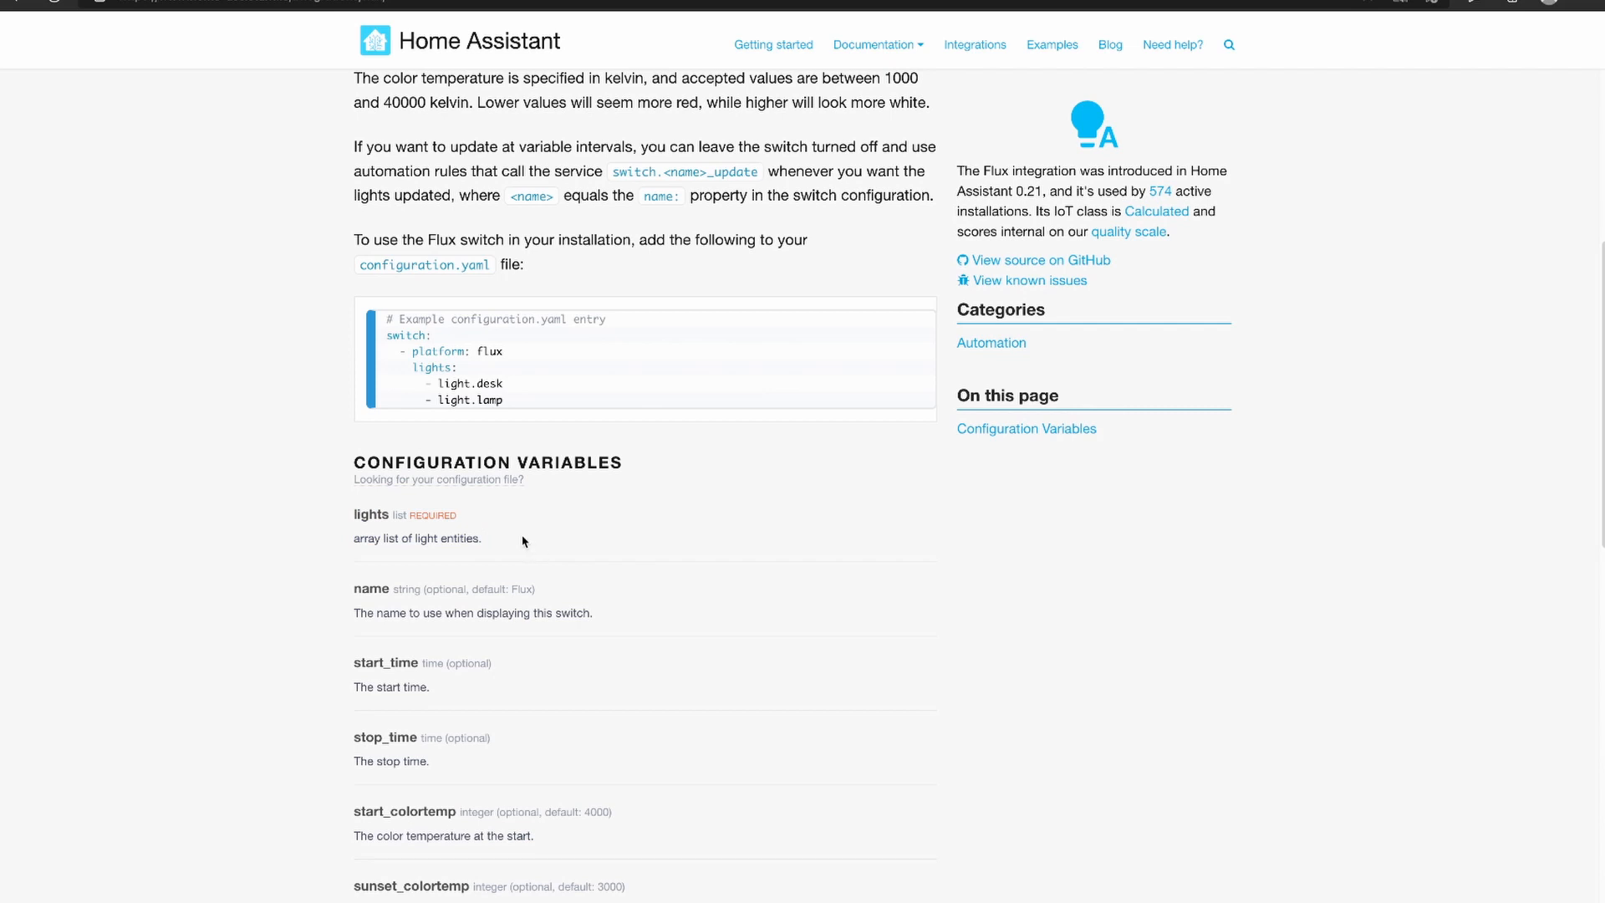
pyautogui.moveTo(553, 535)
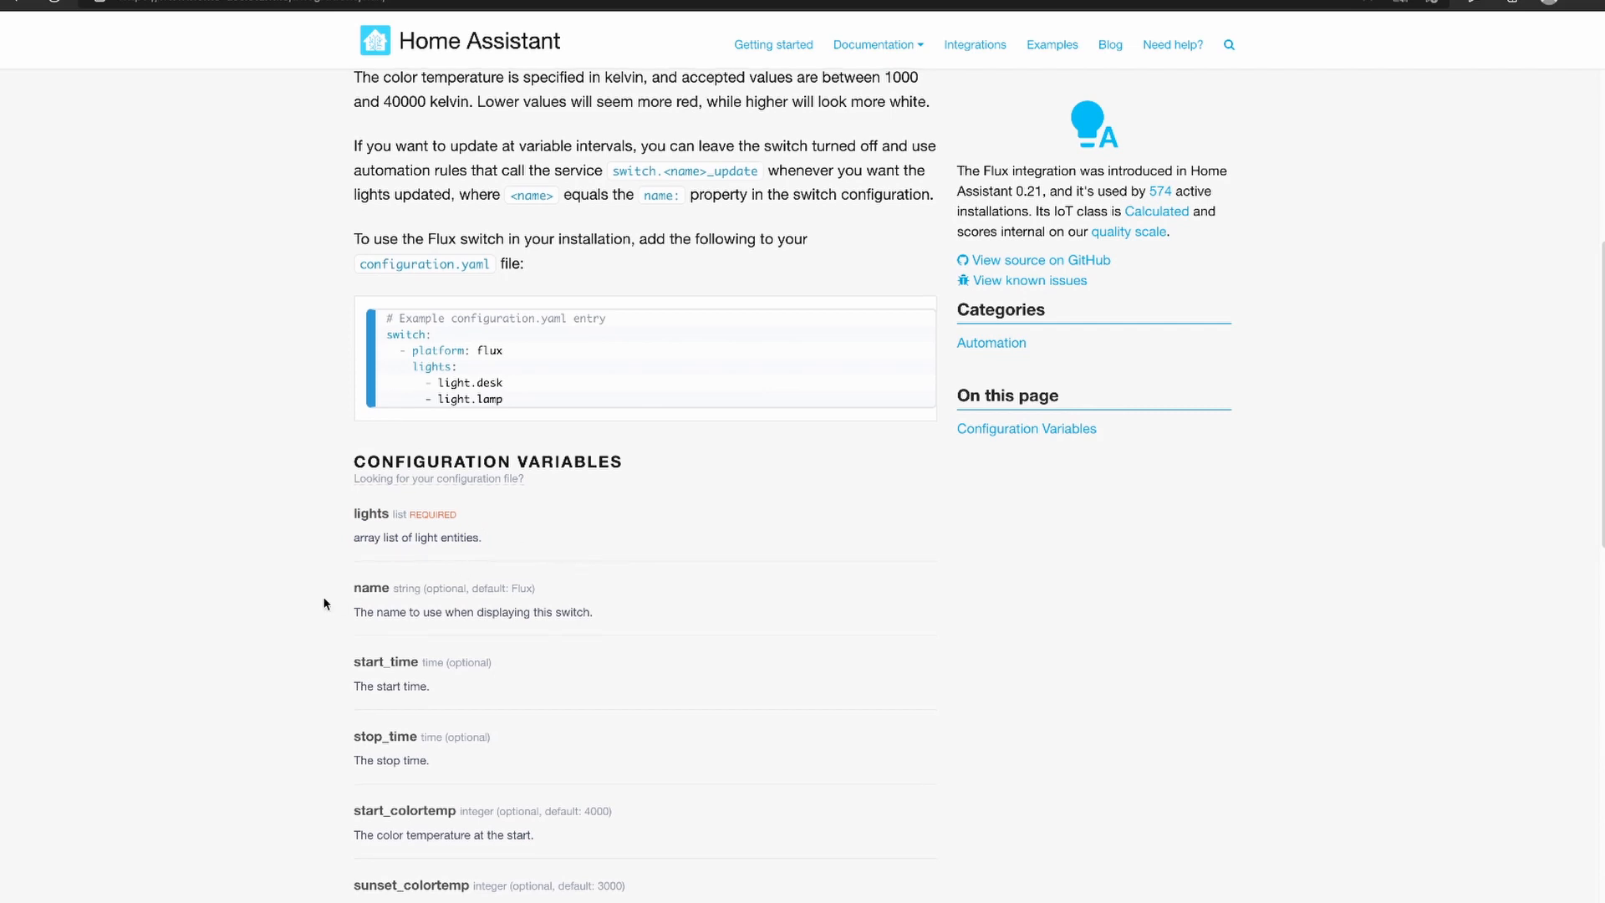
# Review the Flux docs options, highlighting the disable_brightness_adjust default value
pyautogui.scroll(-3)
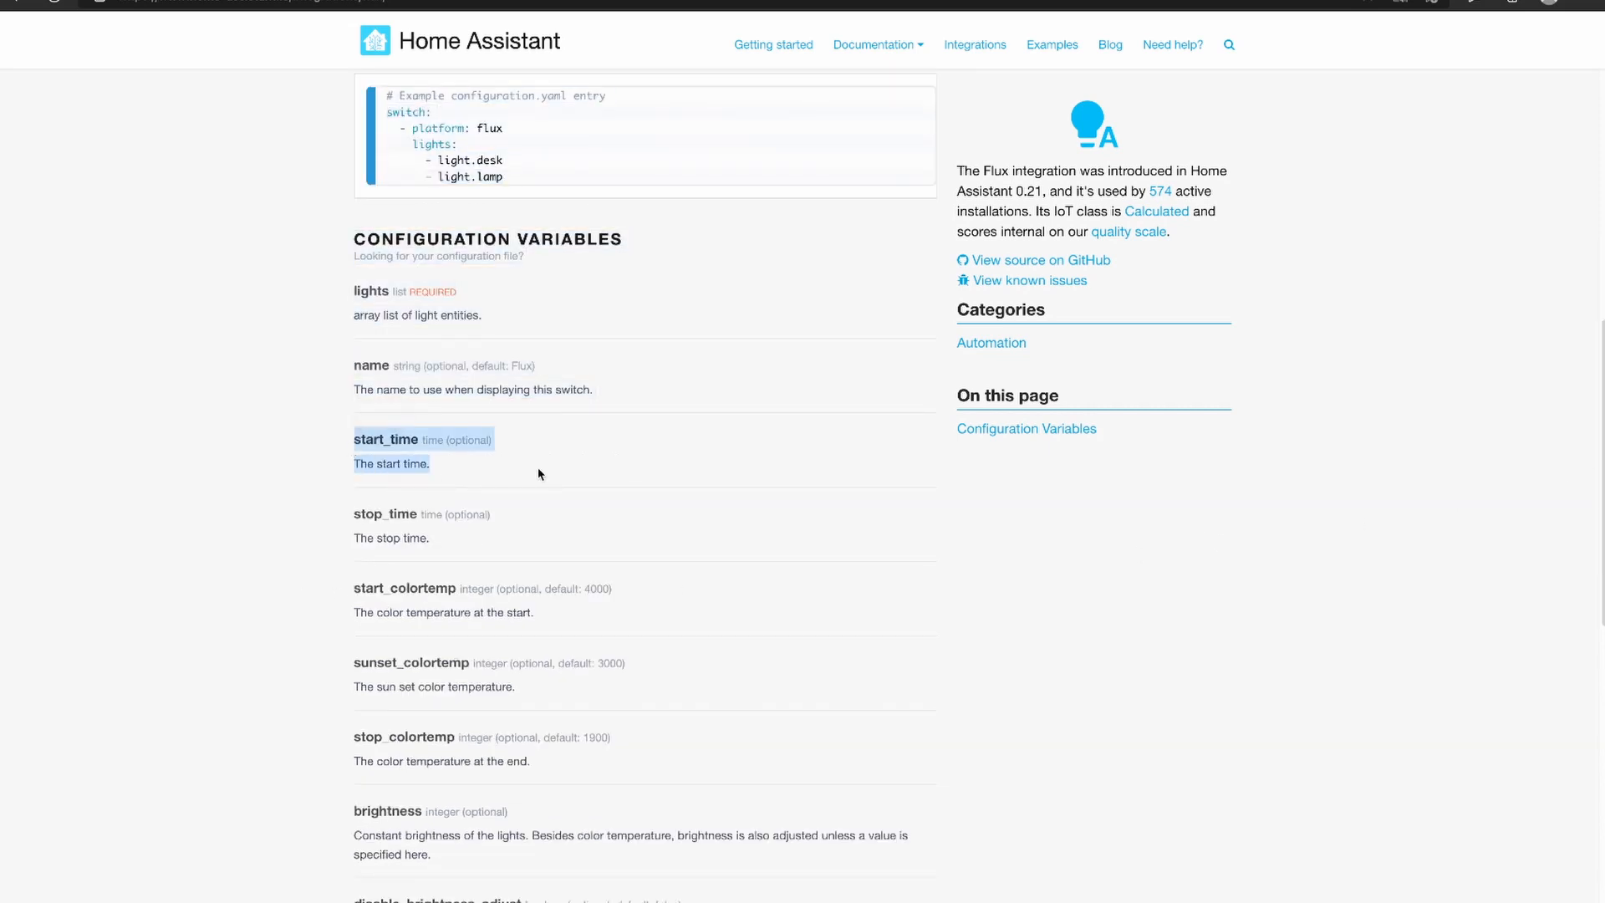
pyautogui.moveTo(483, 471)
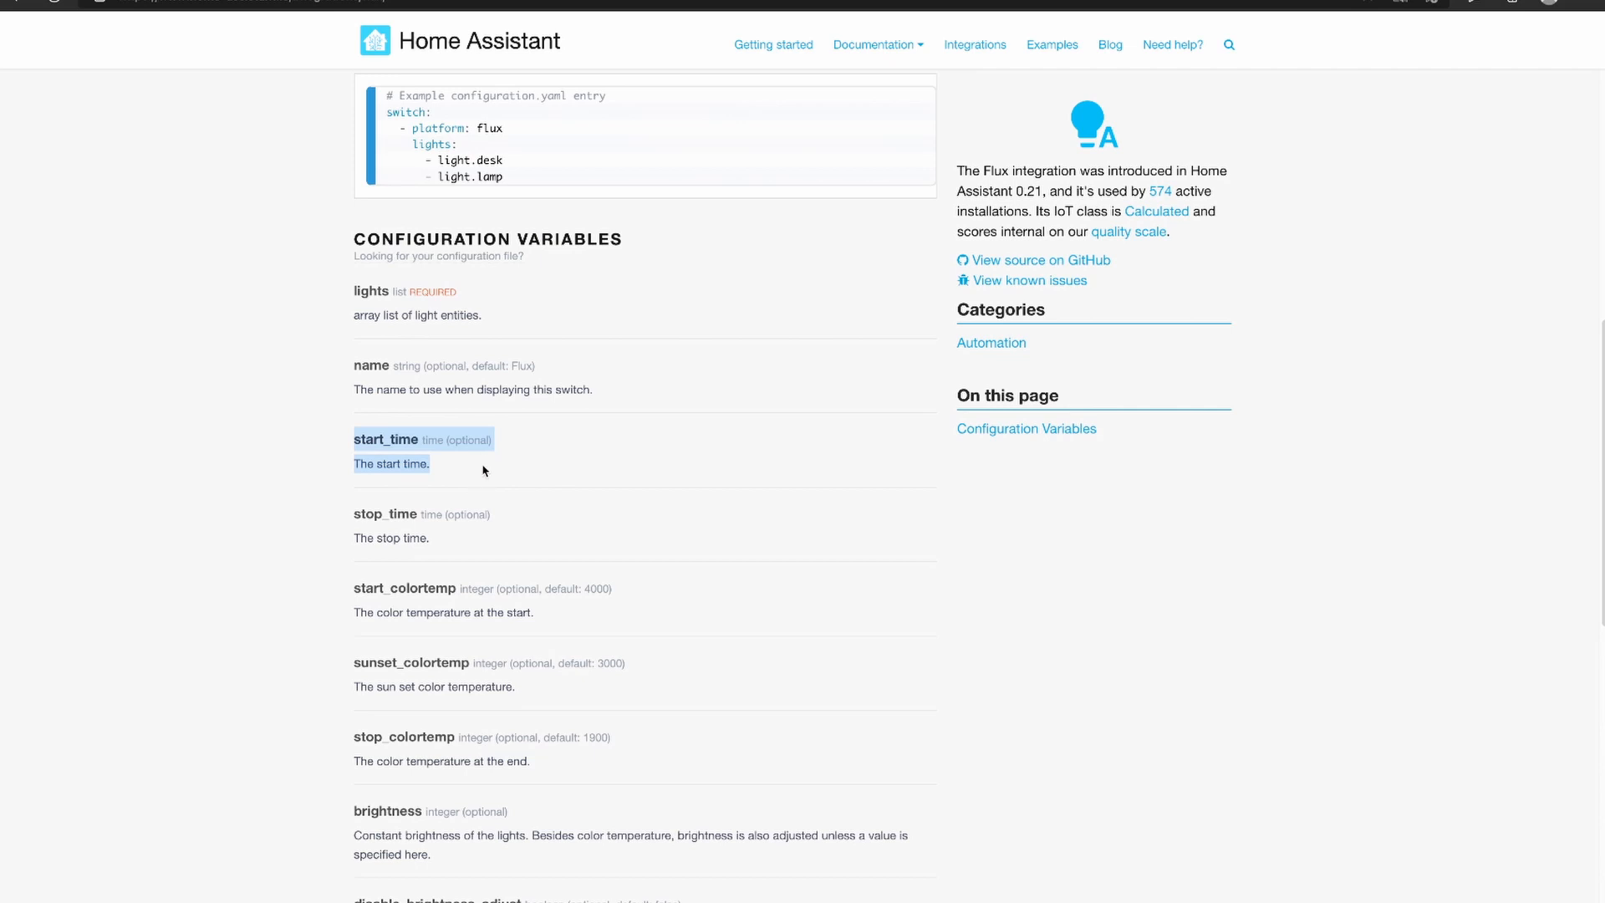
pyautogui.moveTo(353, 440)
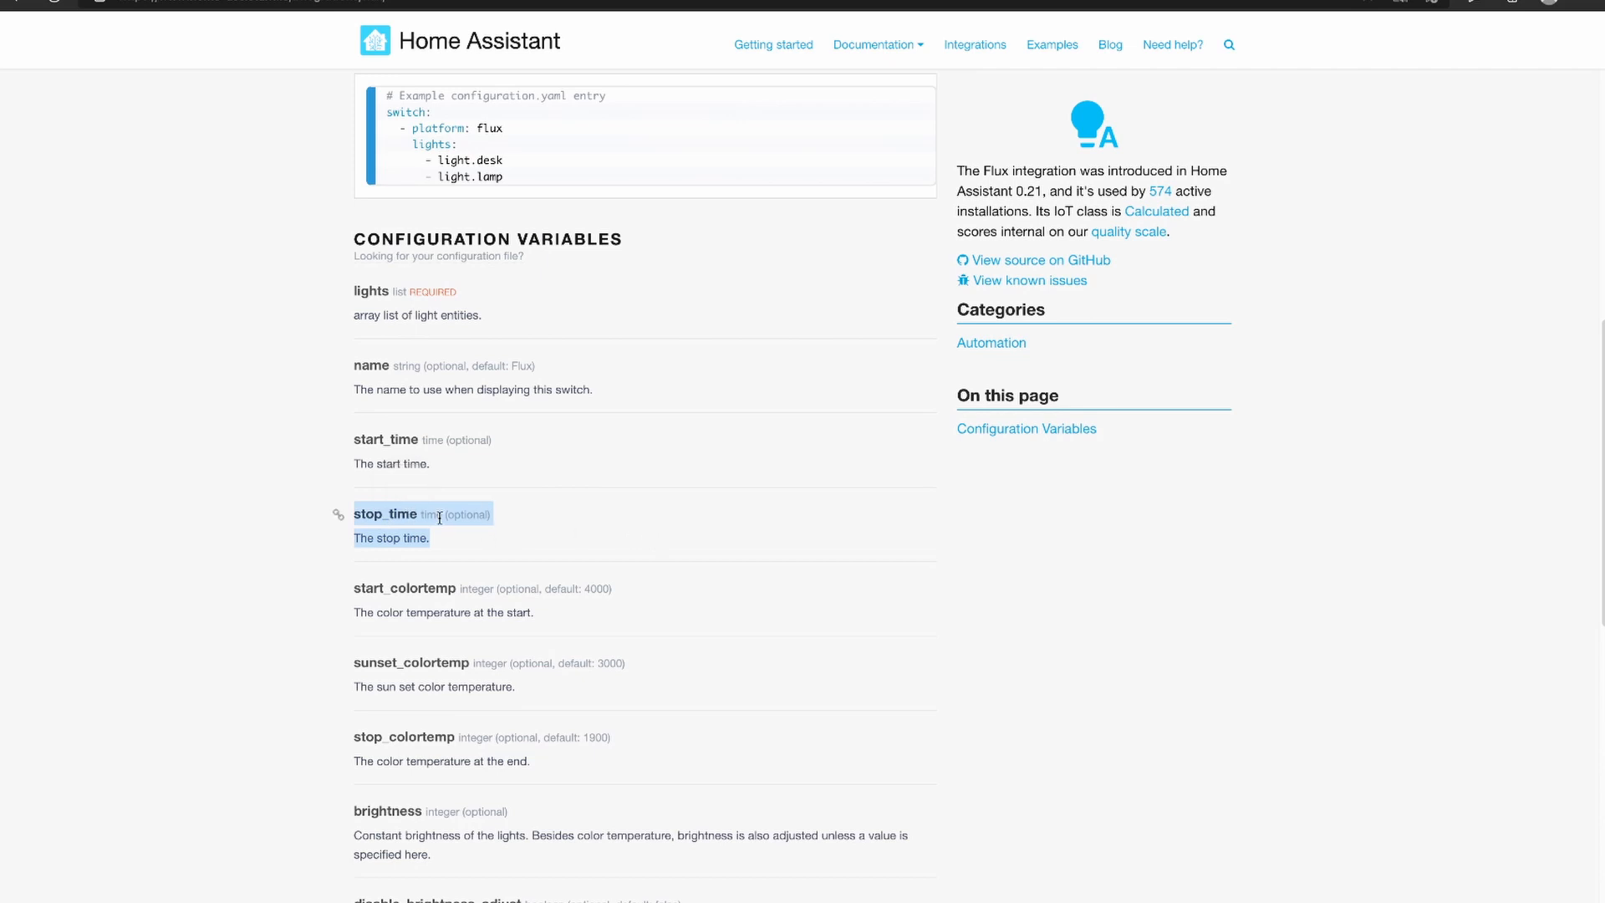
pyautogui.moveTo(559, 574)
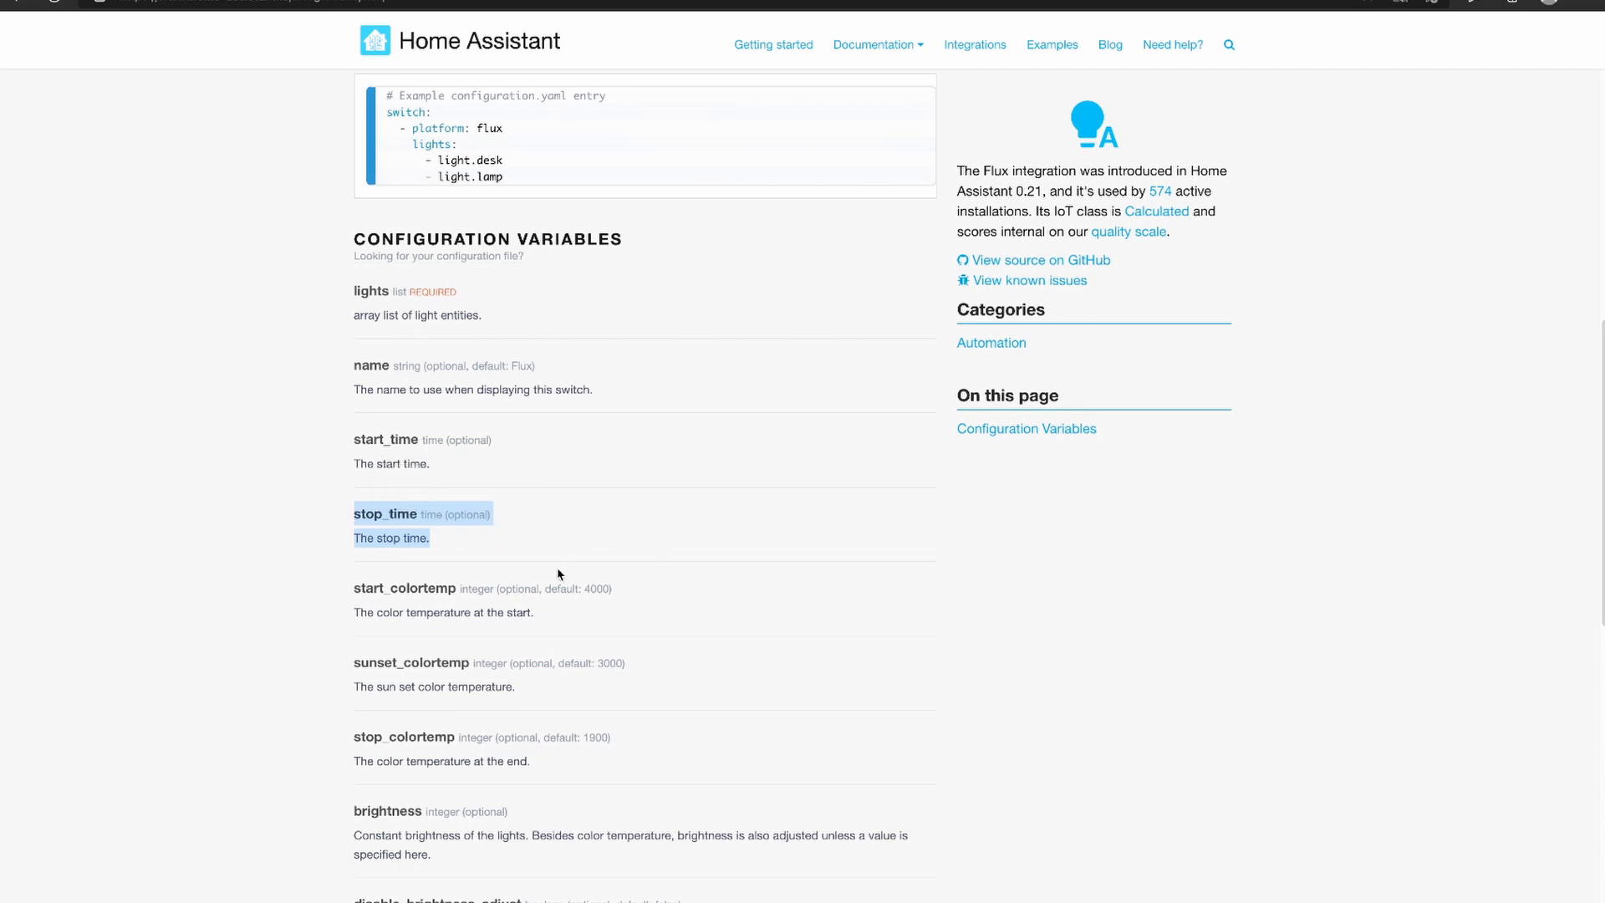
pyautogui.moveTo(491, 589)
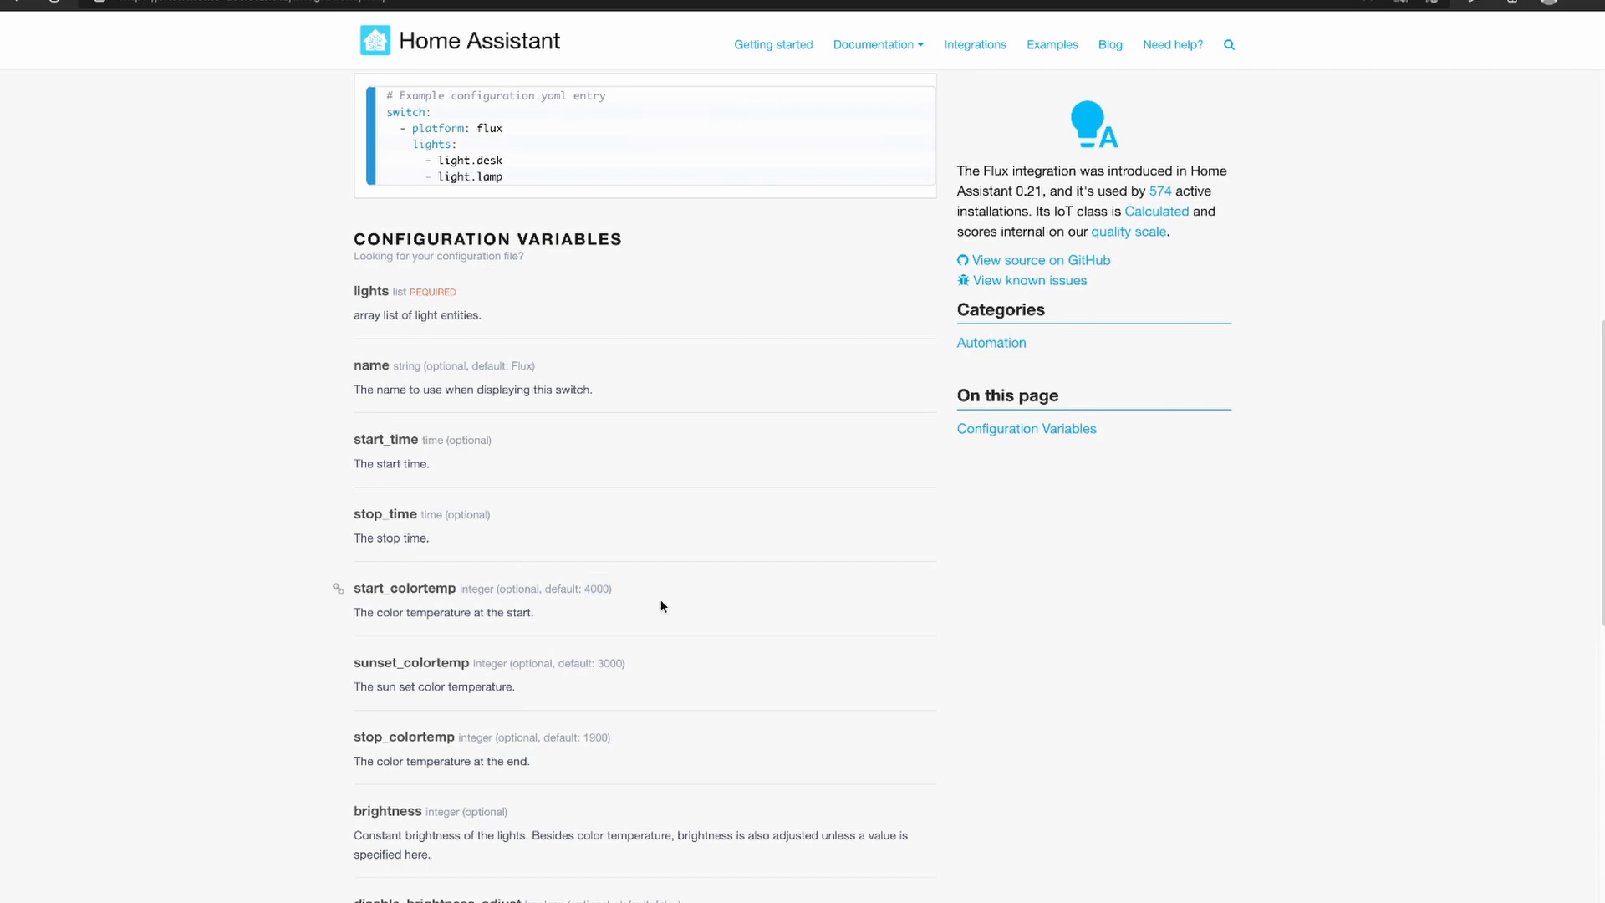
pyautogui.moveTo(446, 658)
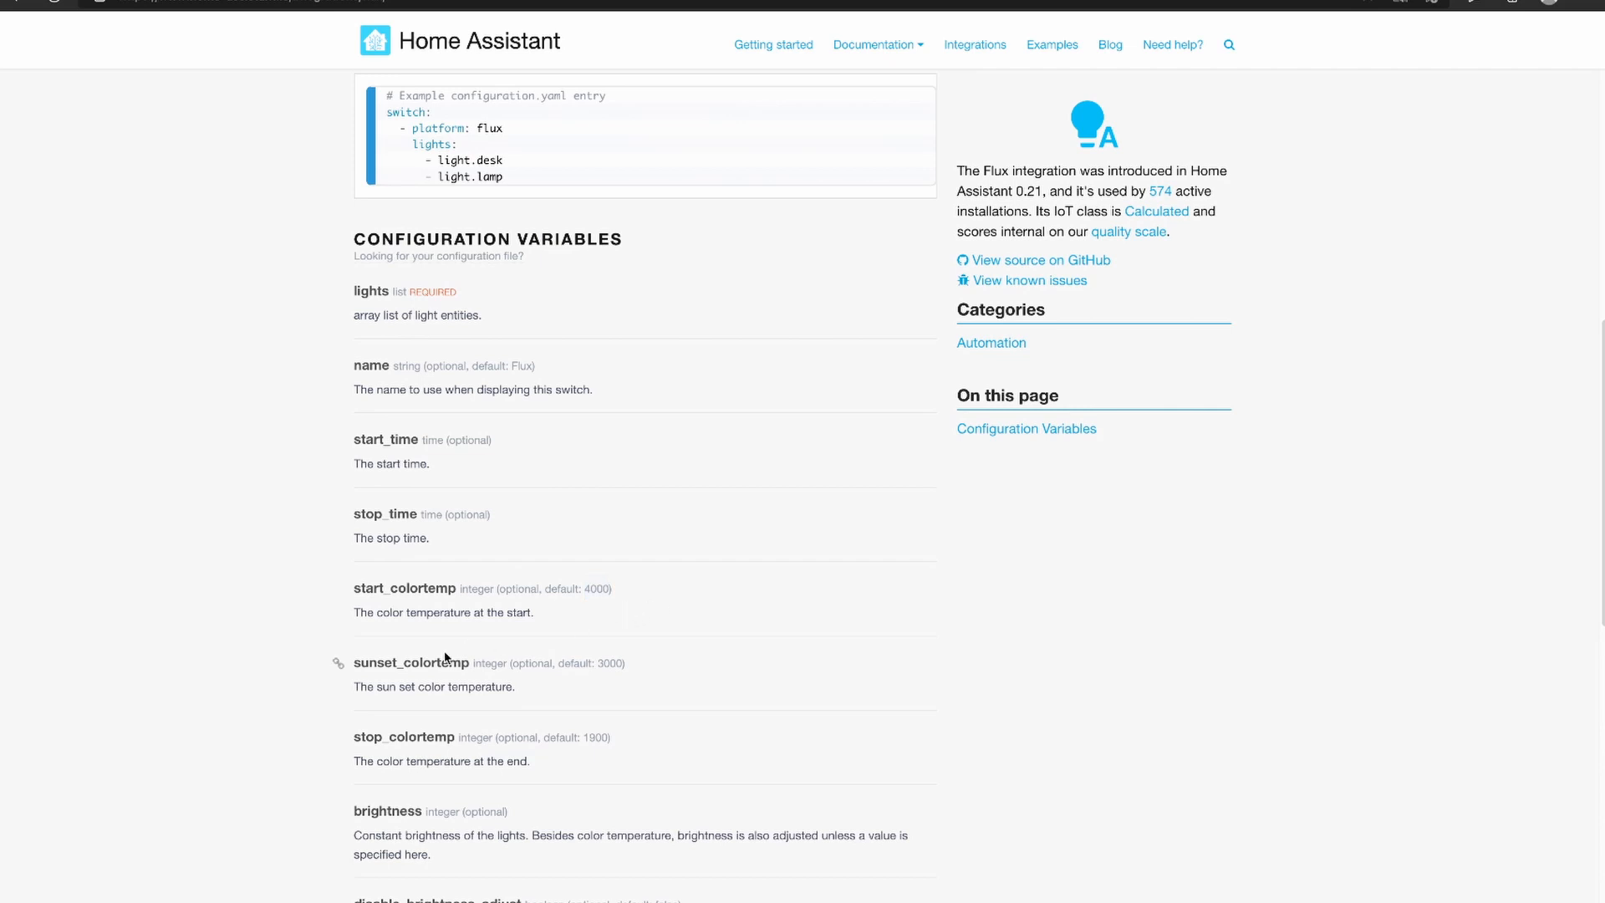
pyautogui.moveTo(474, 662)
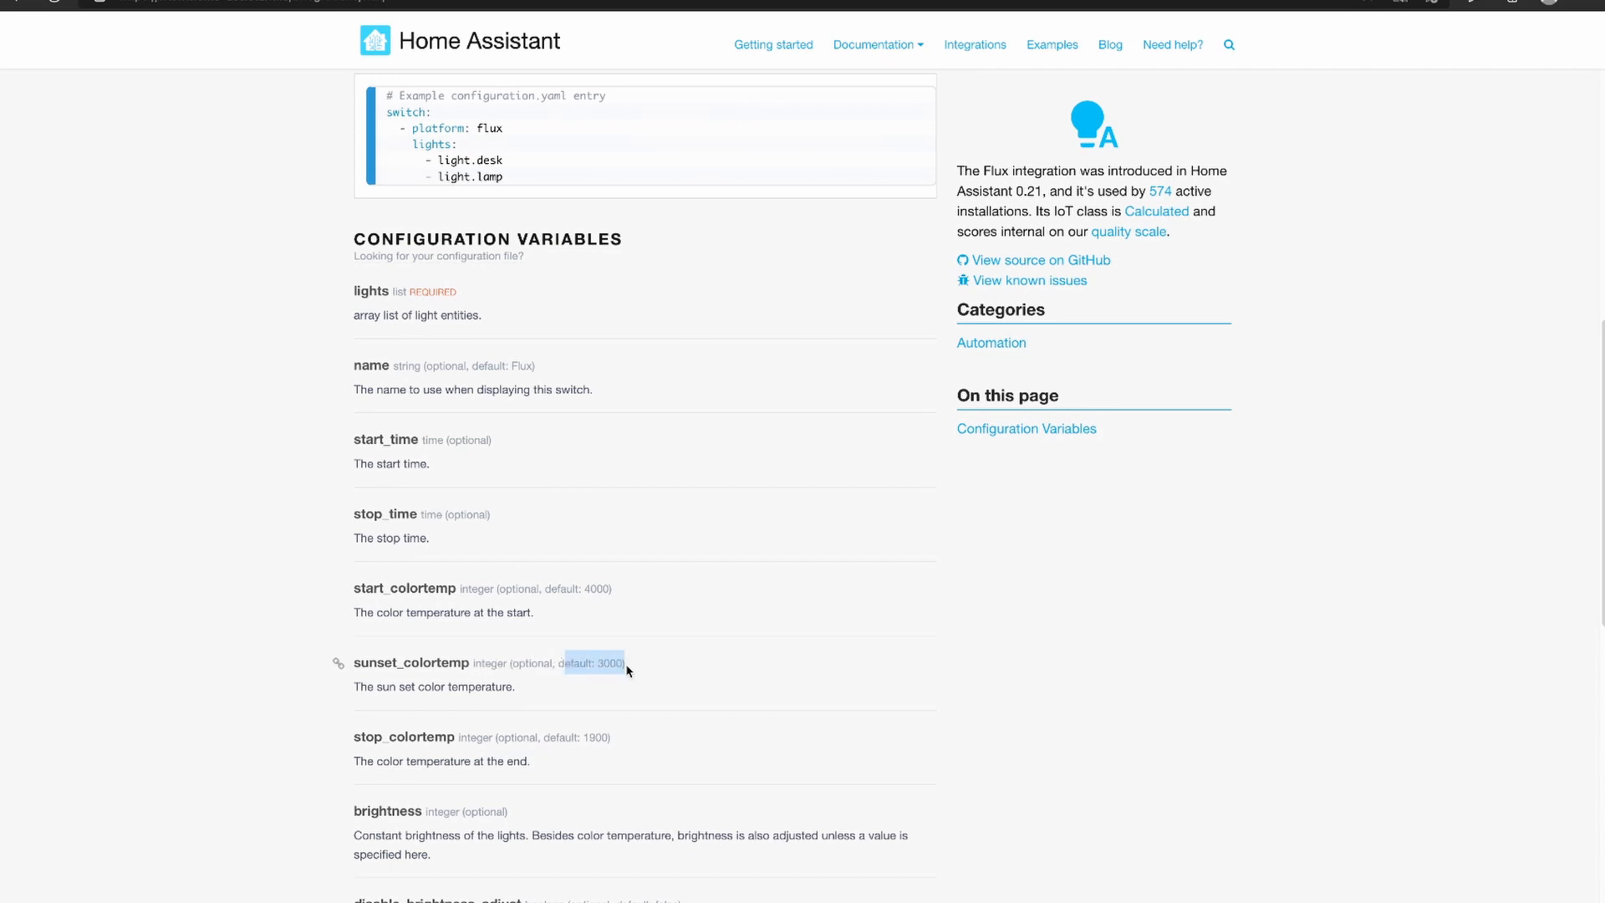
pyautogui.moveTo(652, 697)
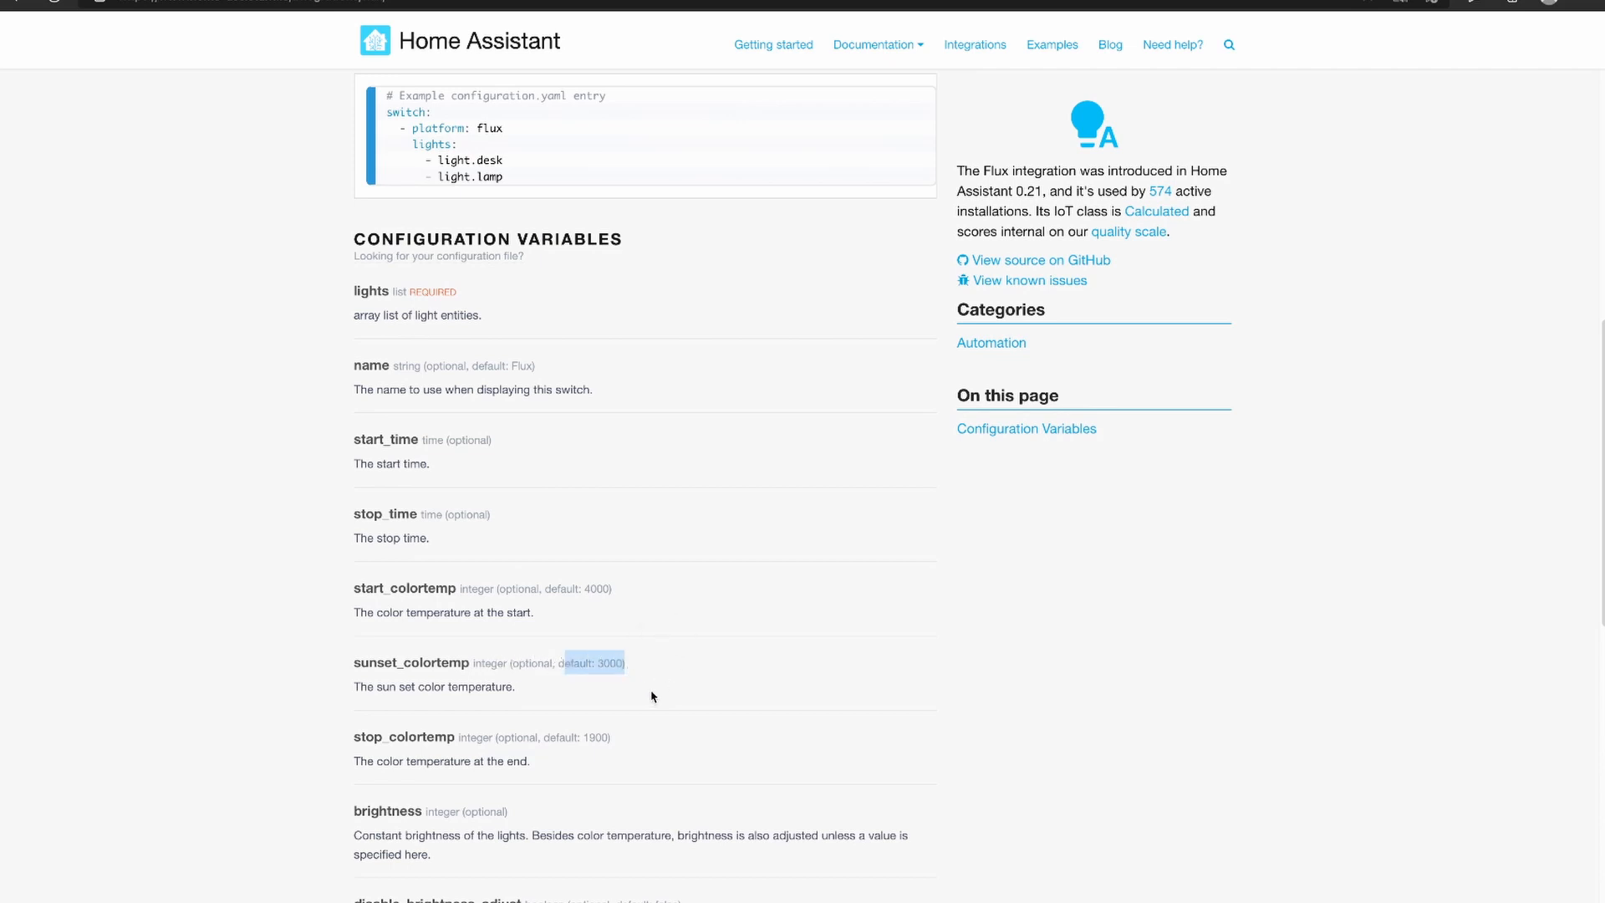
pyautogui.moveTo(465, 737)
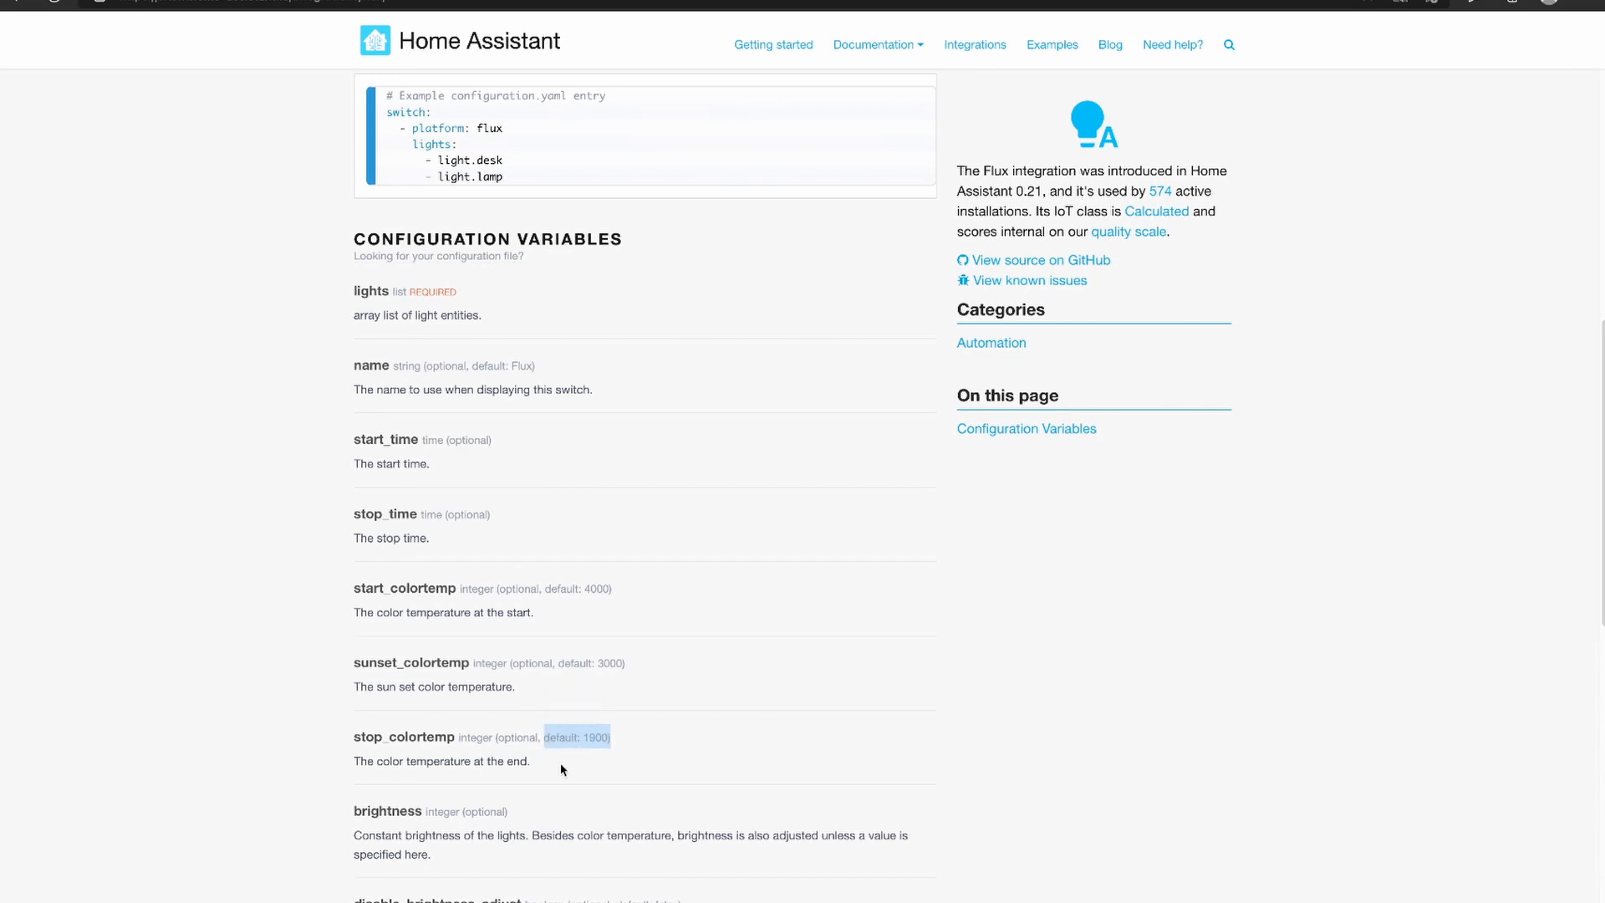
pyautogui.scroll(-3)
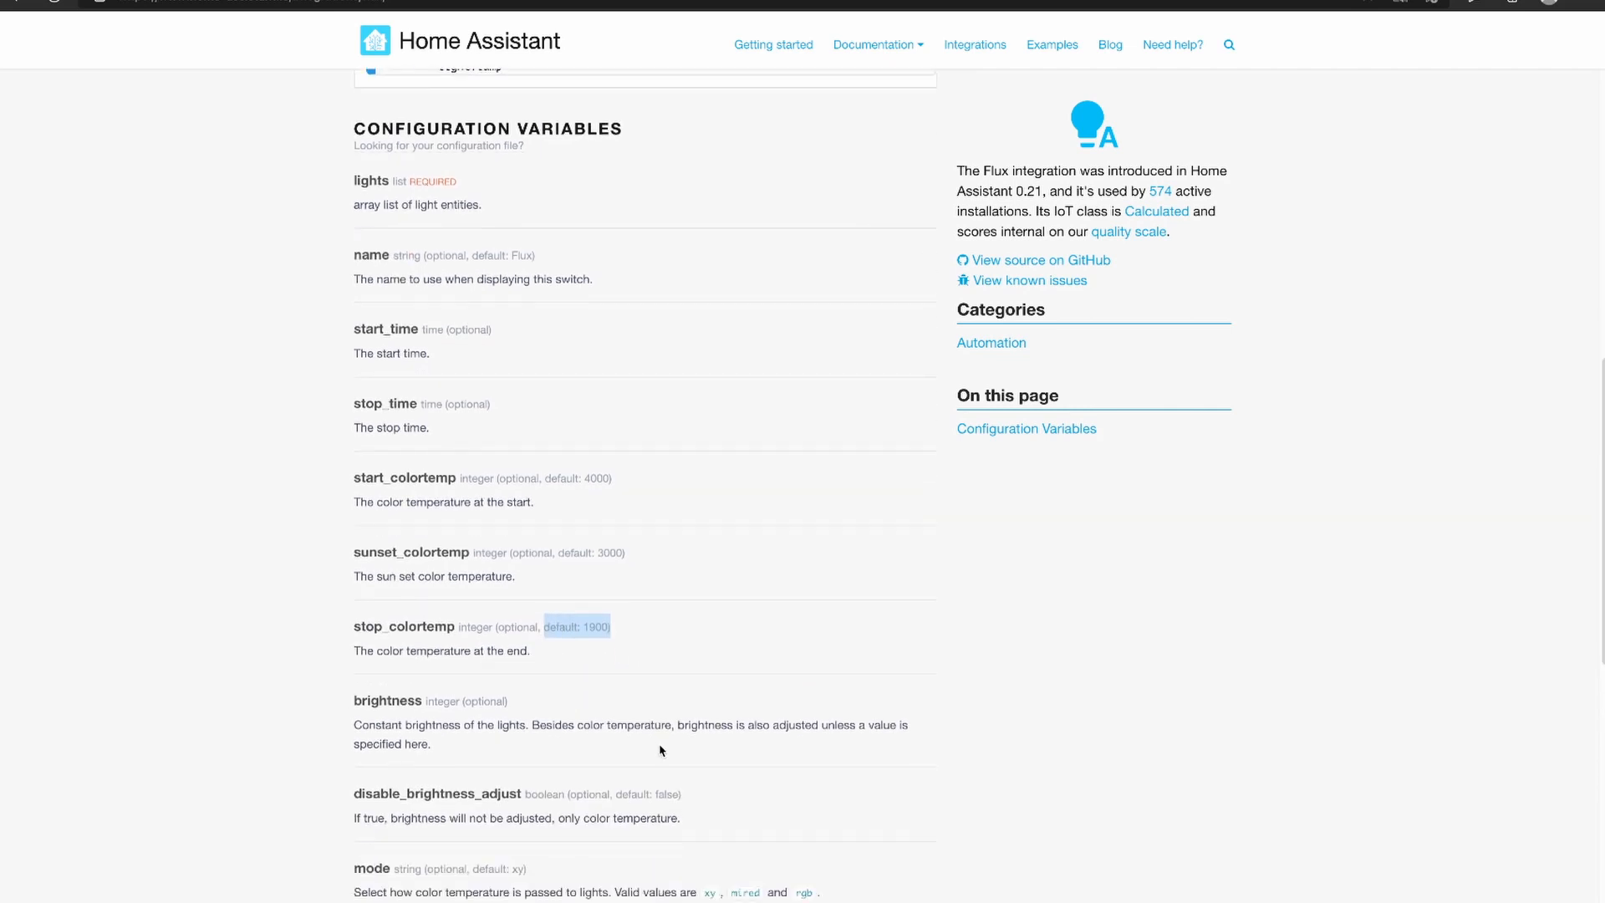
pyautogui.scroll(-3)
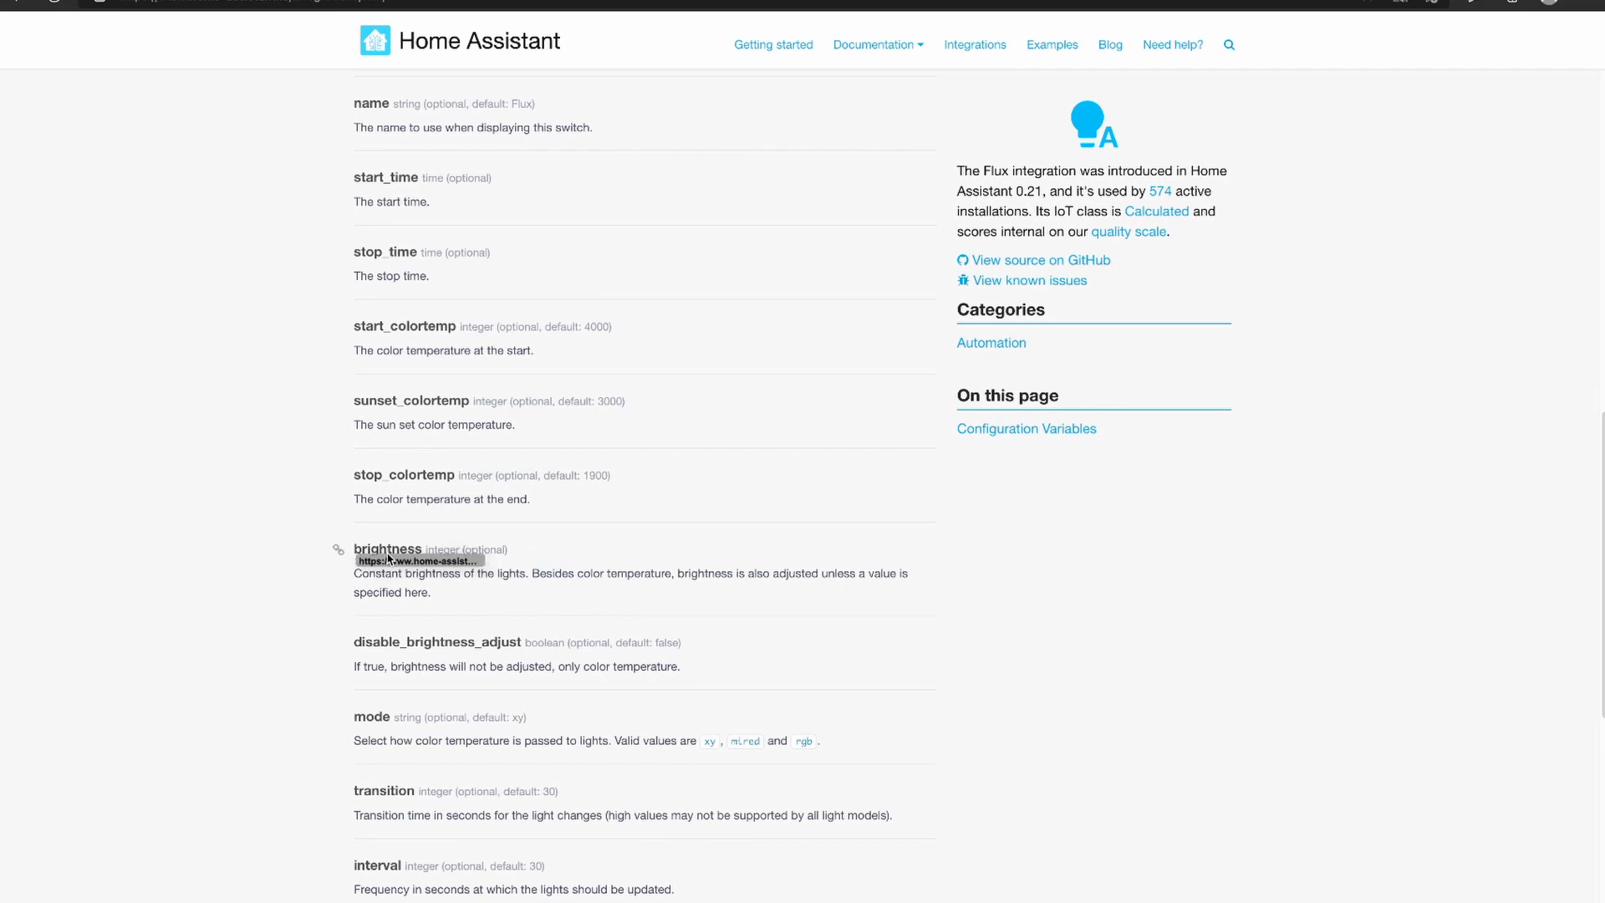
pyautogui.moveTo(542, 597)
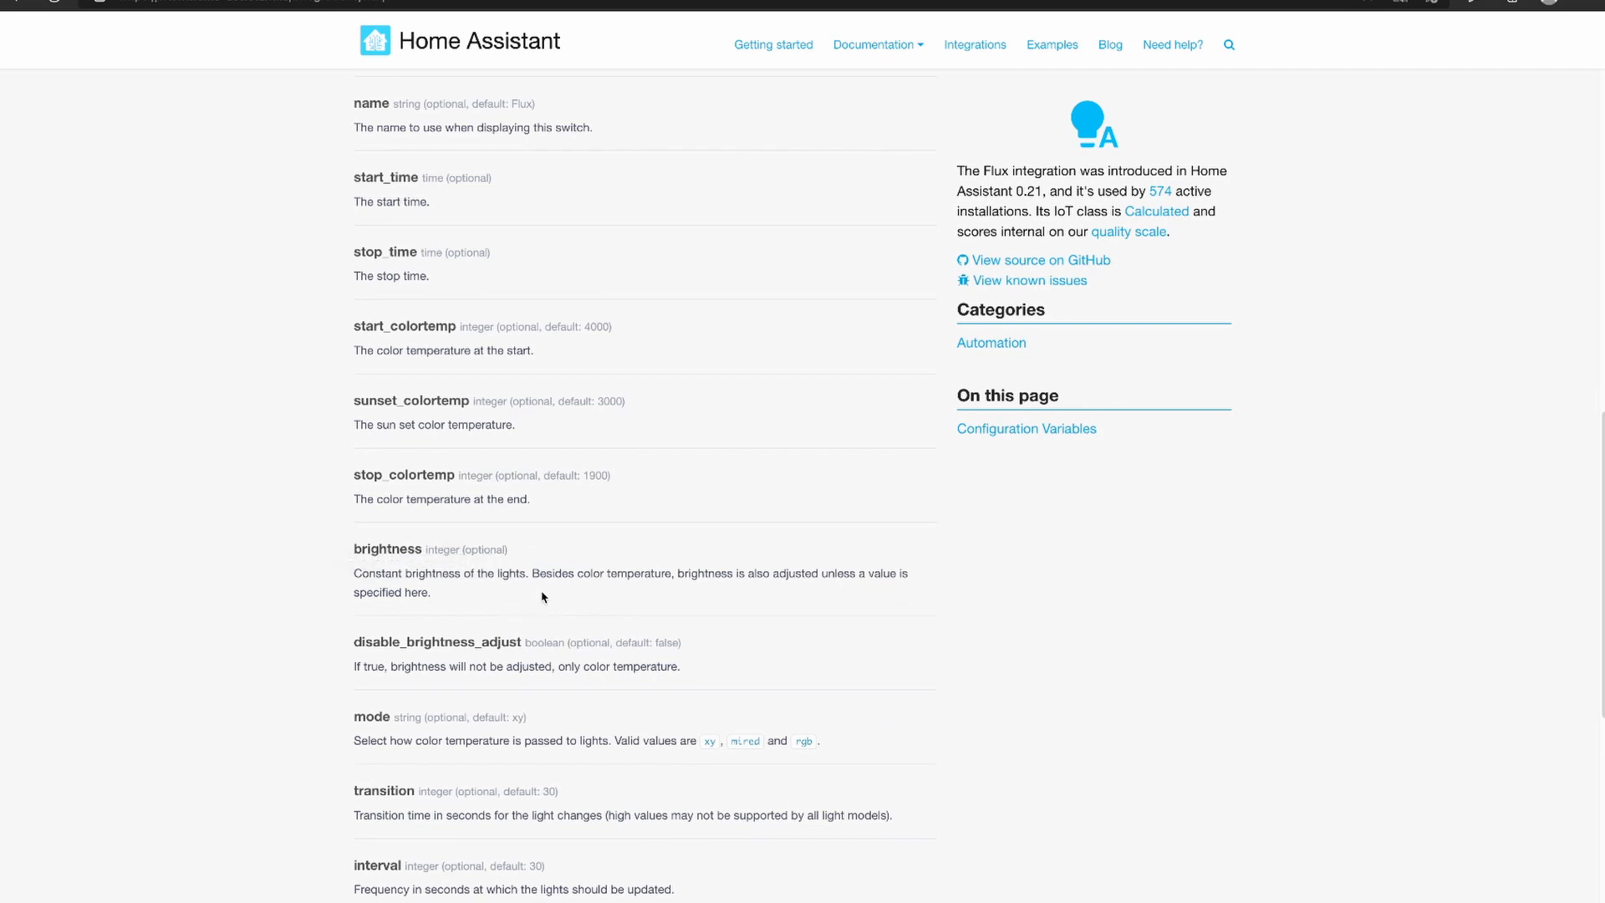
pyautogui.doubleClick(552, 573)
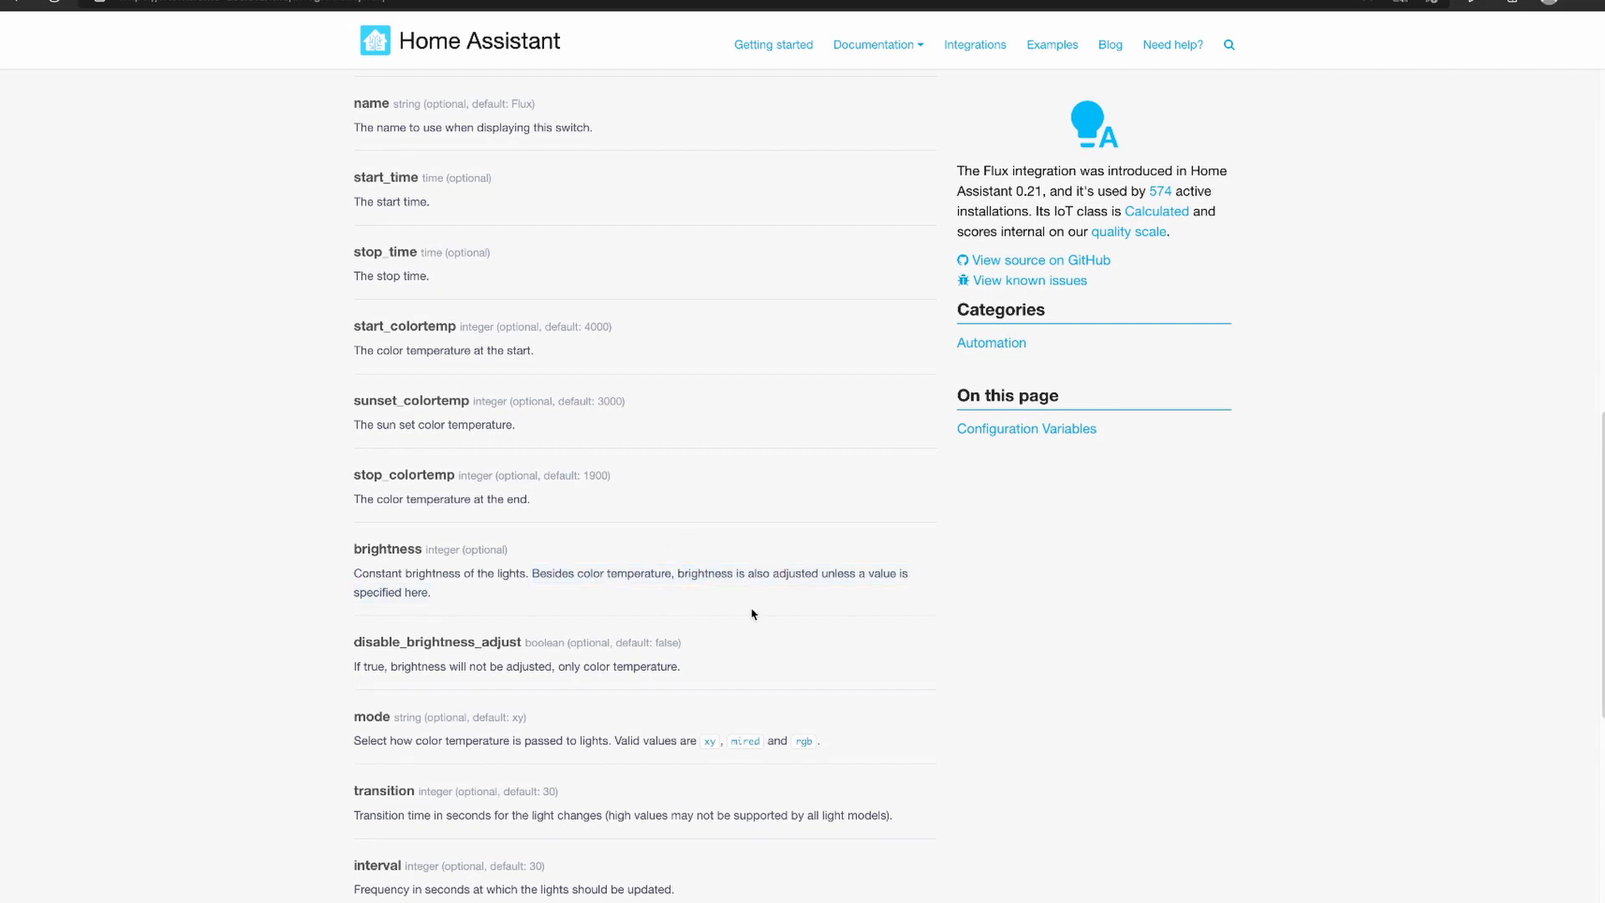
pyautogui.moveTo(828, 627)
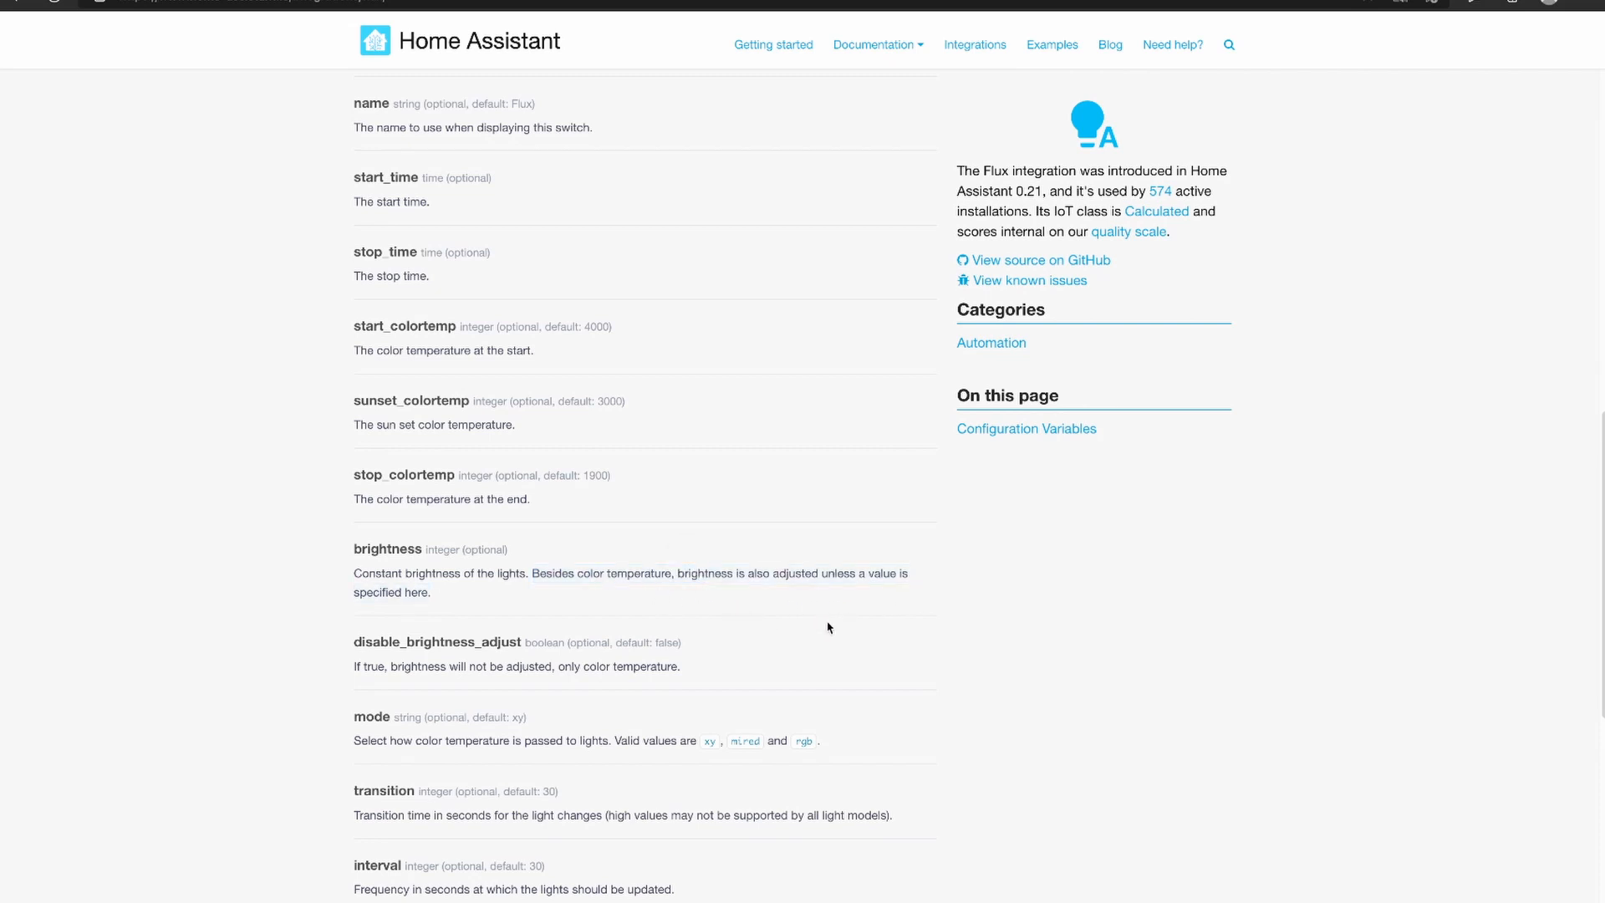
pyautogui.moveTo(348, 645)
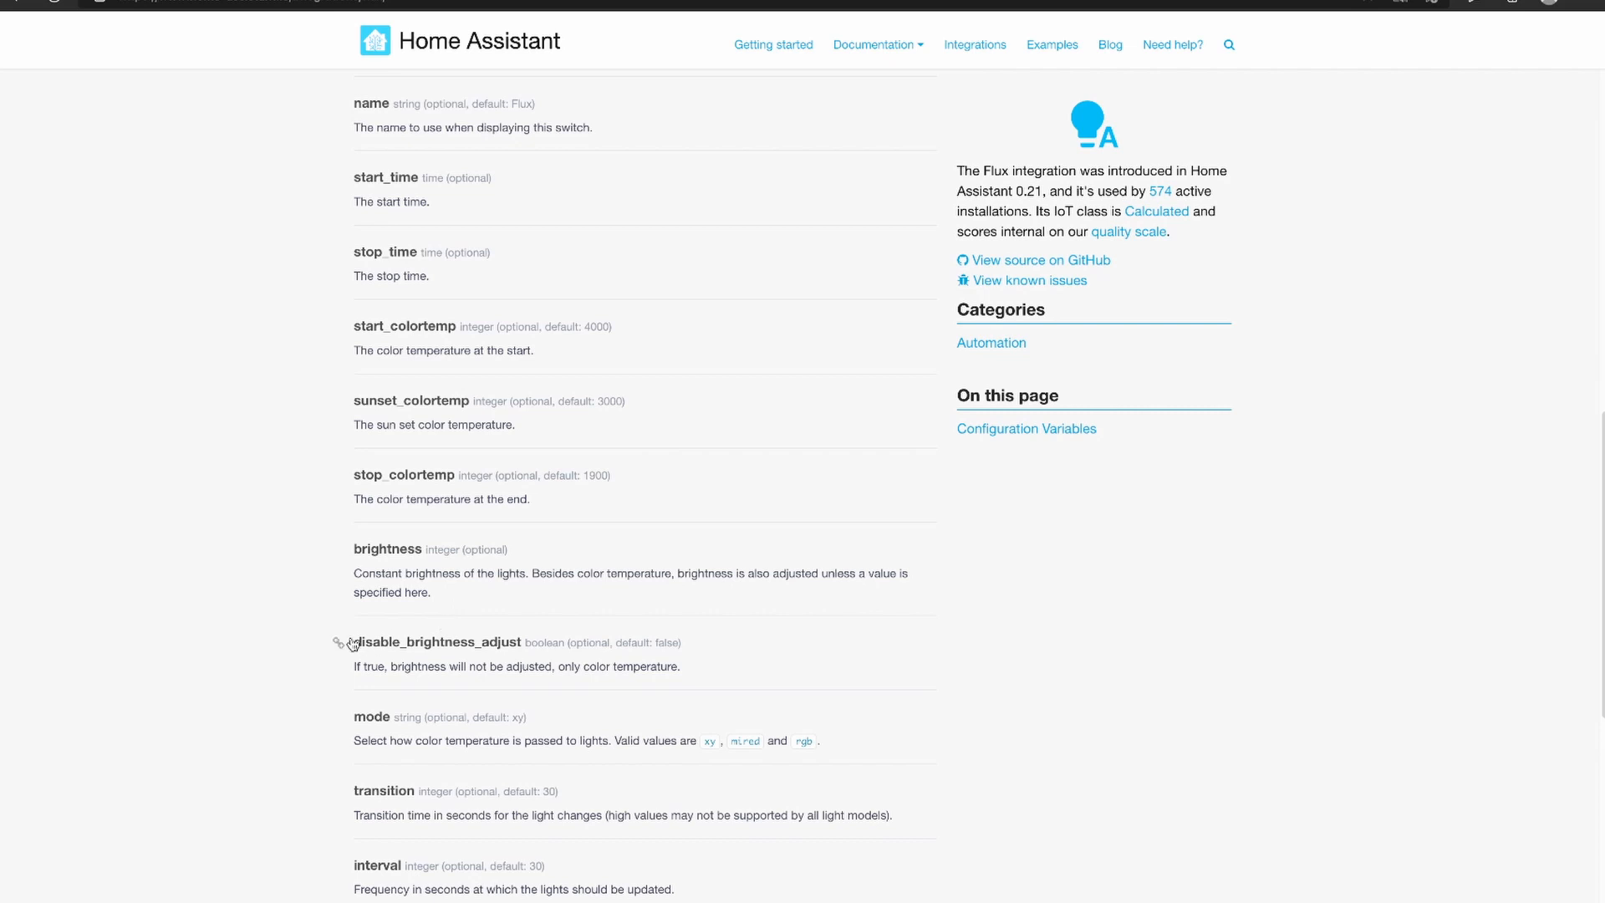
pyautogui.moveTo(540, 656)
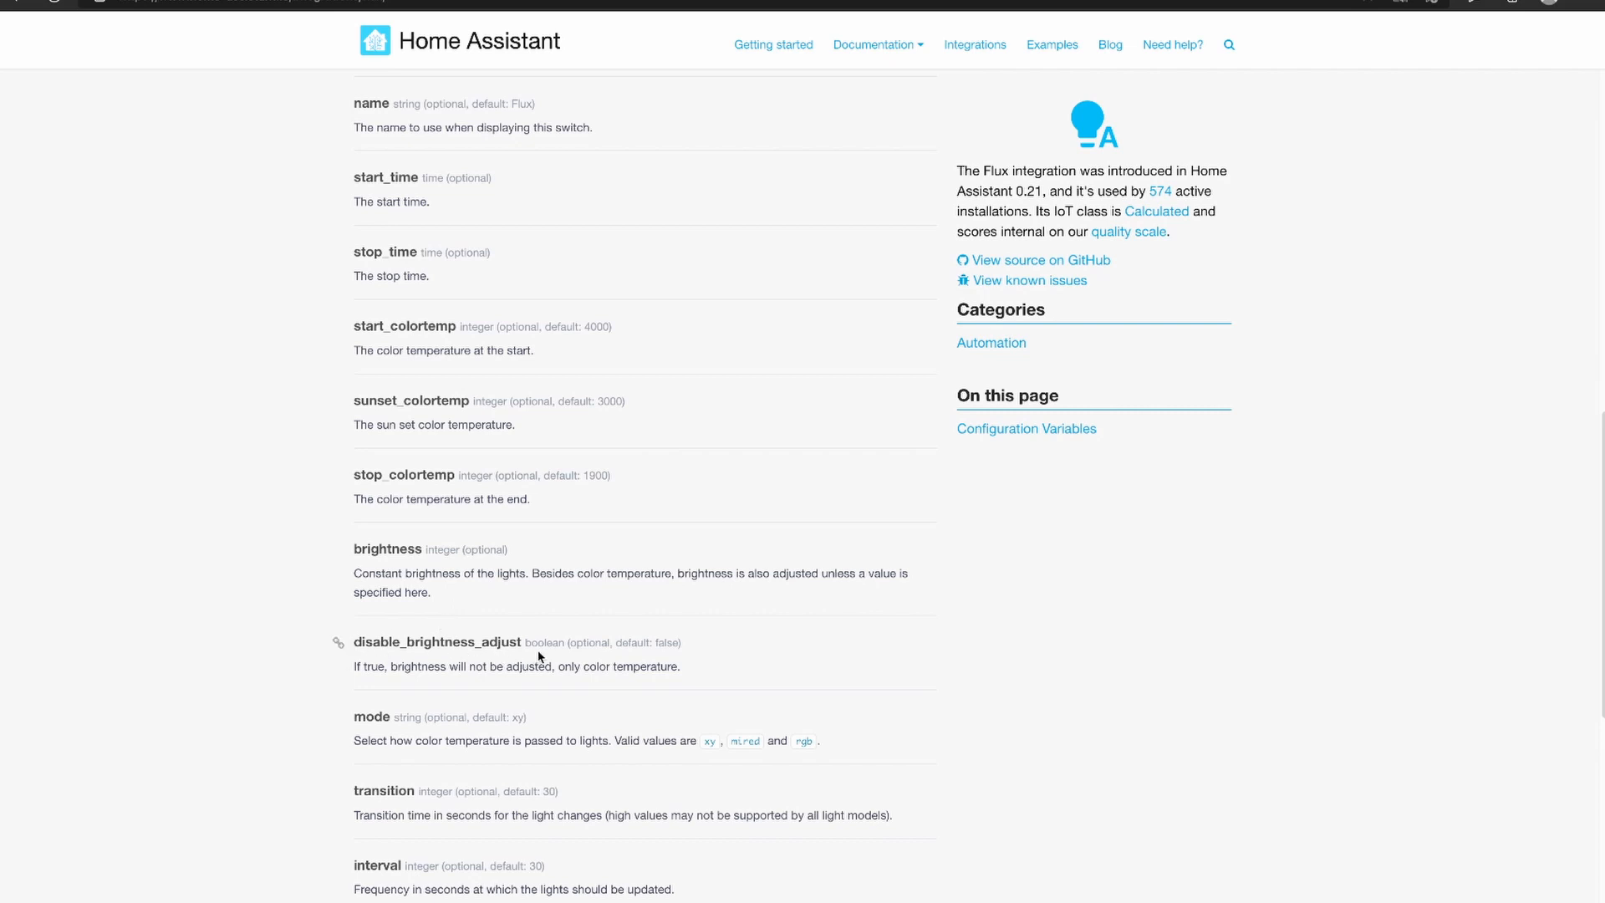
pyautogui.doubleClick(661, 642)
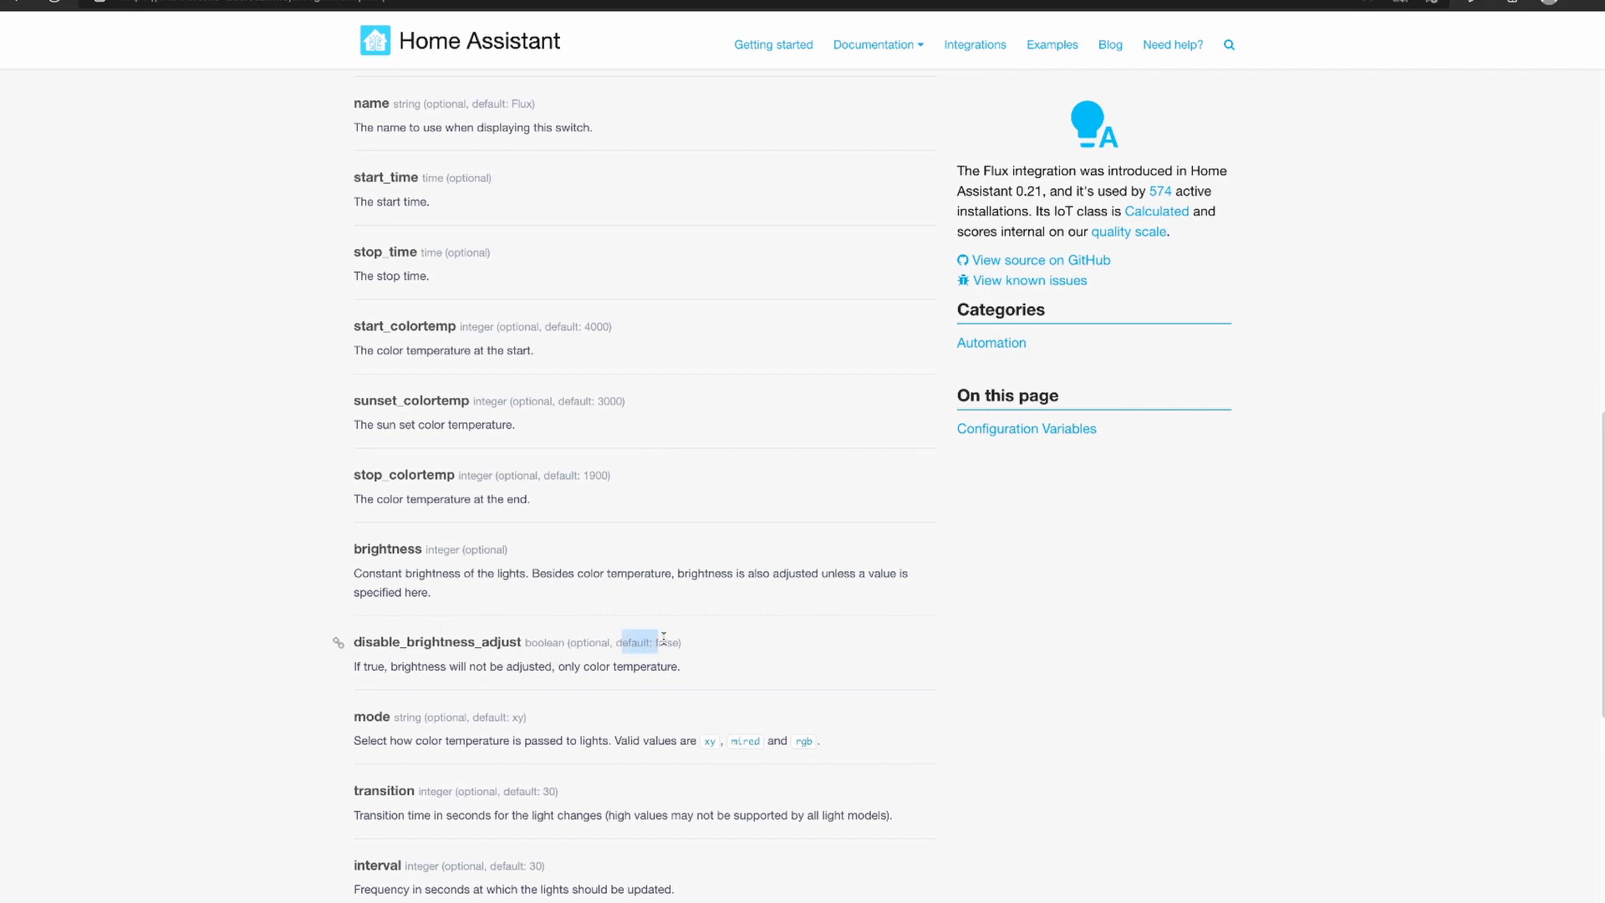
pyautogui.scroll(-3)
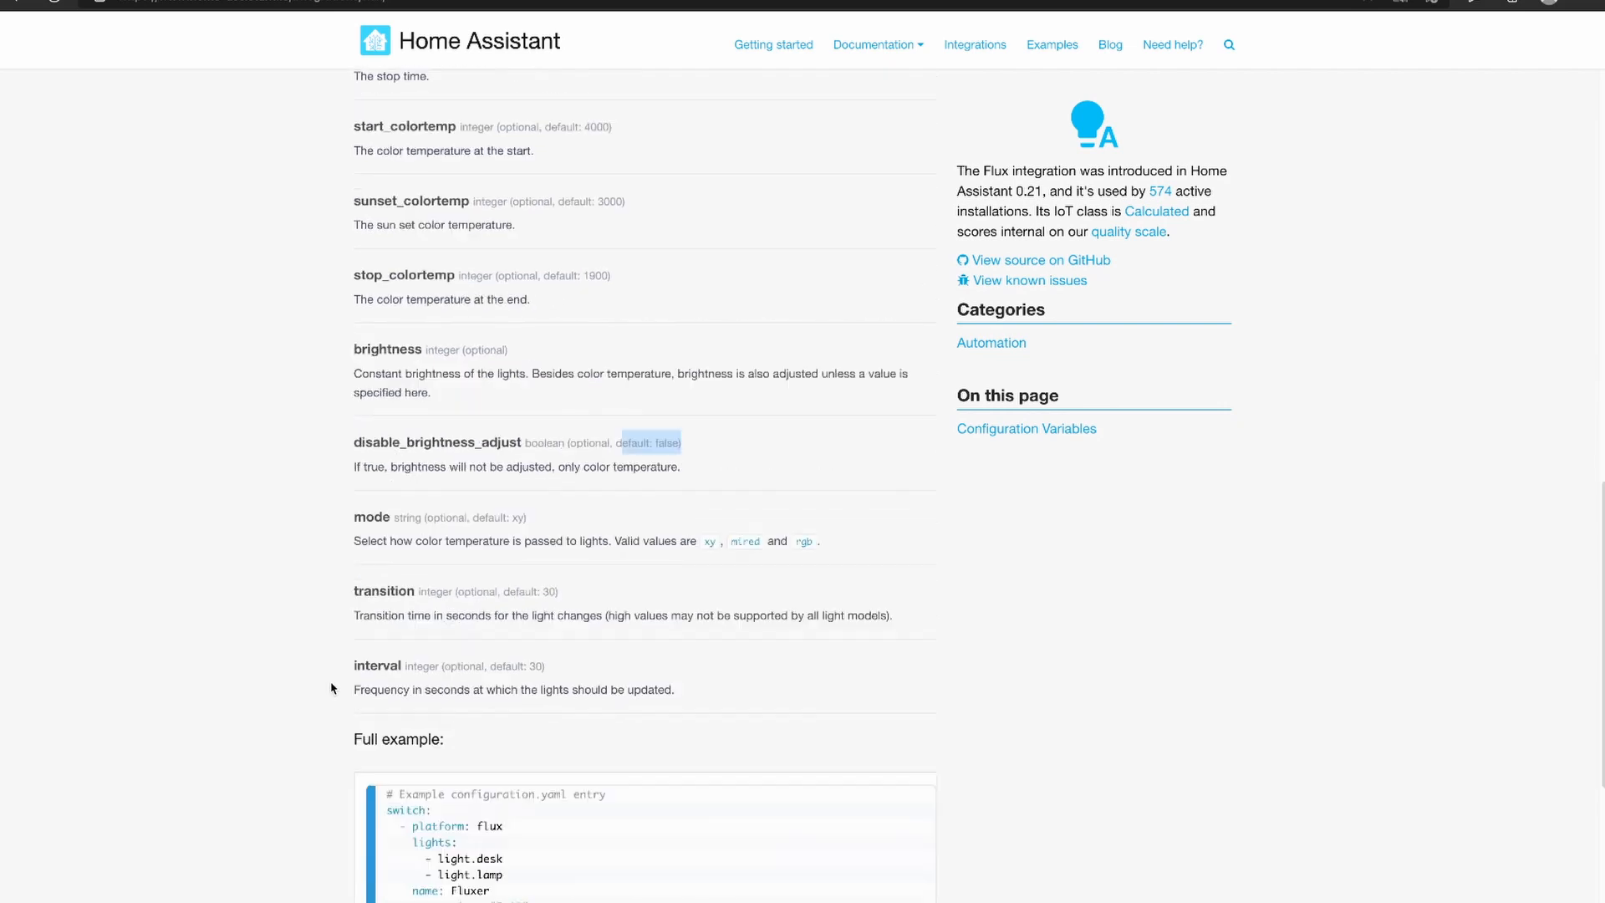
pyautogui.scroll(-3)
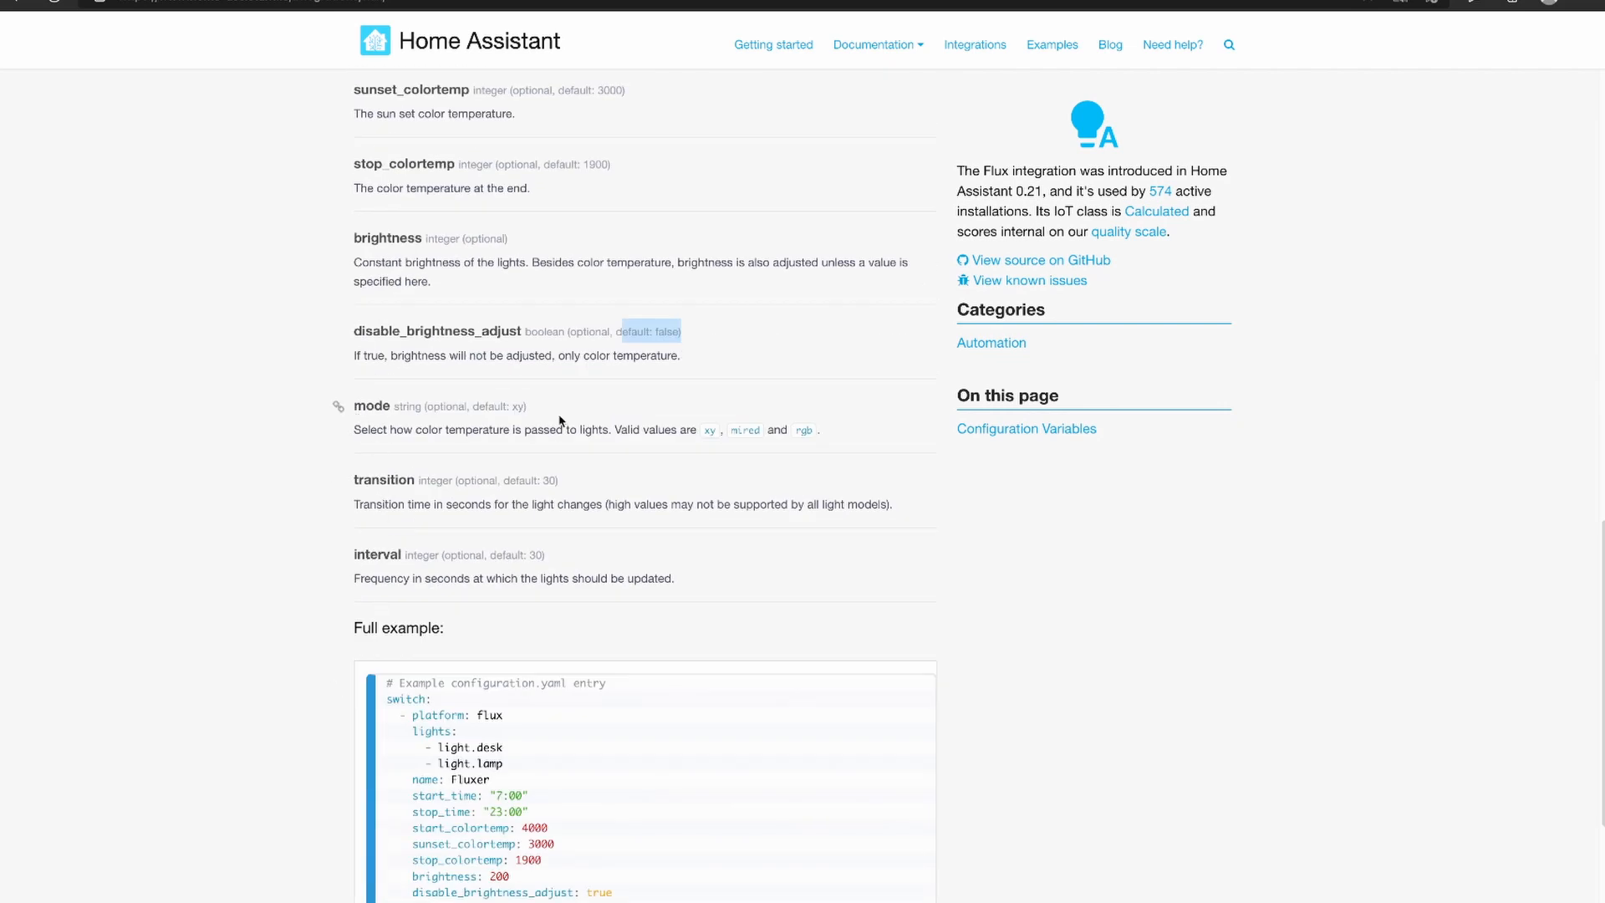
pyautogui.moveTo(582, 455)
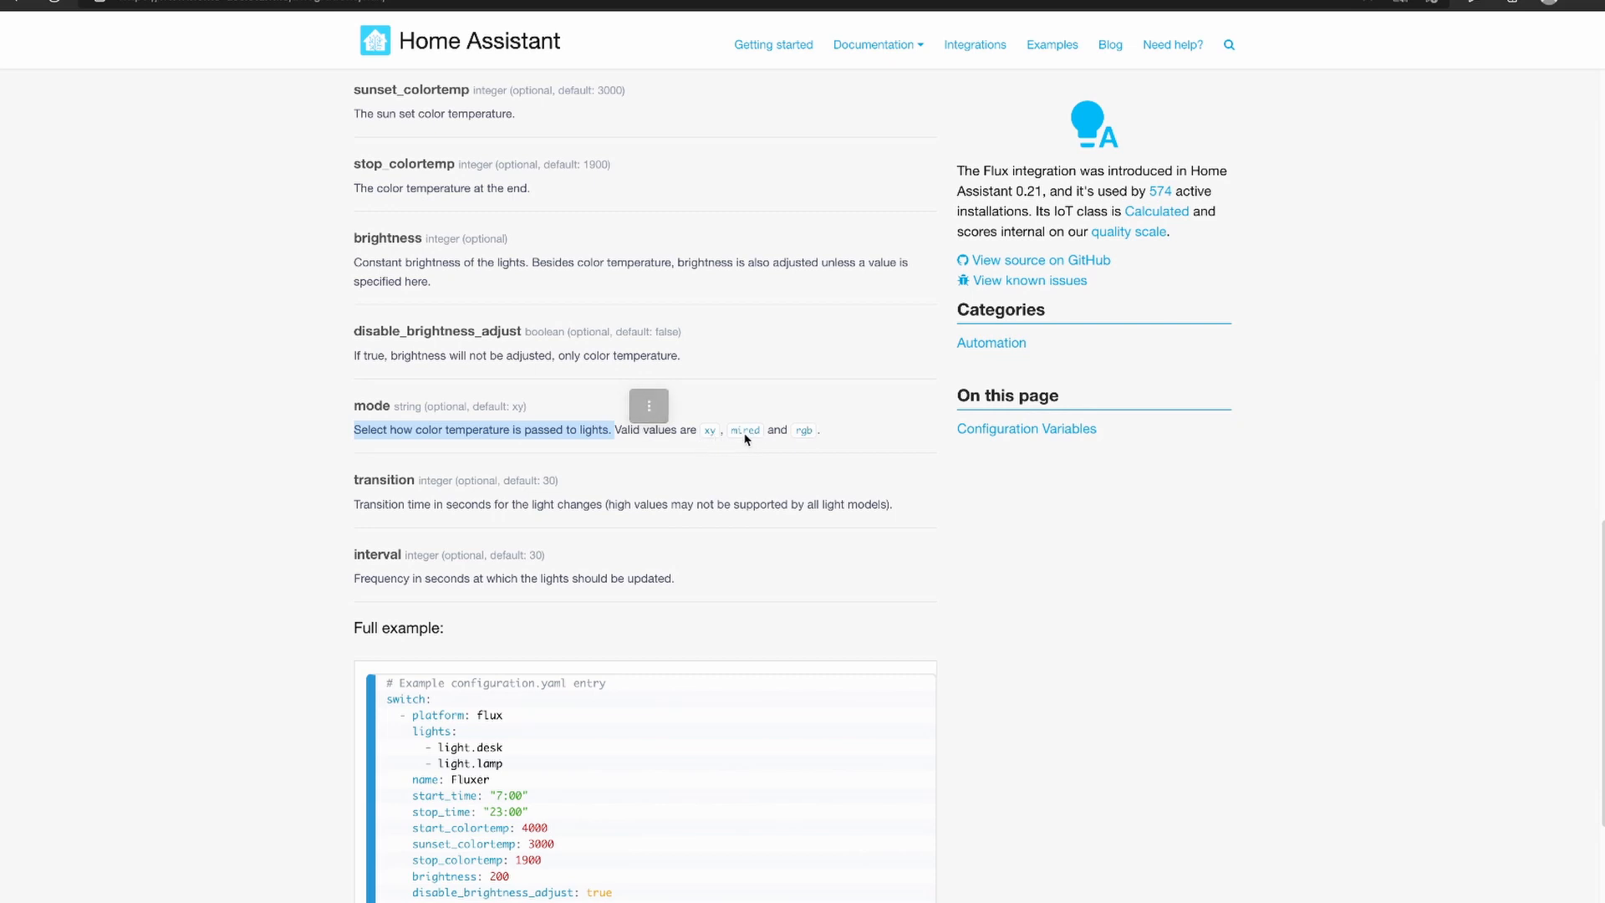
pyautogui.moveTo(810, 440)
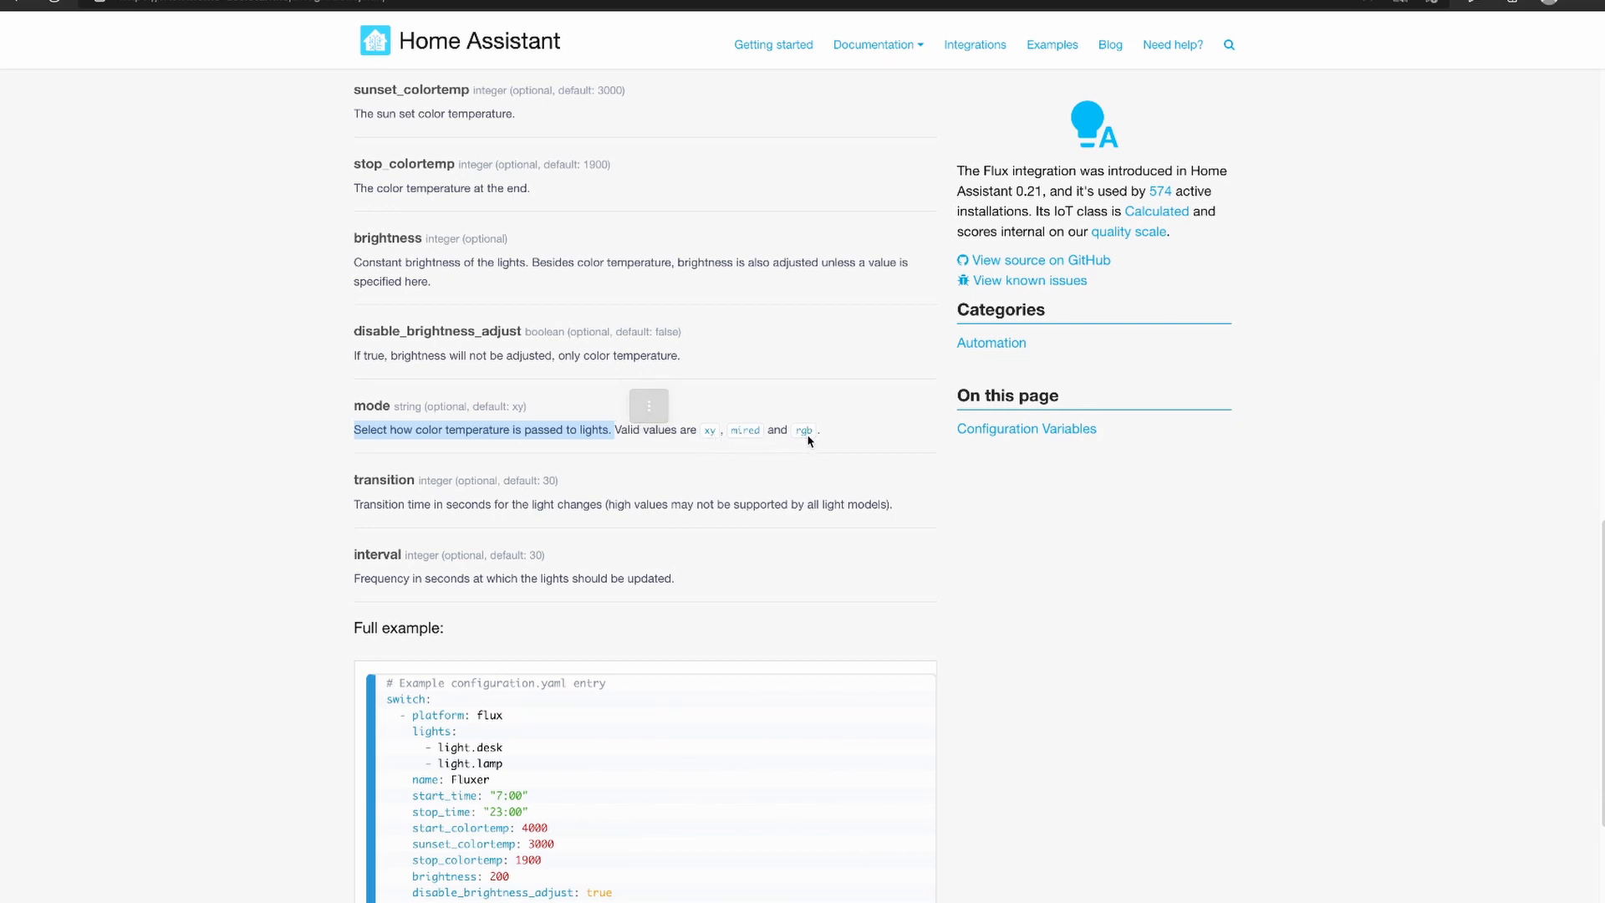
pyautogui.moveTo(362, 505)
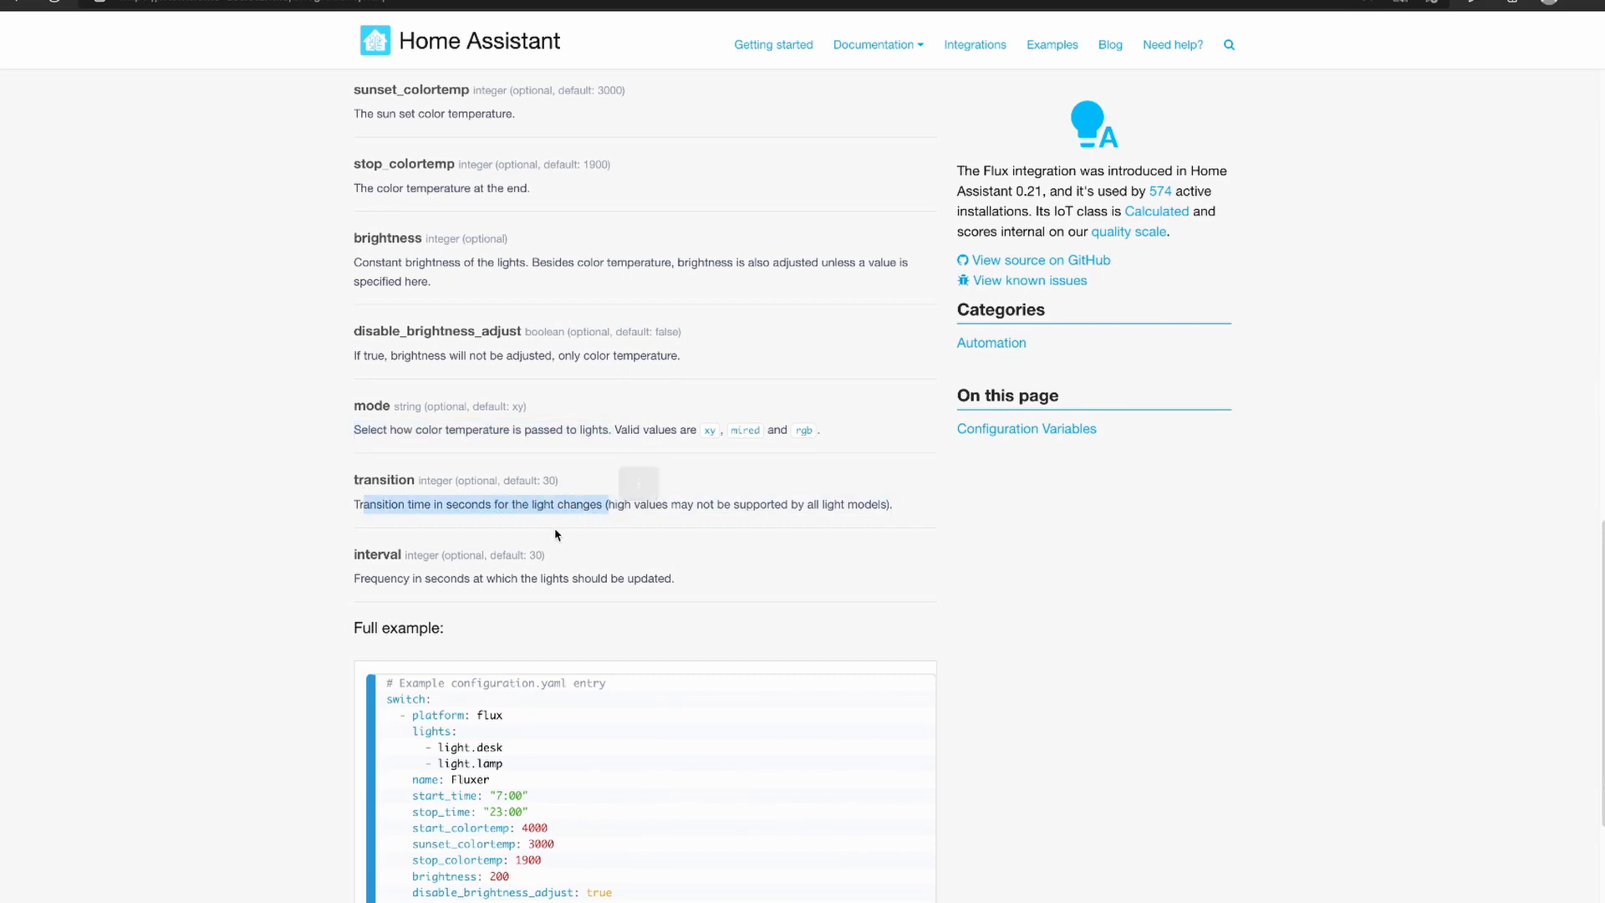
pyautogui.moveTo(614, 503)
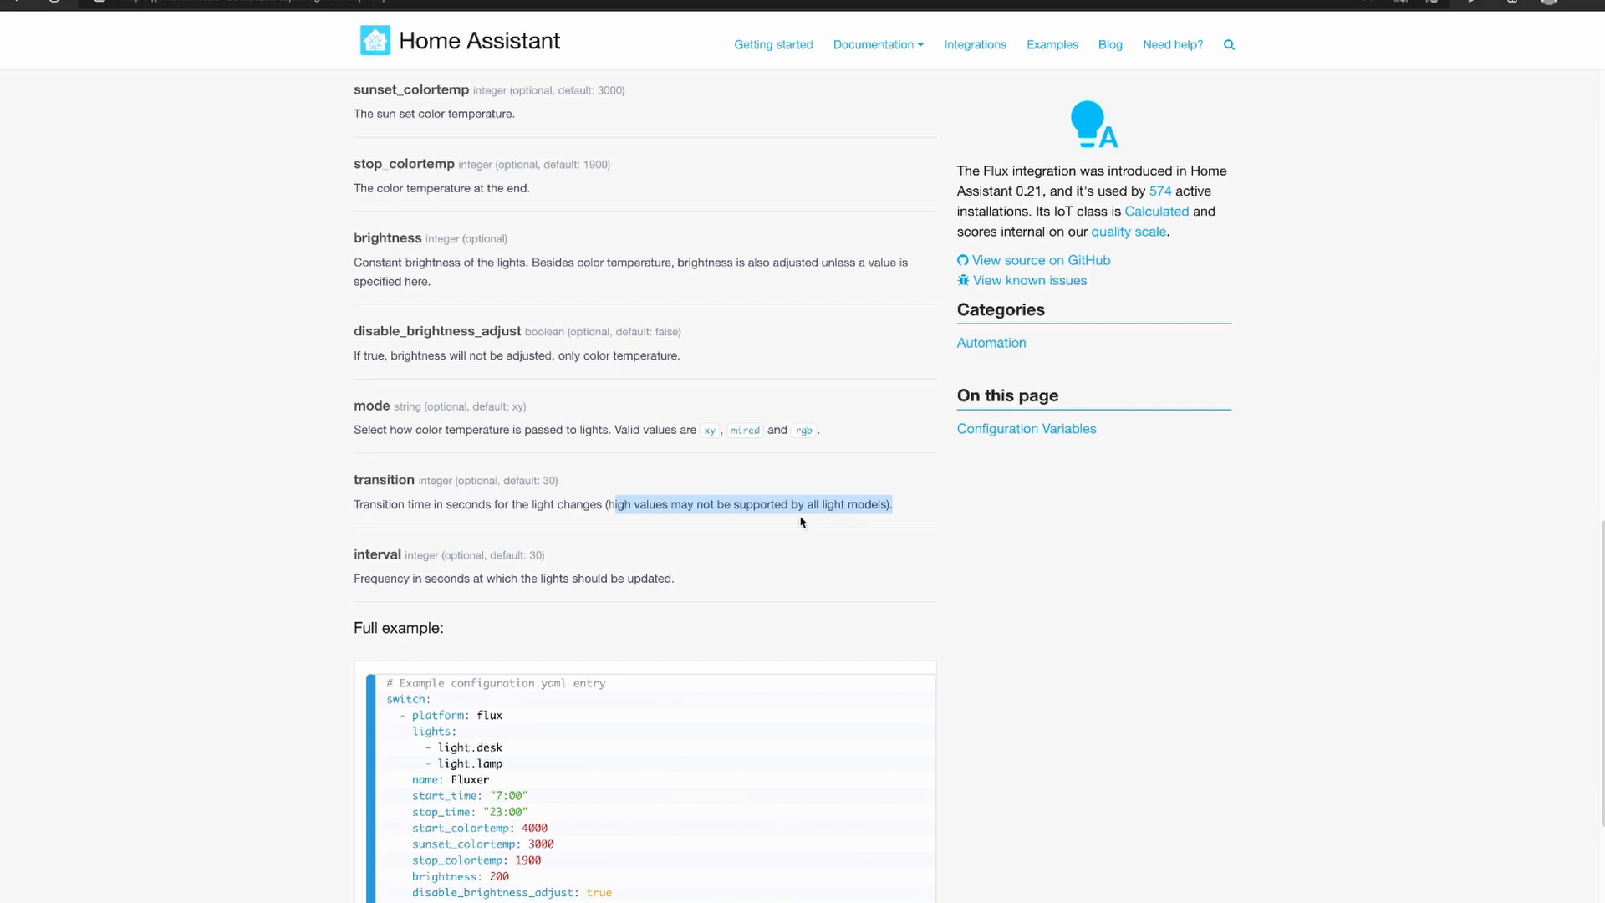
pyautogui.moveTo(636, 519)
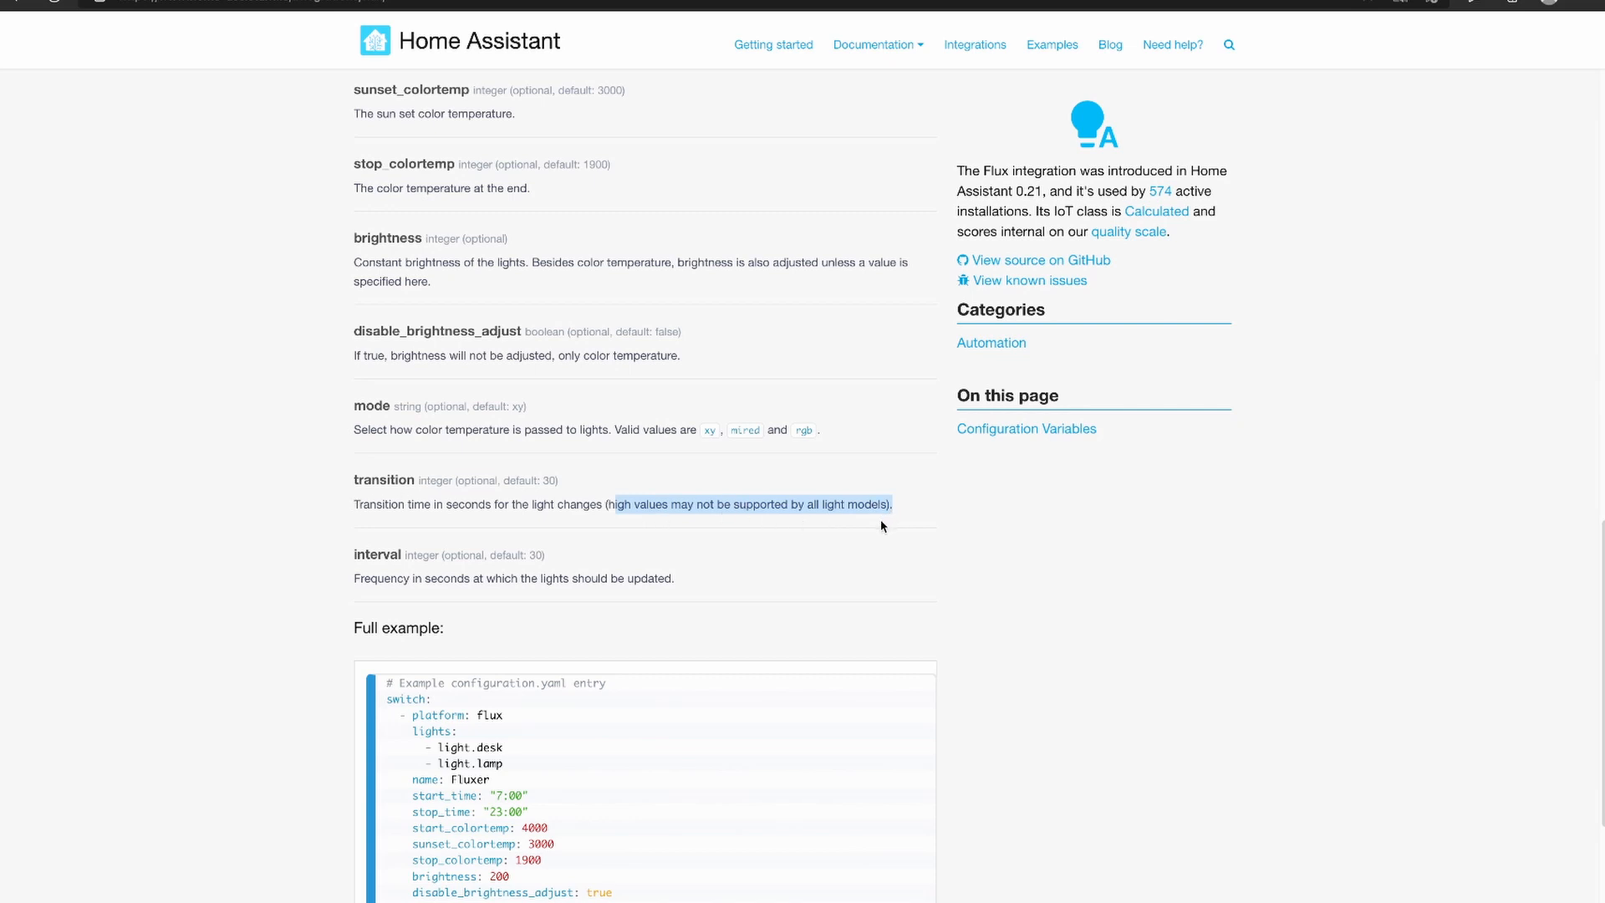
pyautogui.moveTo(330, 585)
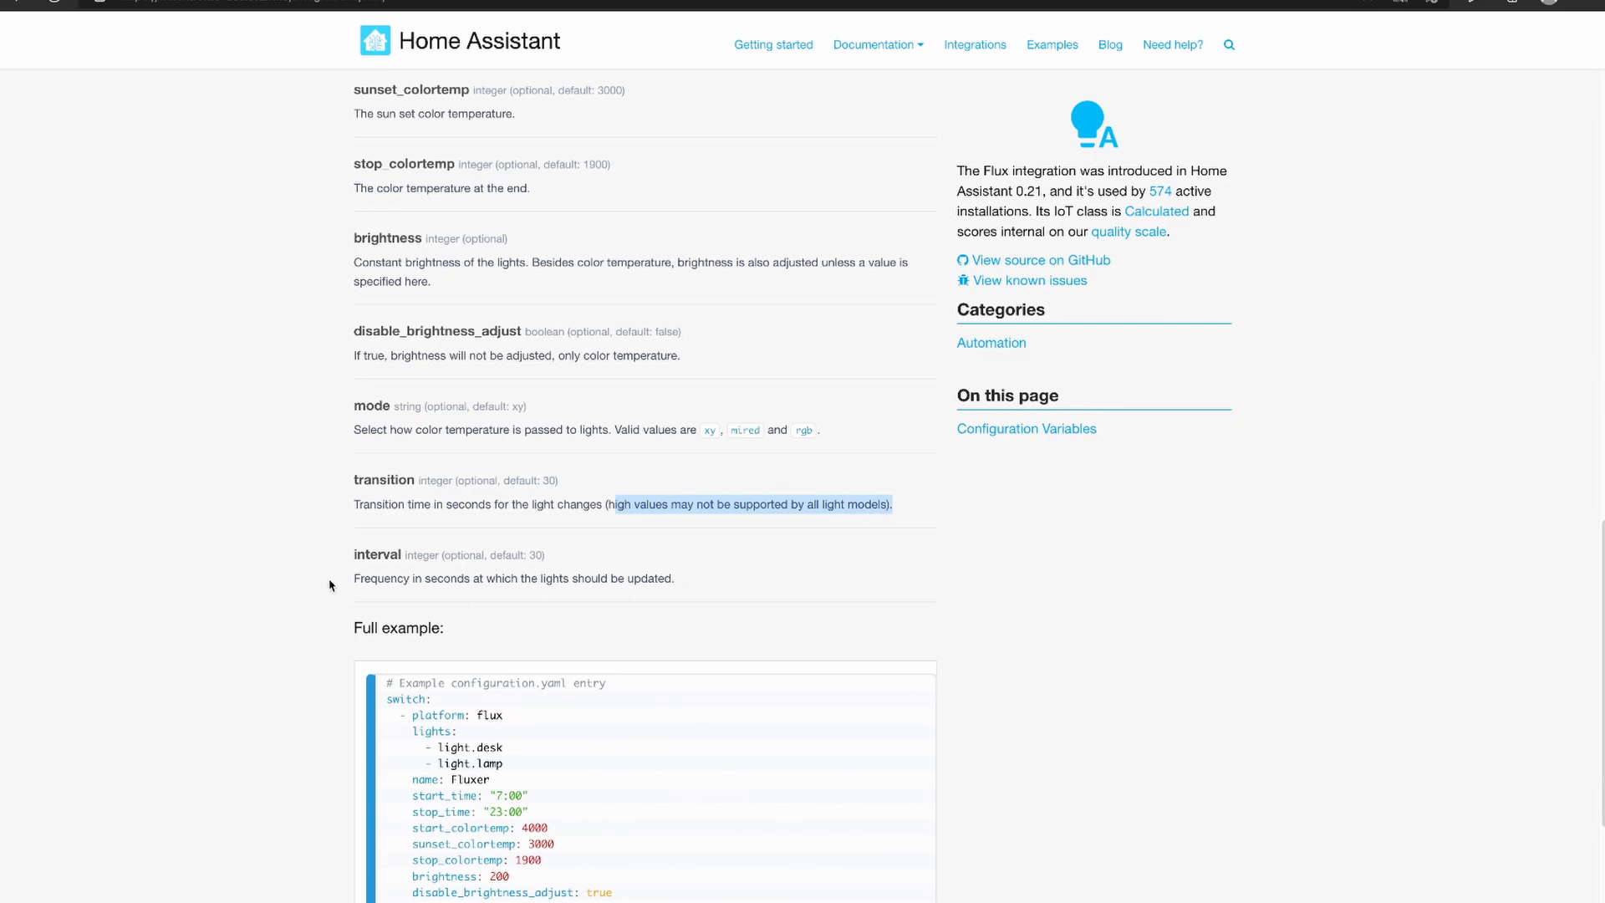
pyautogui.moveTo(387, 498)
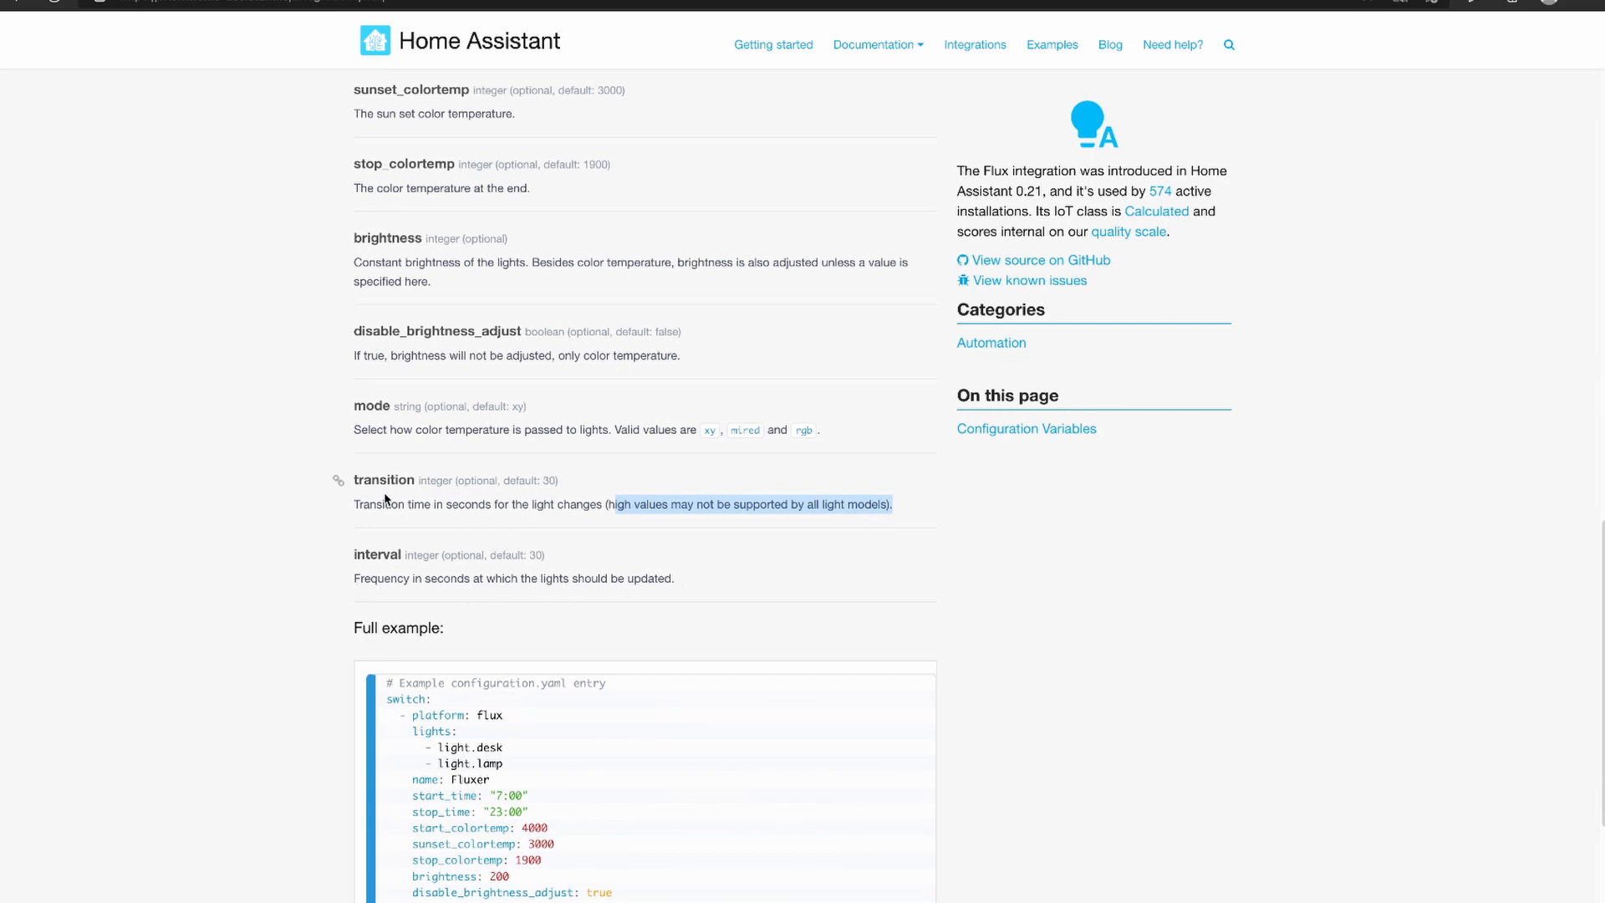
pyautogui.moveTo(480, 556)
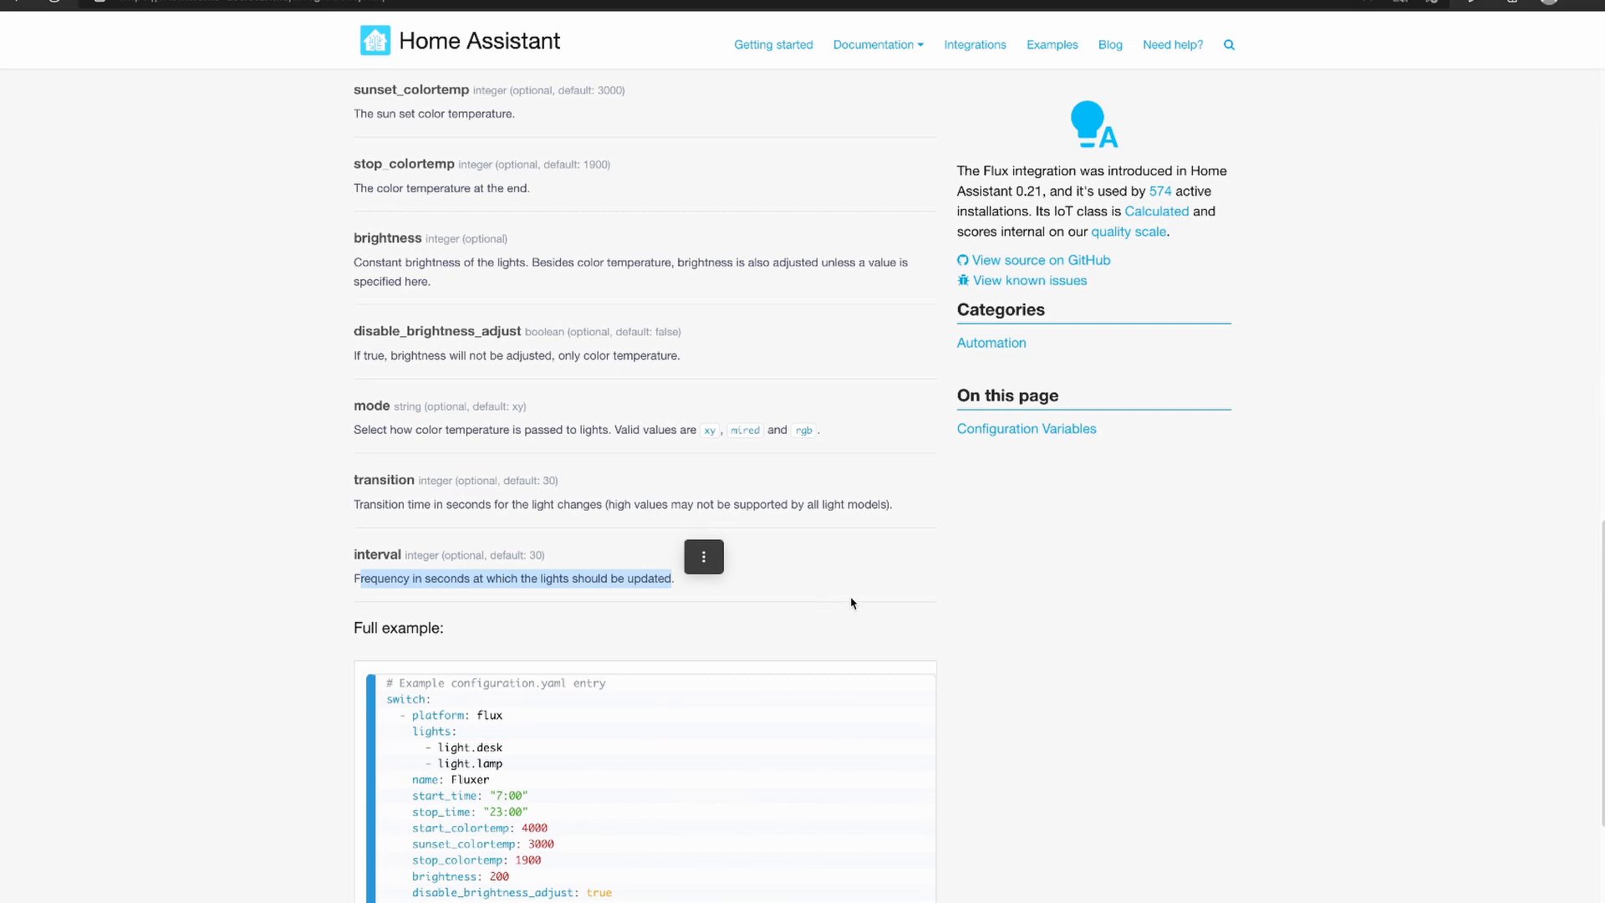
# Copy the full example Flux switch YAML block from the docs
pyautogui.scroll(-3)
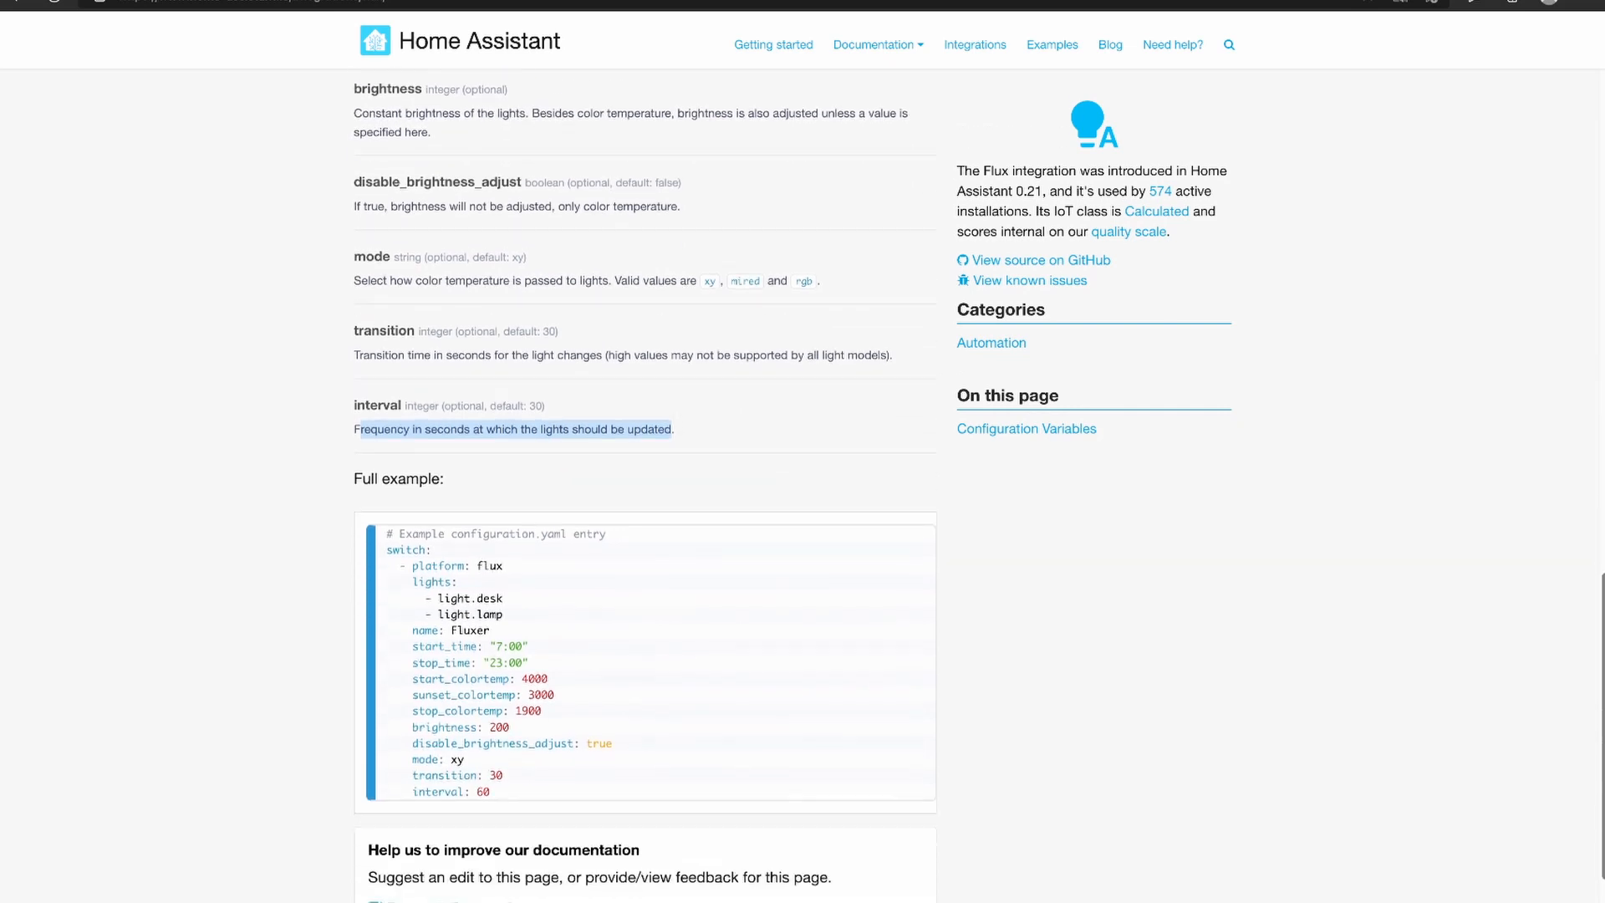
pyautogui.scroll(-3)
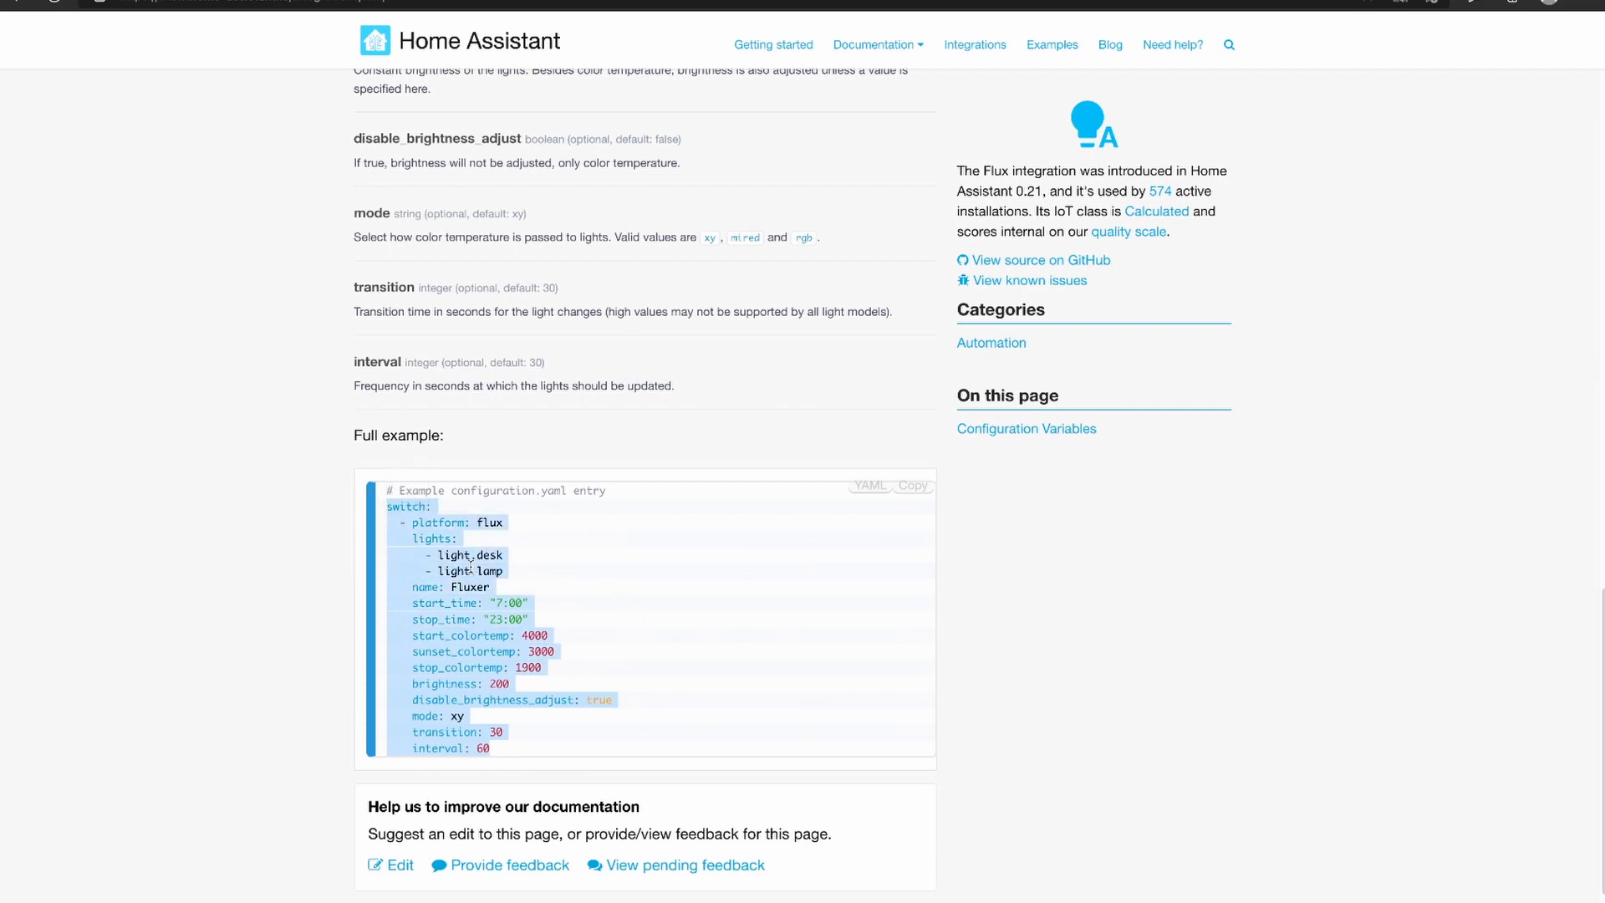
pyautogui.rightClick(462, 532)
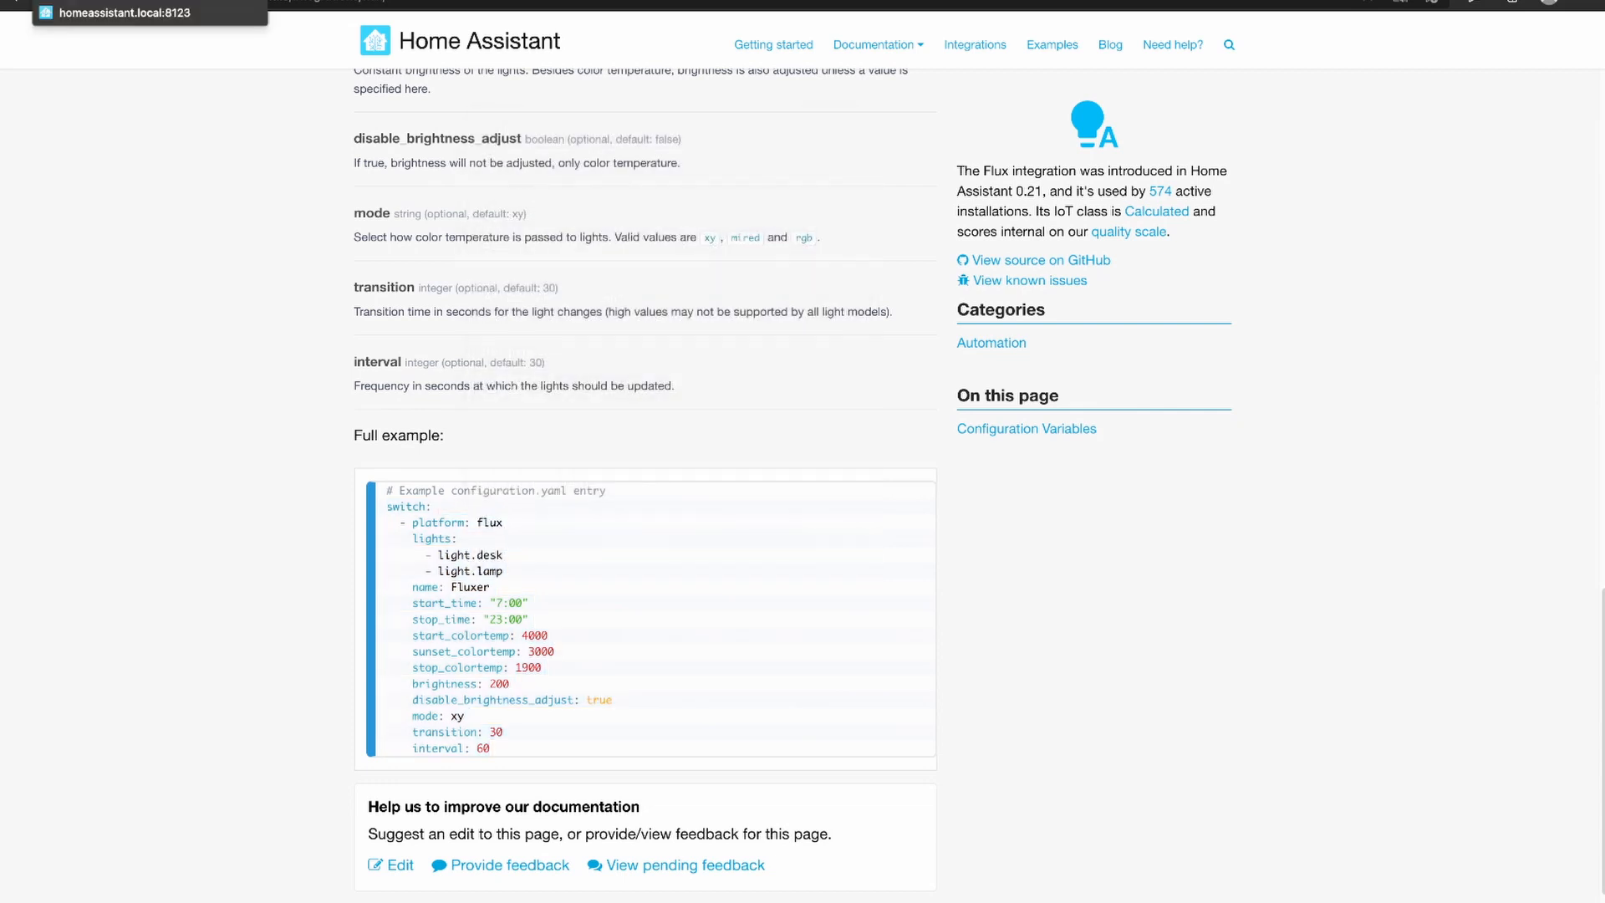
# Switch to the Home Assistant tab and launch the Studio Code Server add-on
pyautogui.click(134, 3)
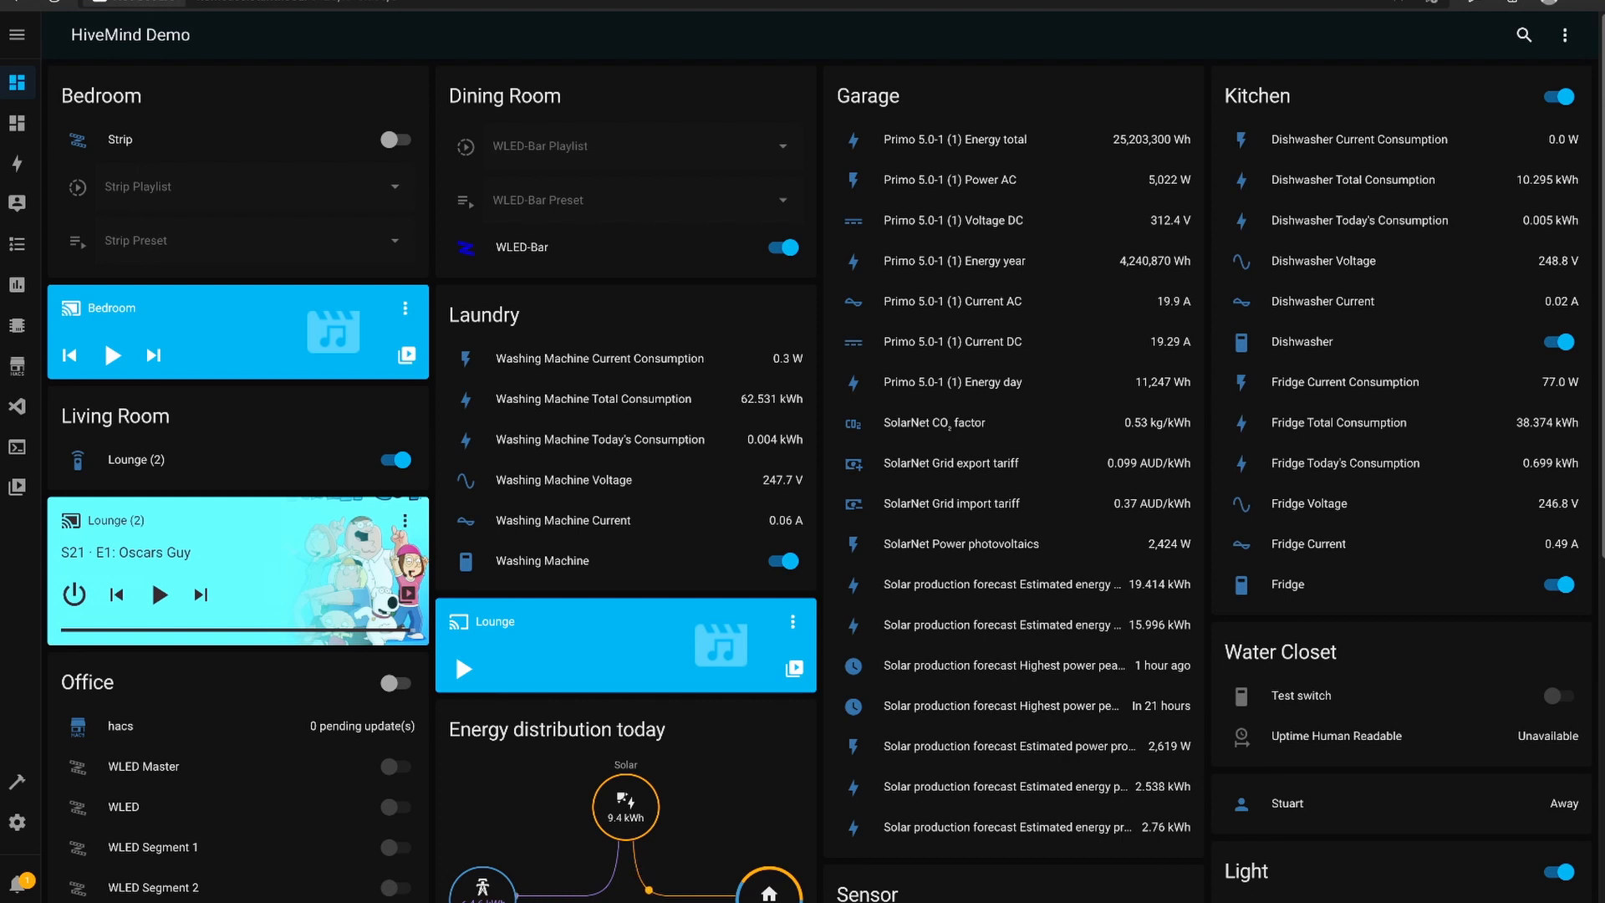
pyautogui.moveTo(18, 407)
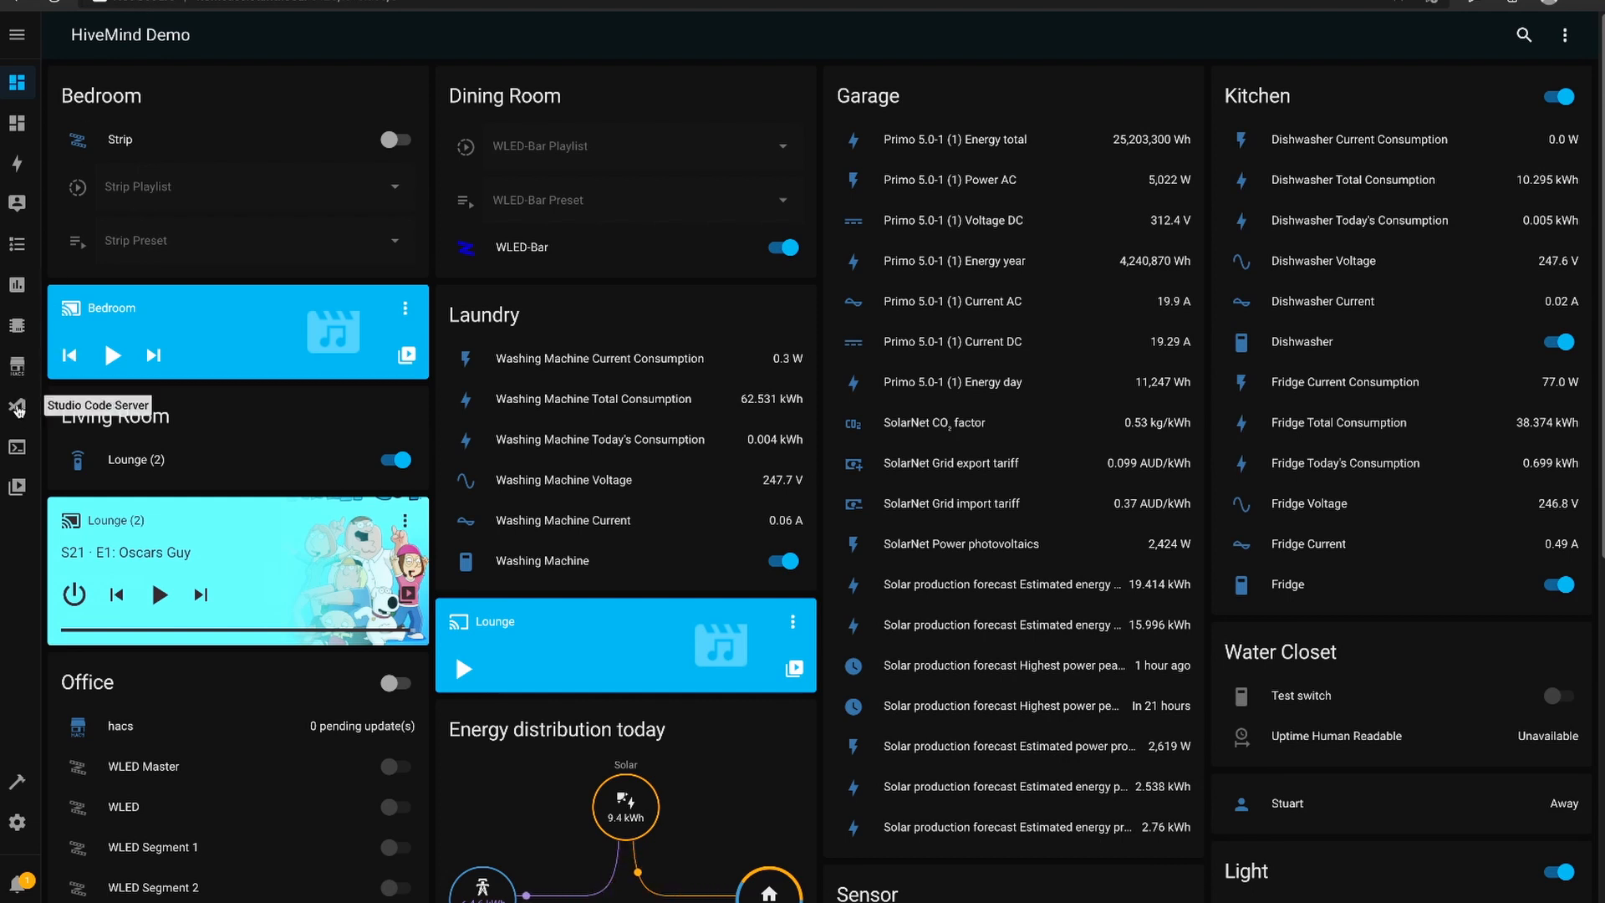
pyautogui.click(16, 408)
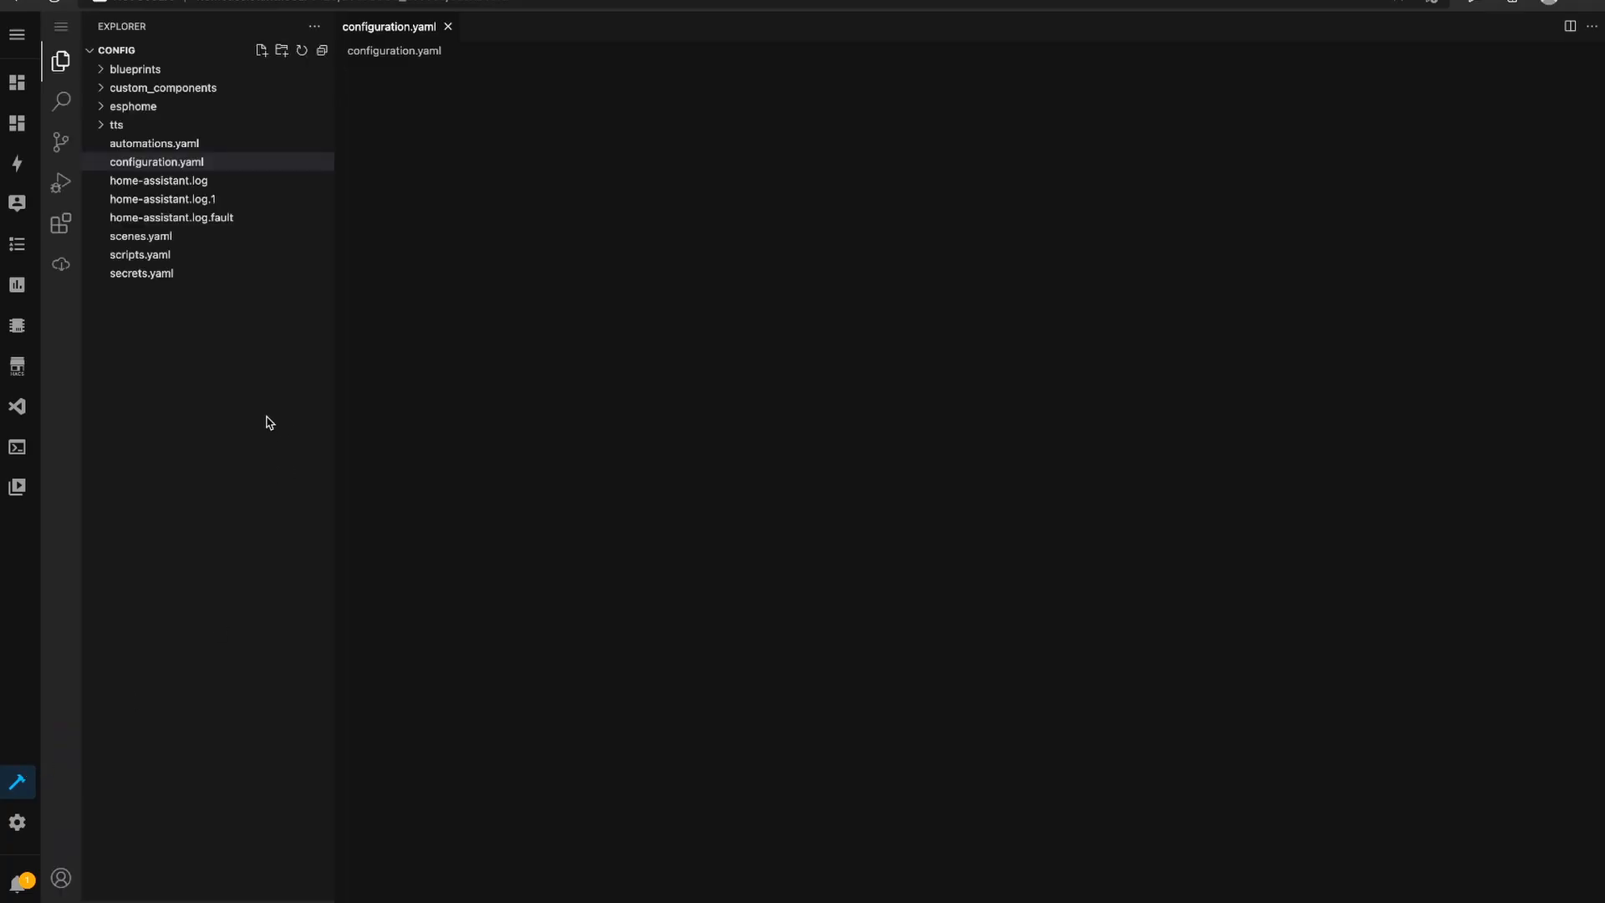
# In configuration.yaml, fold the sensor block and paste the example under a new switch: key
pyautogui.click(157, 162)
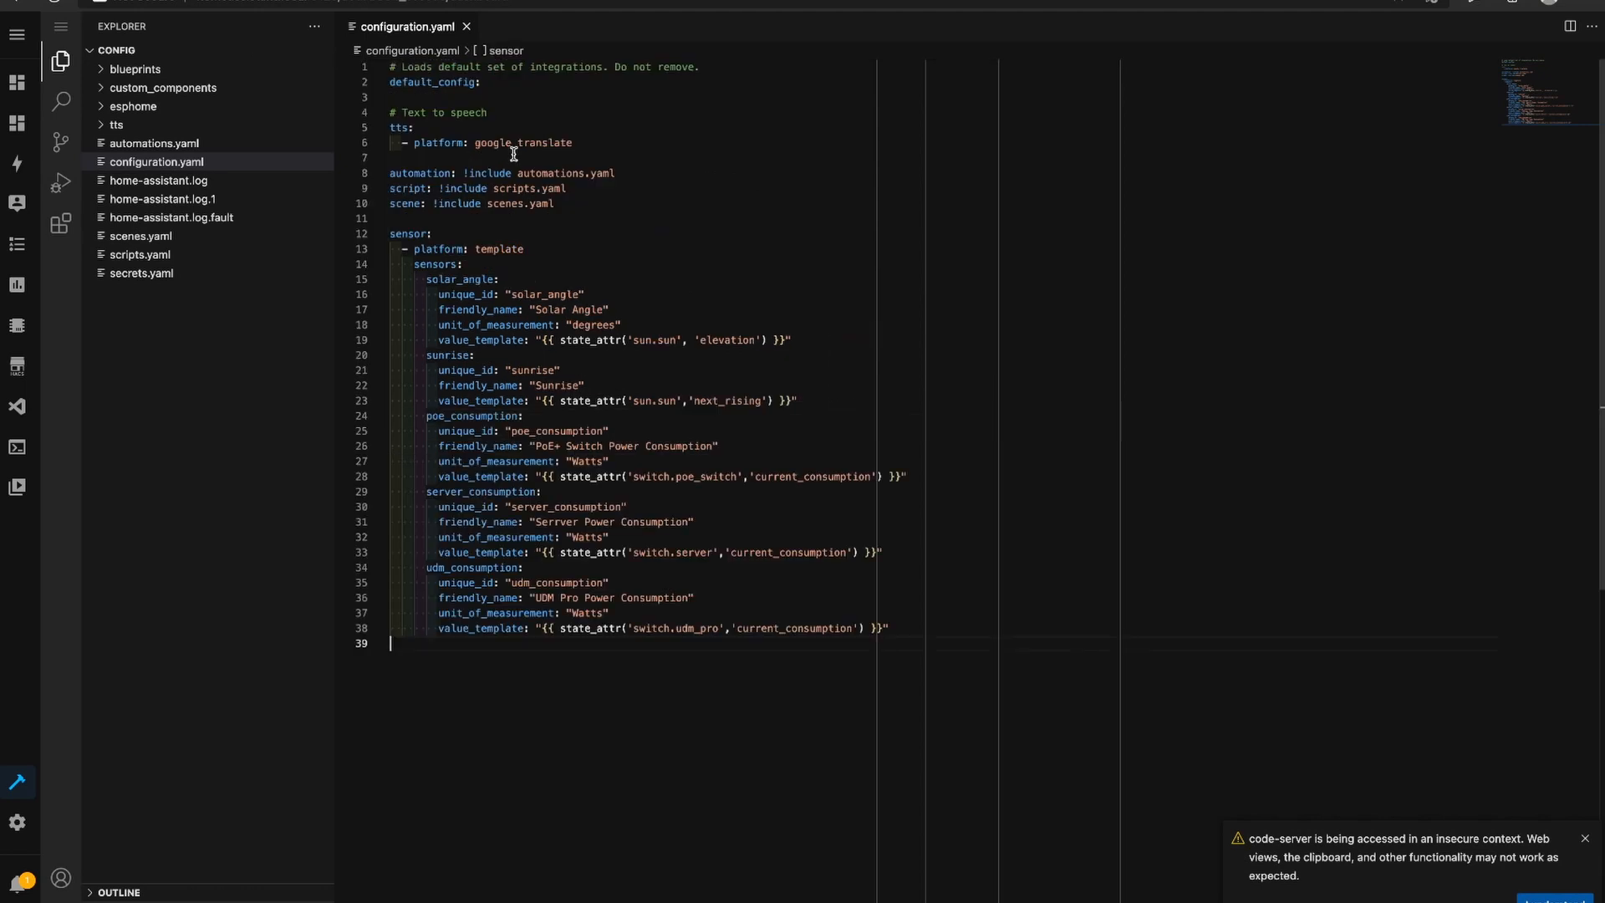
pyautogui.moveTo(590, 117)
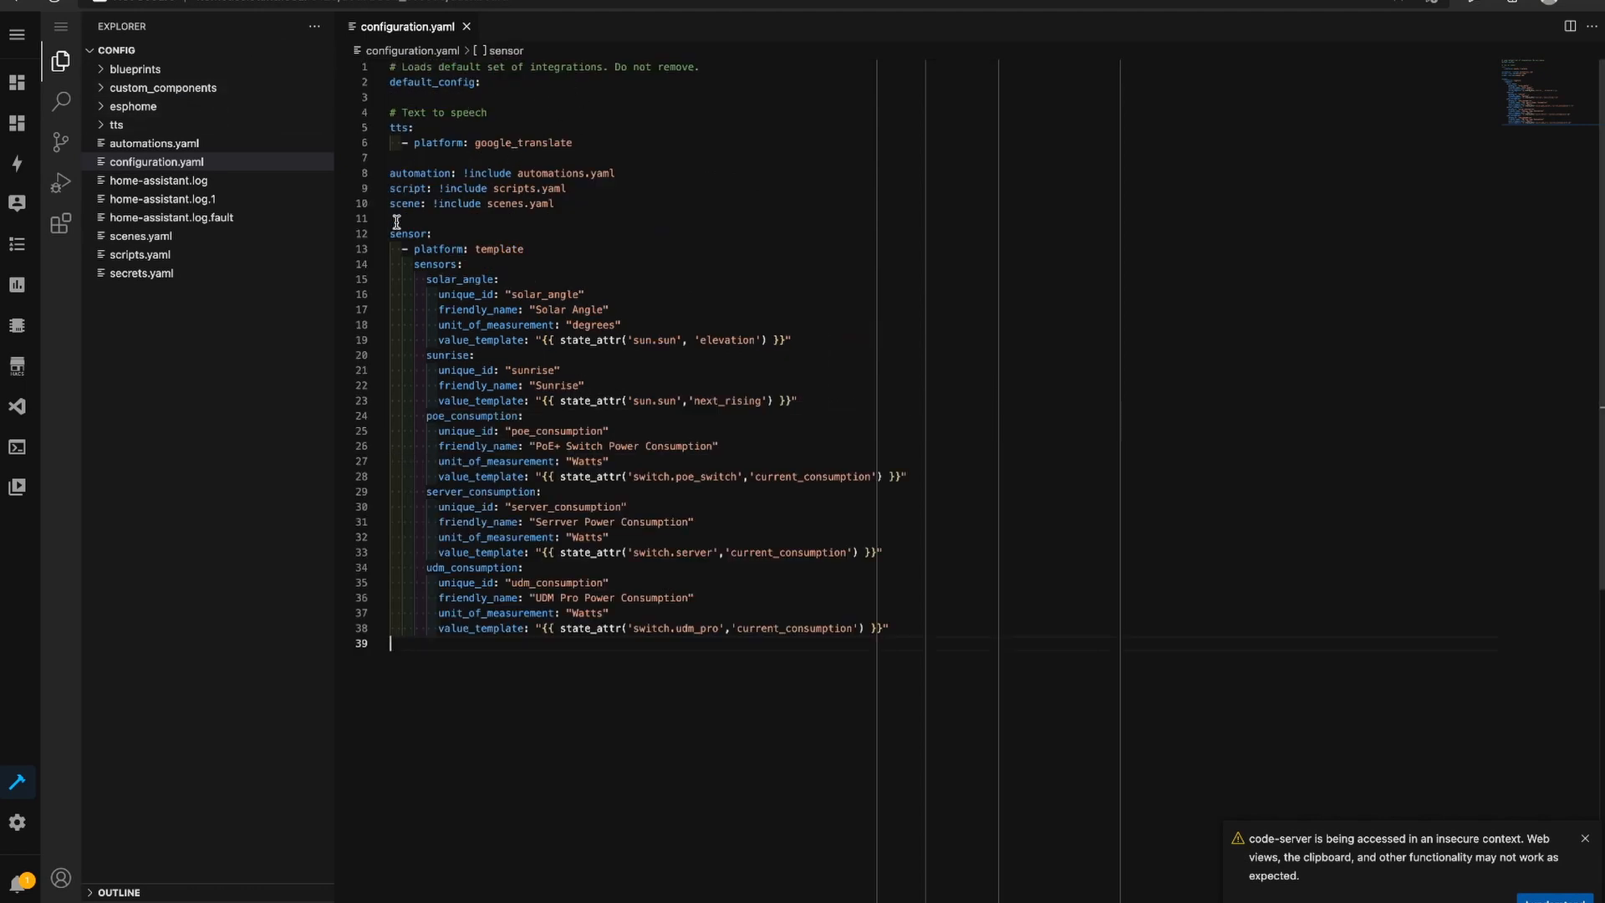
pyautogui.click(431, 234)
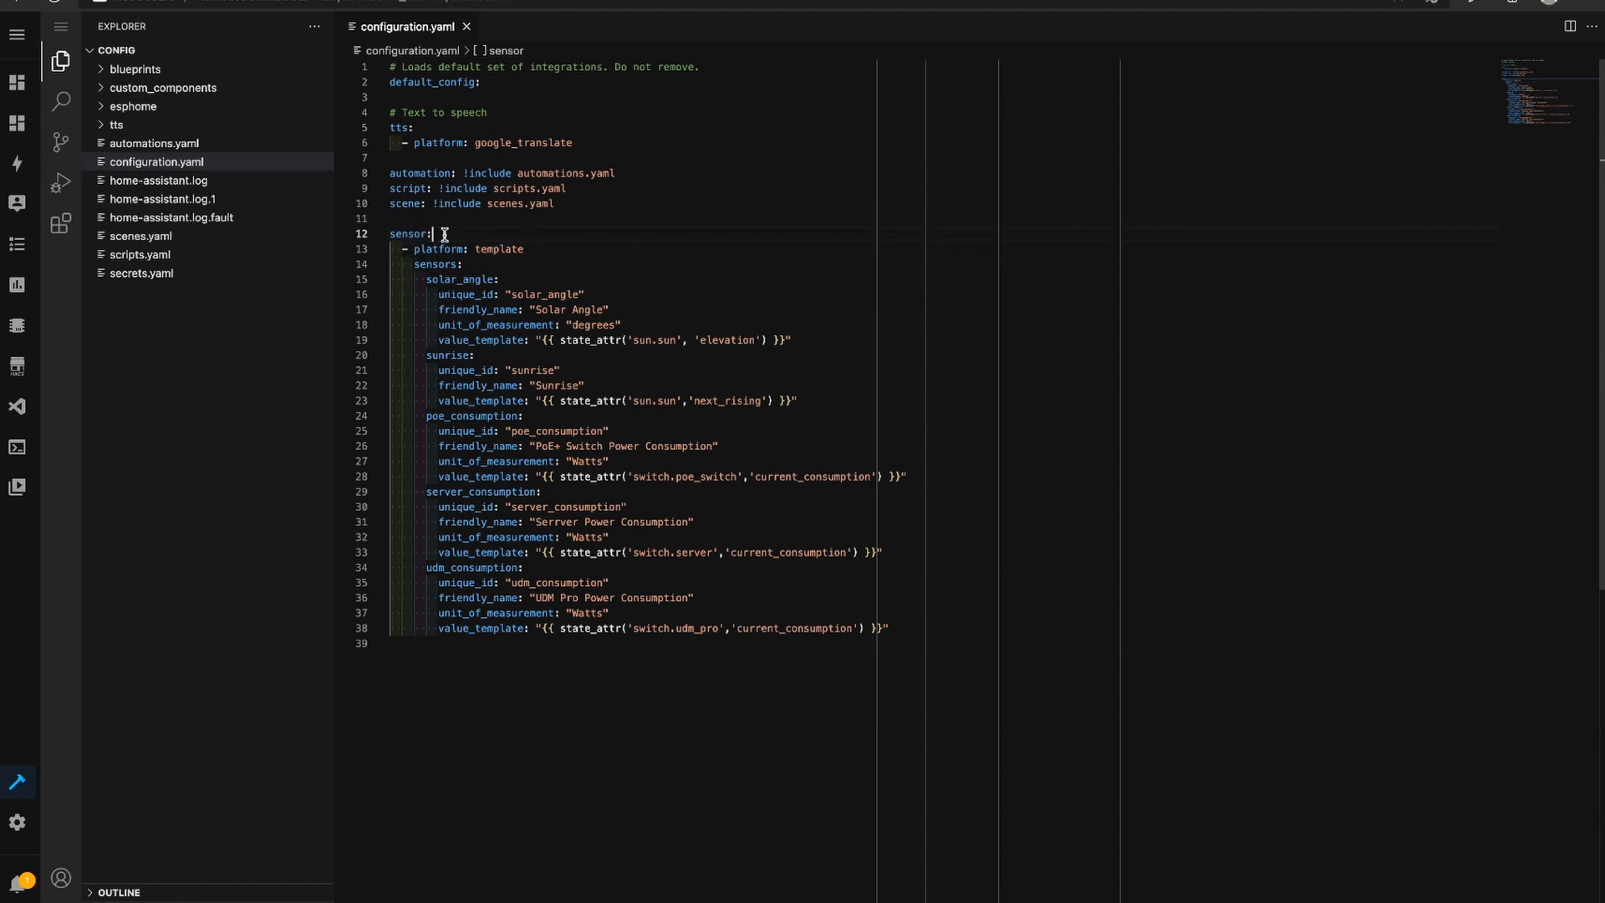
pyautogui.click(380, 234)
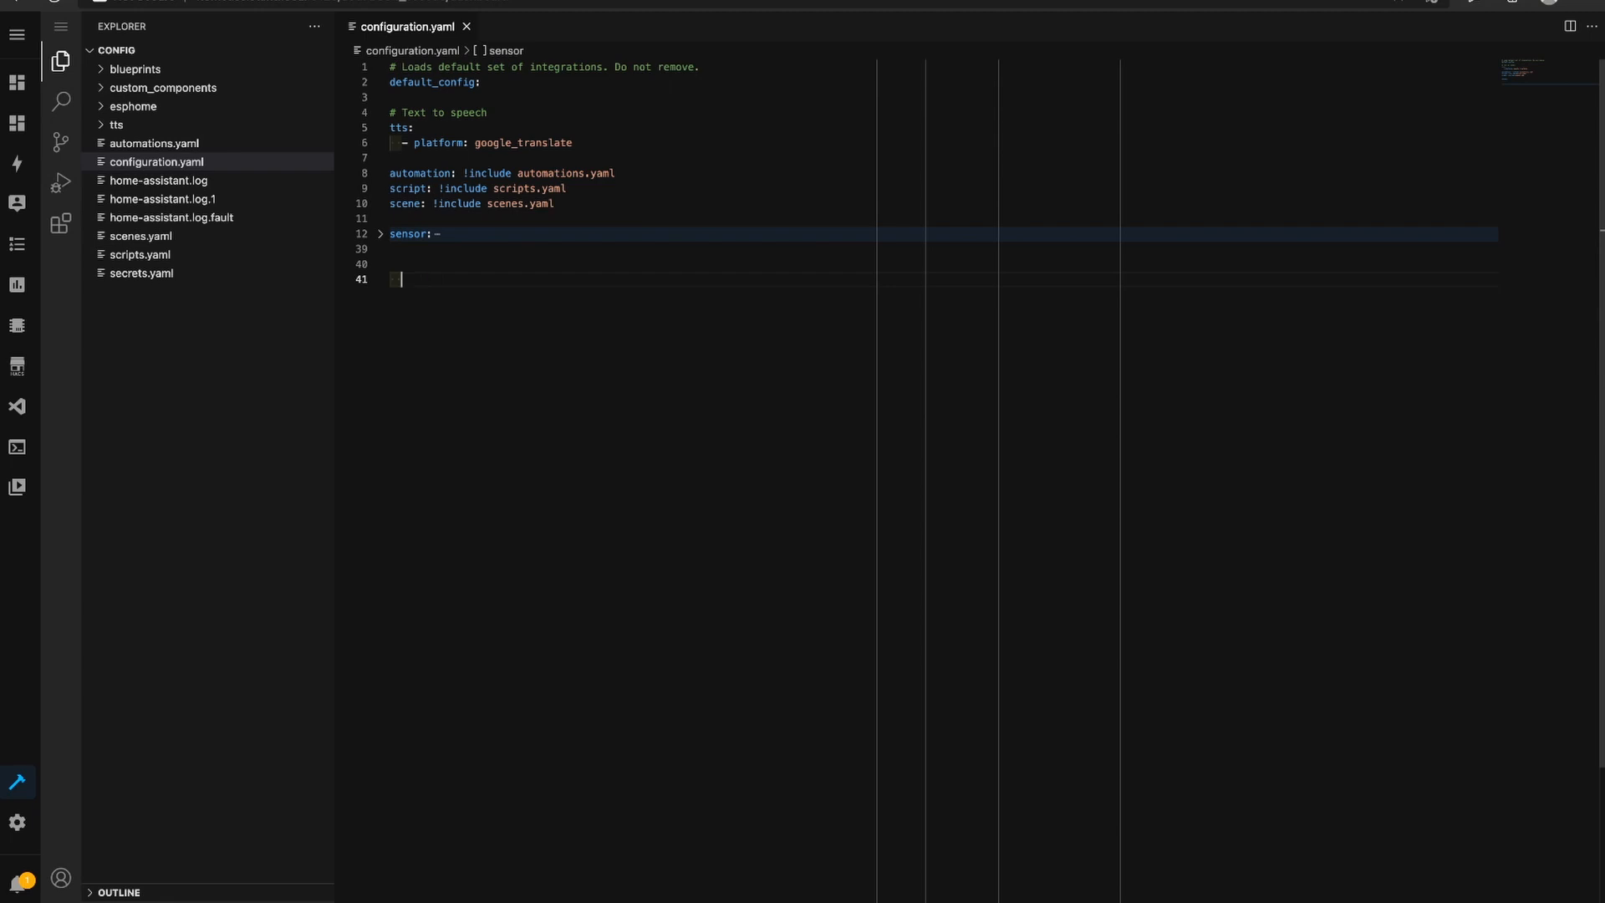
pyautogui.write('switch:')
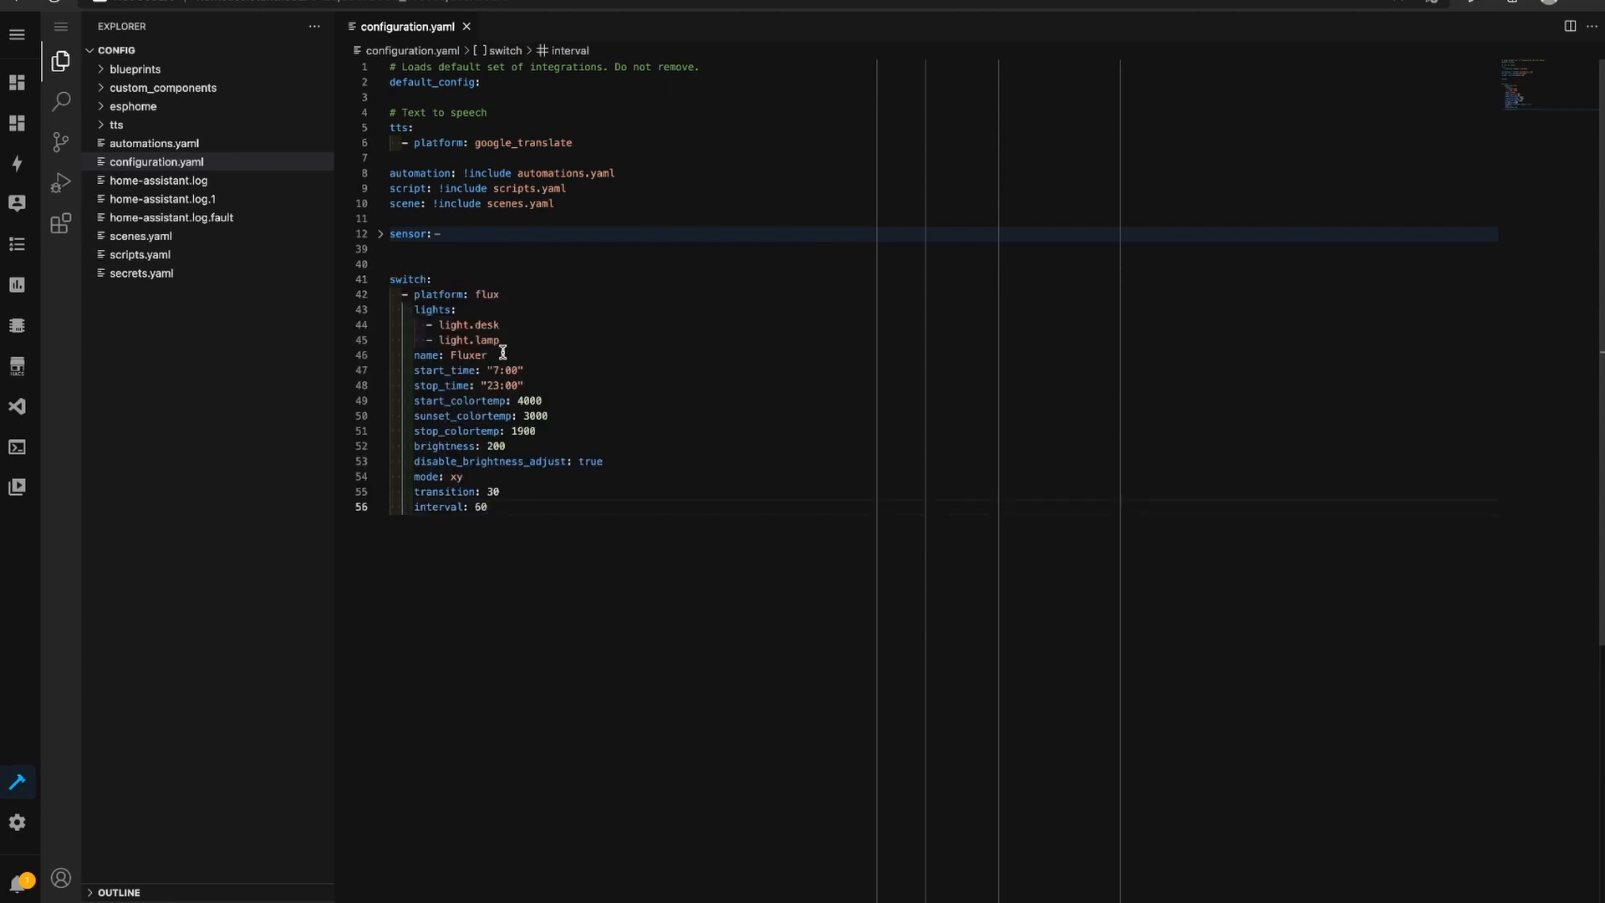
pyautogui.doubleClick(438, 294)
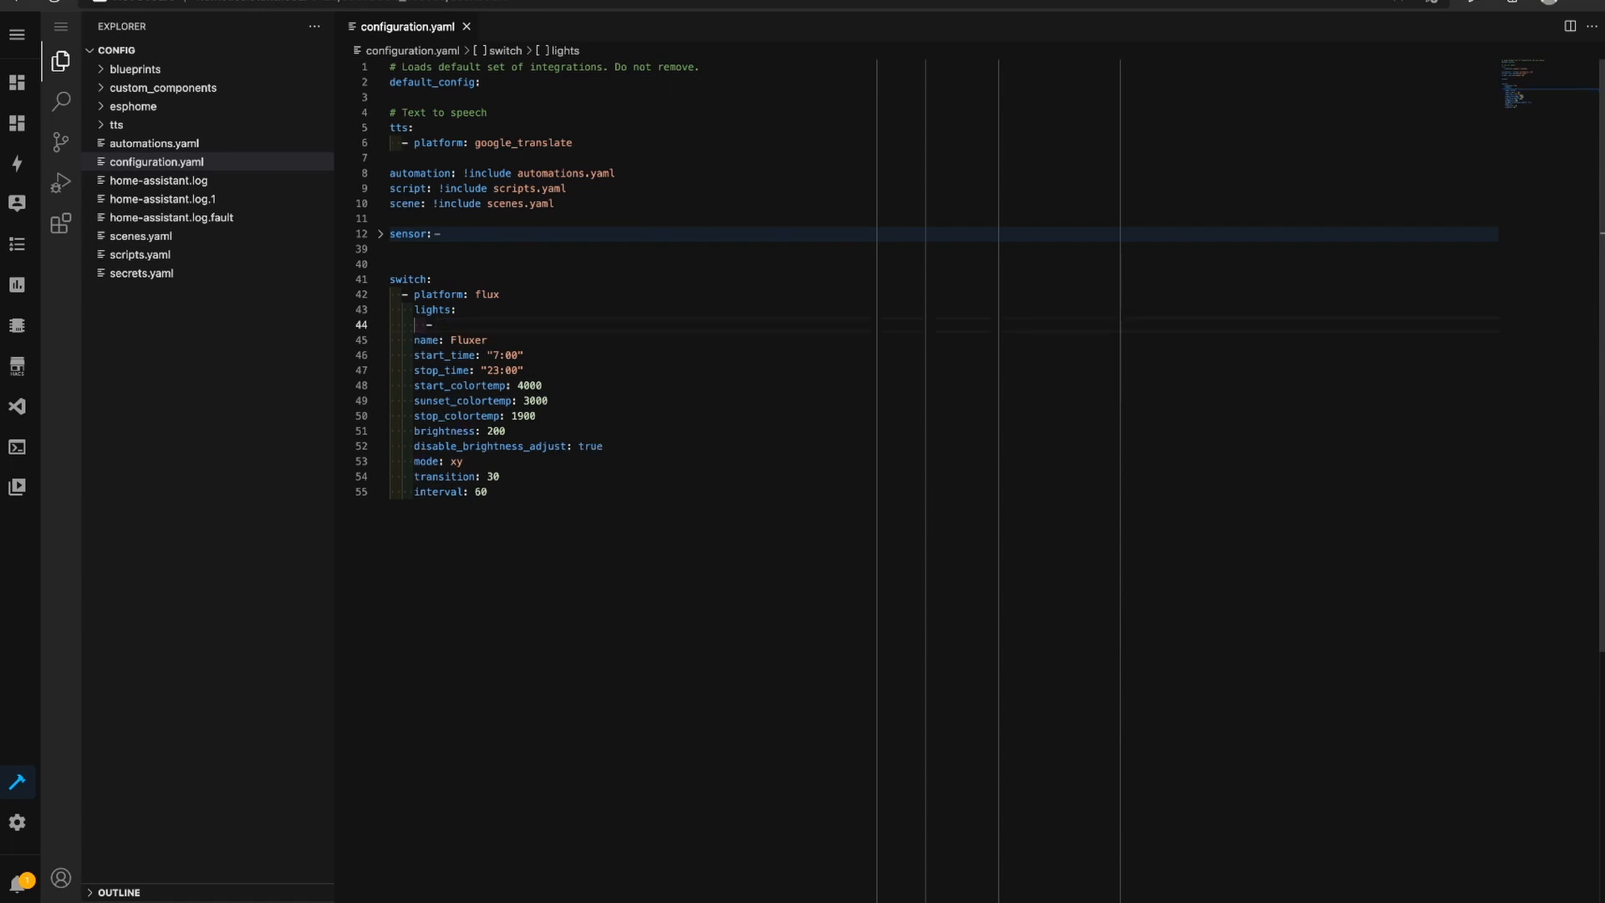
# Replace the lights with light.dining_room_lights, light.loungeroom_lights and light.kitchen_lights
pyautogui.write('light.')
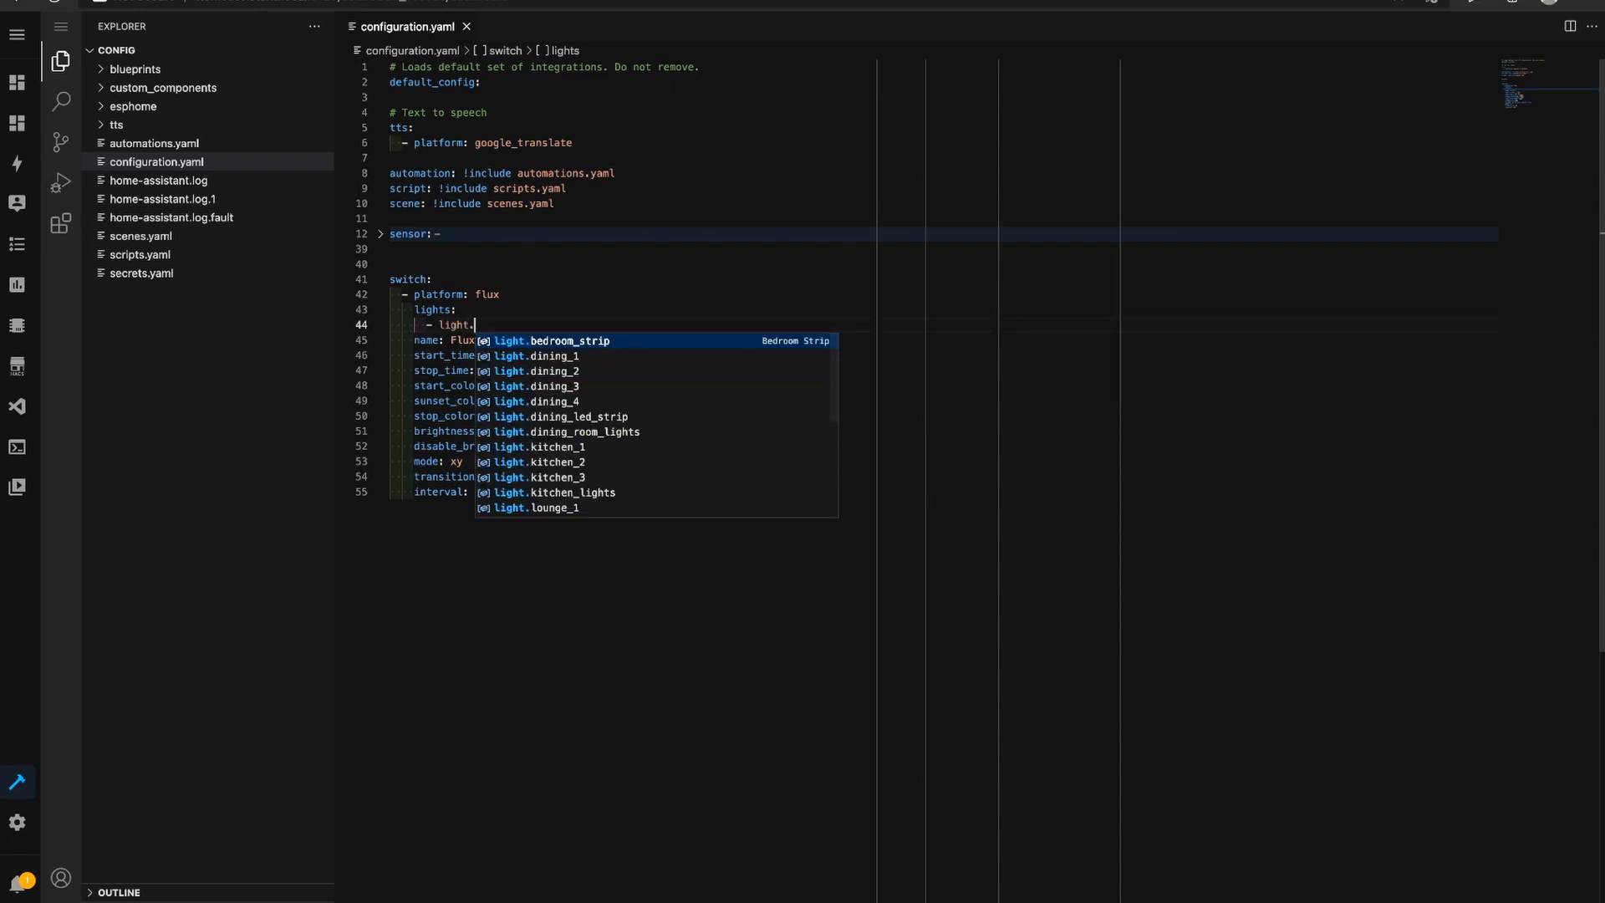
pyautogui.write('dining_room_lights')
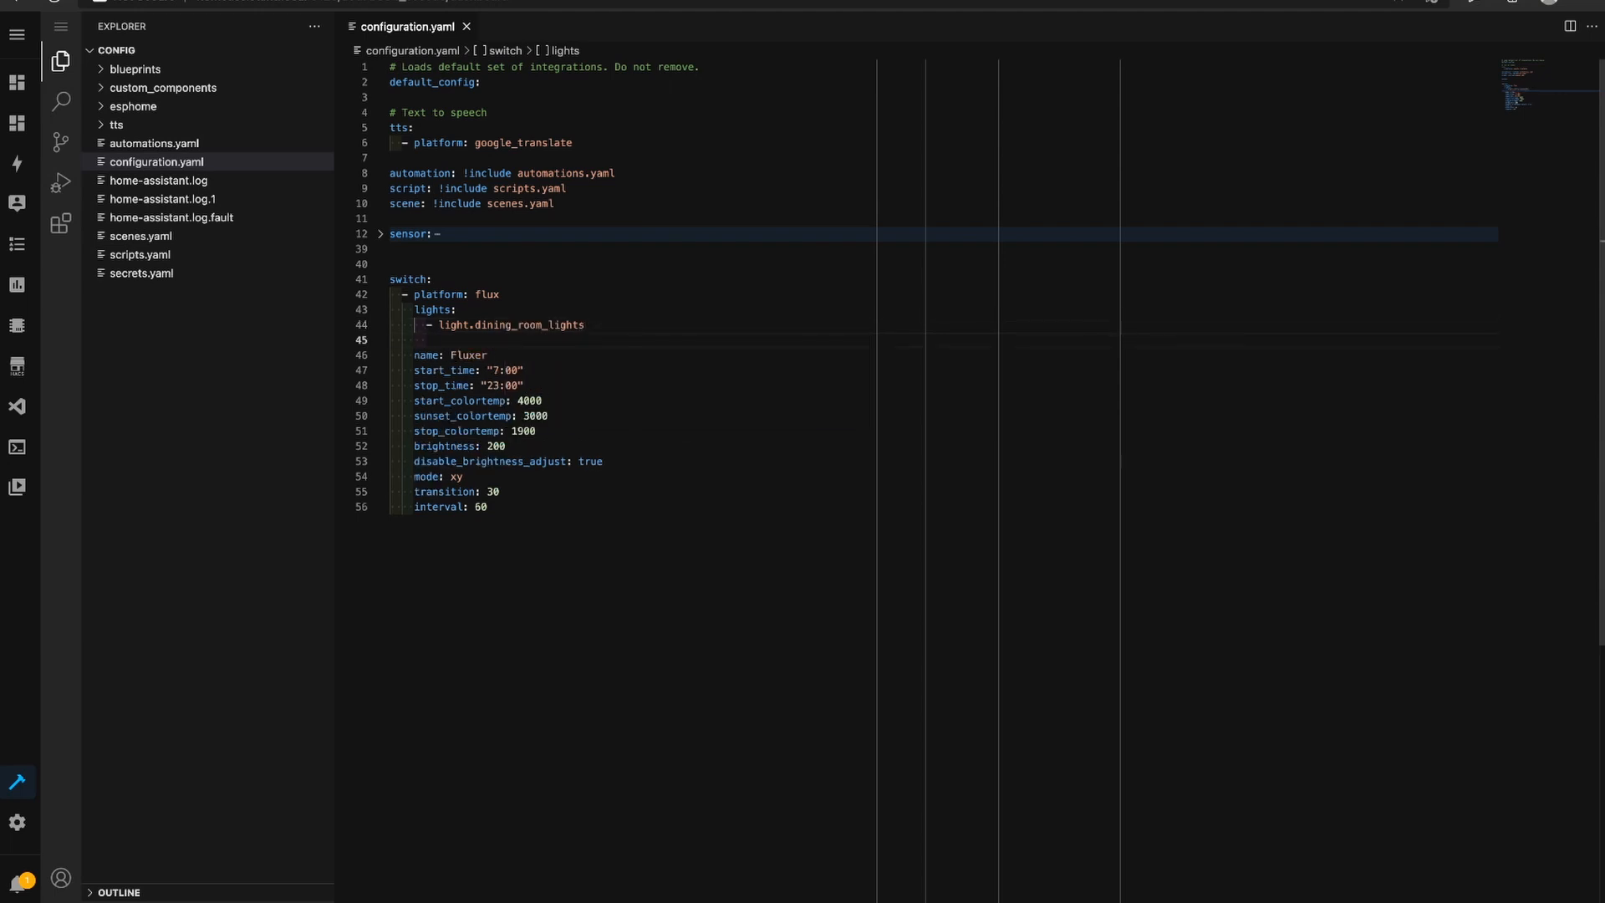
pyautogui.write('- li')
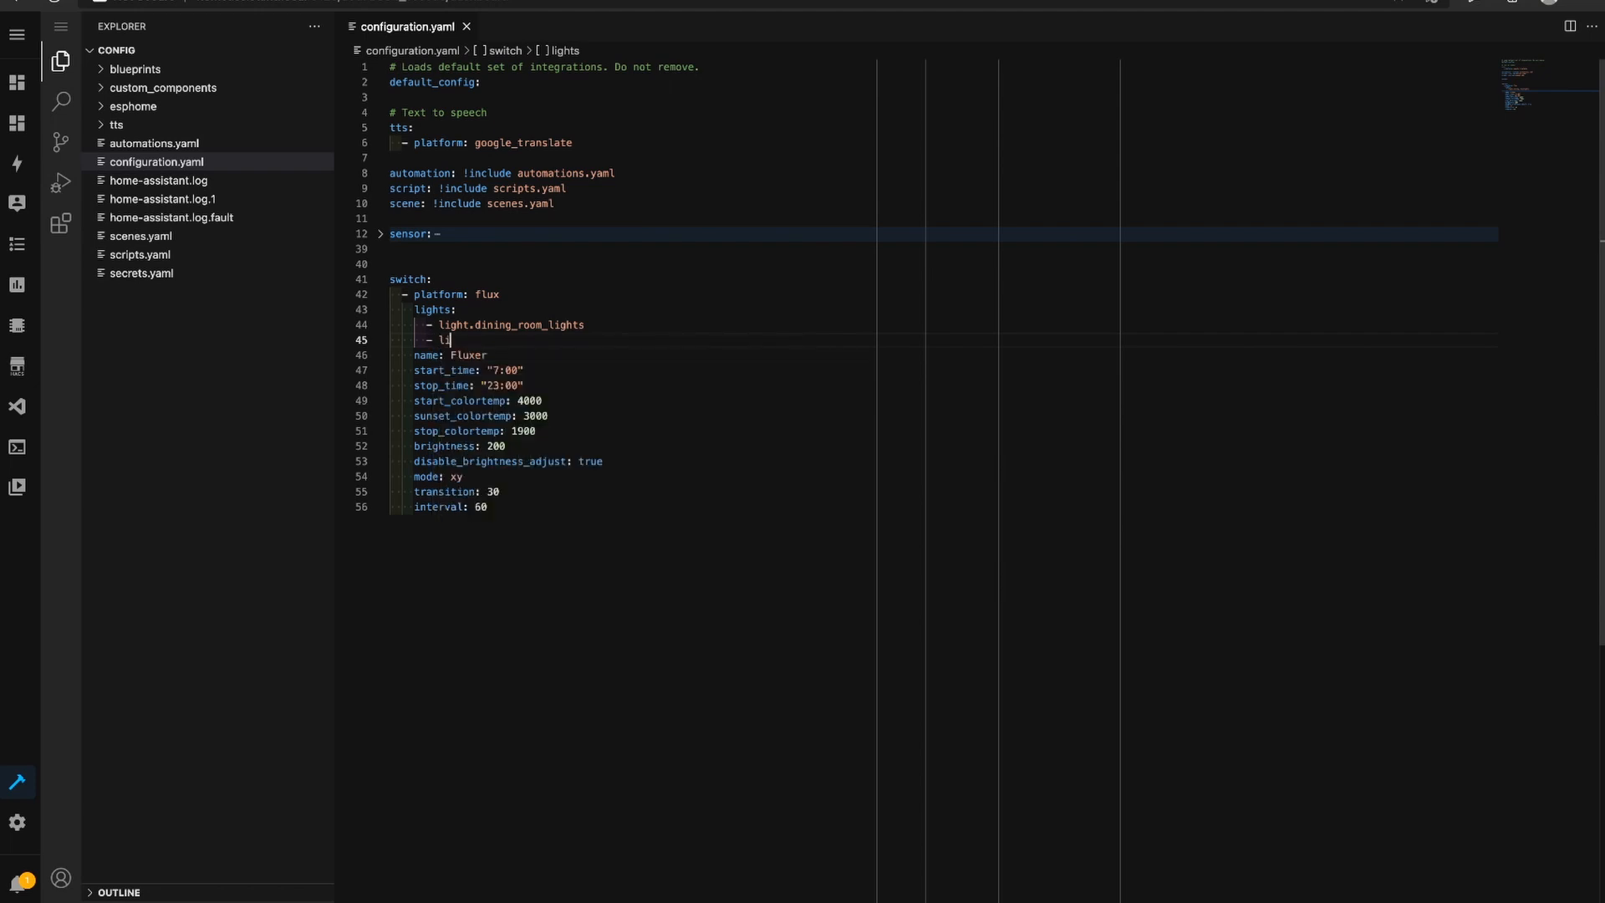
pyautogui.write('ight.')
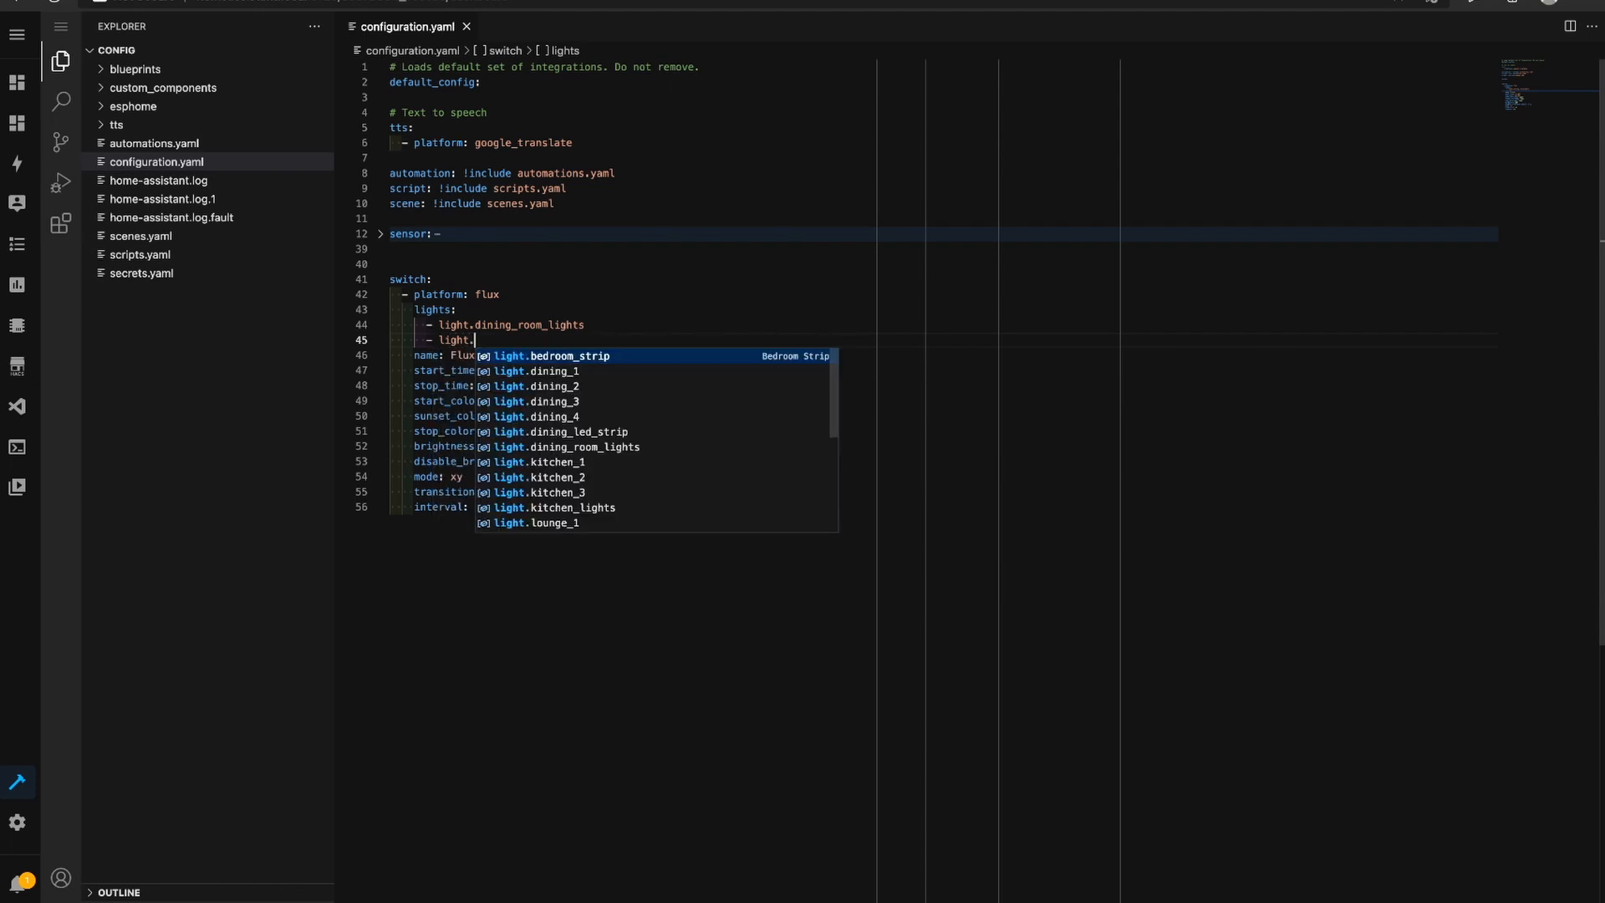
pyautogui.write('loungeroom_lights')
pyautogui.write('- light/')
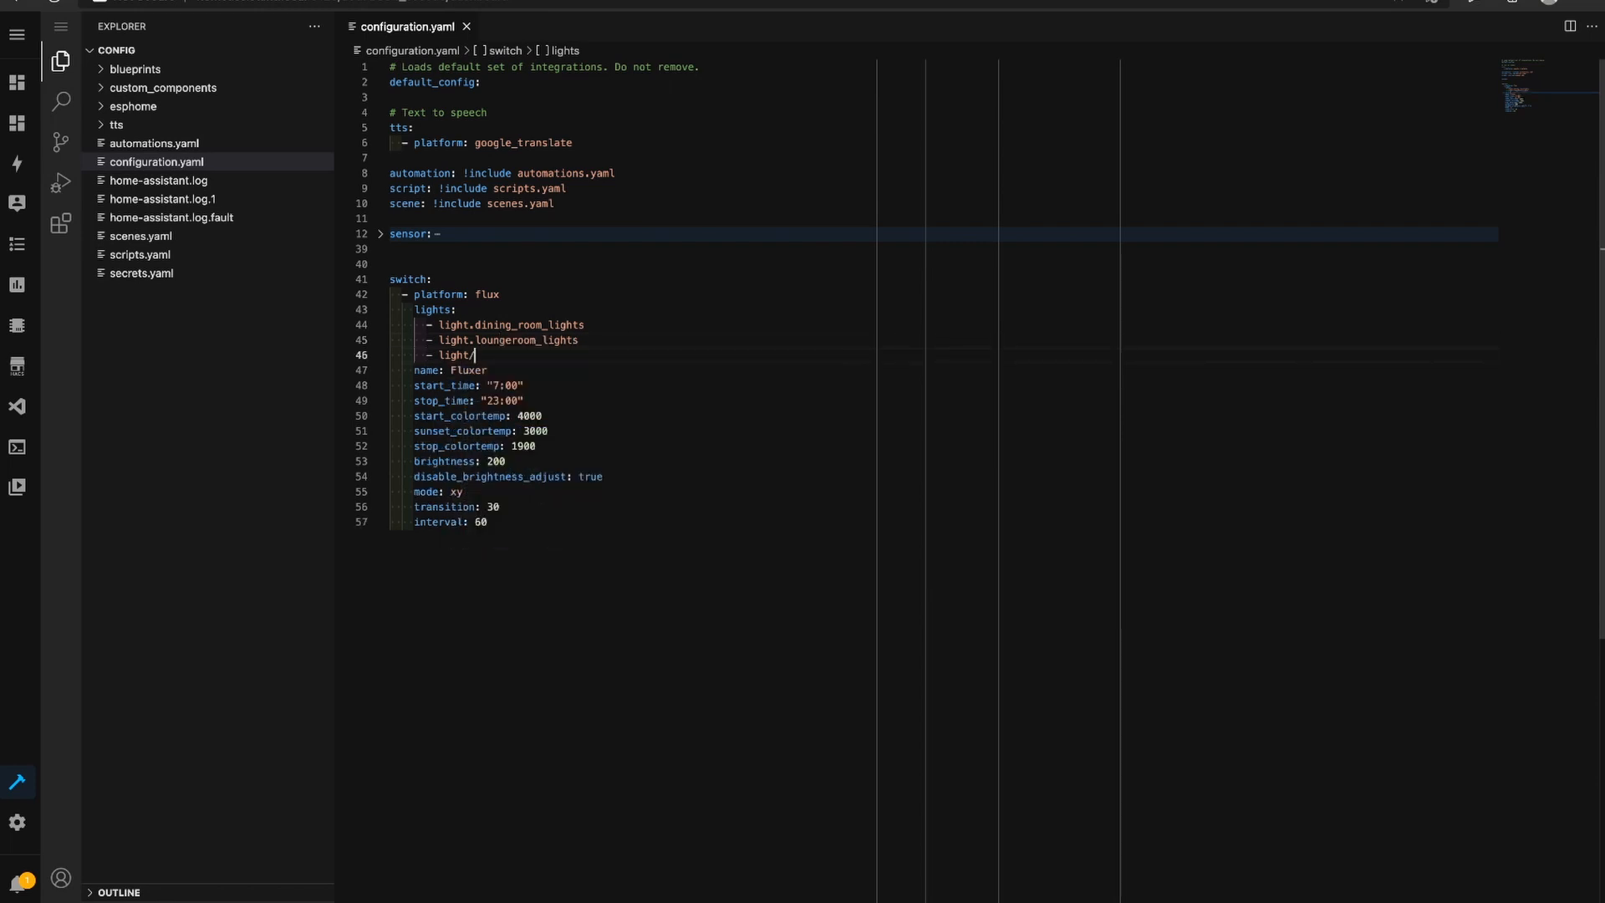
pyautogui.write('ki')
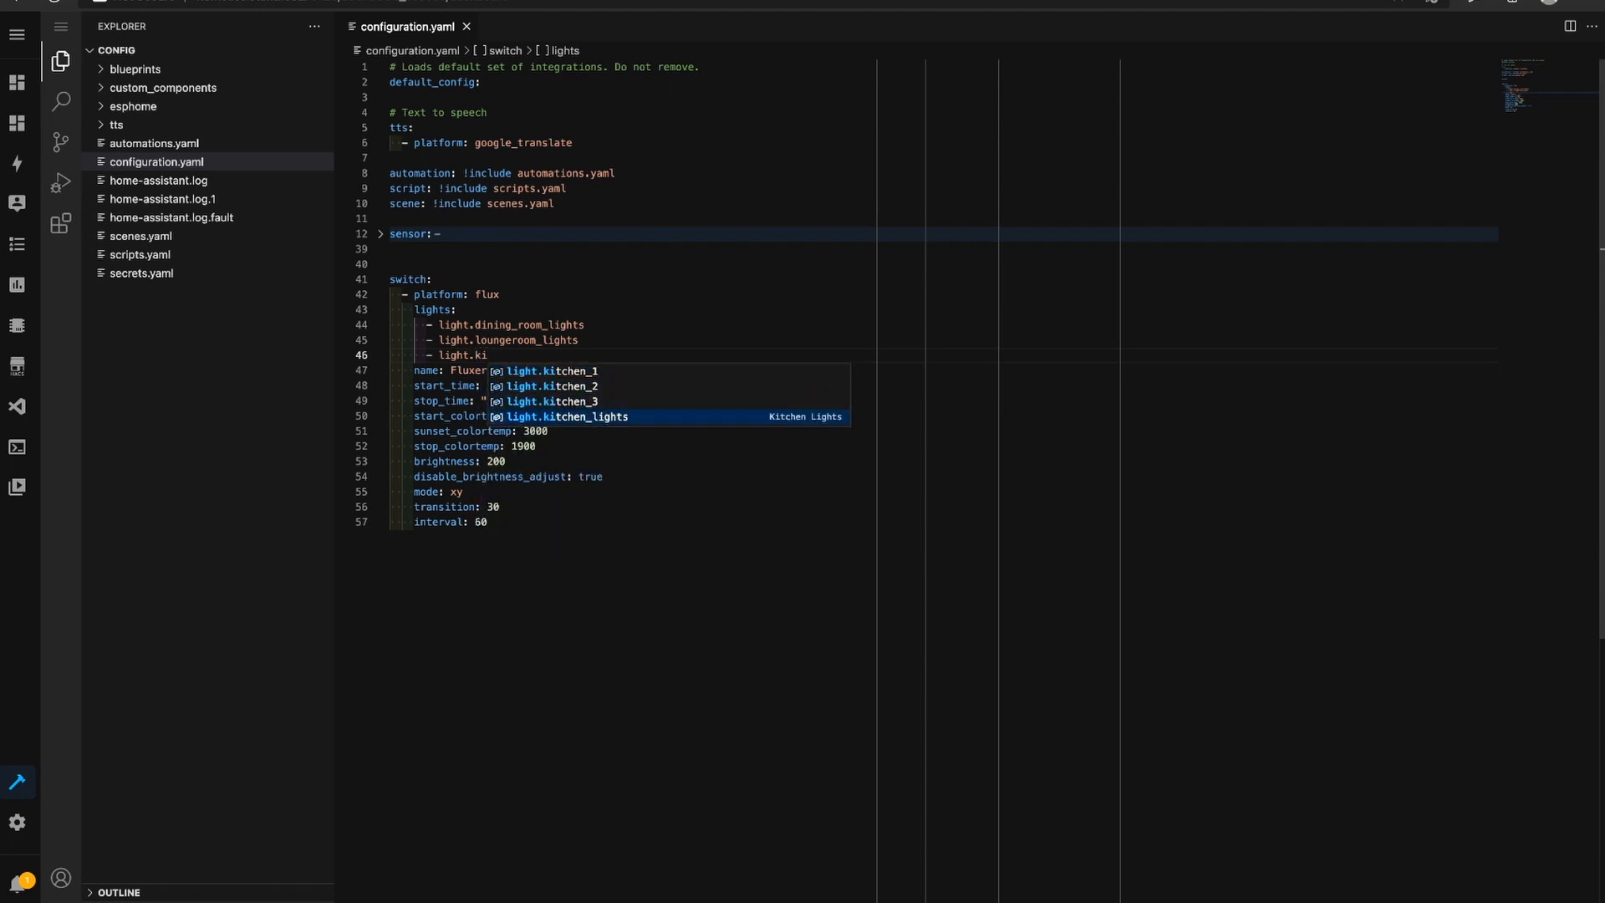
pyautogui.click(563, 416)
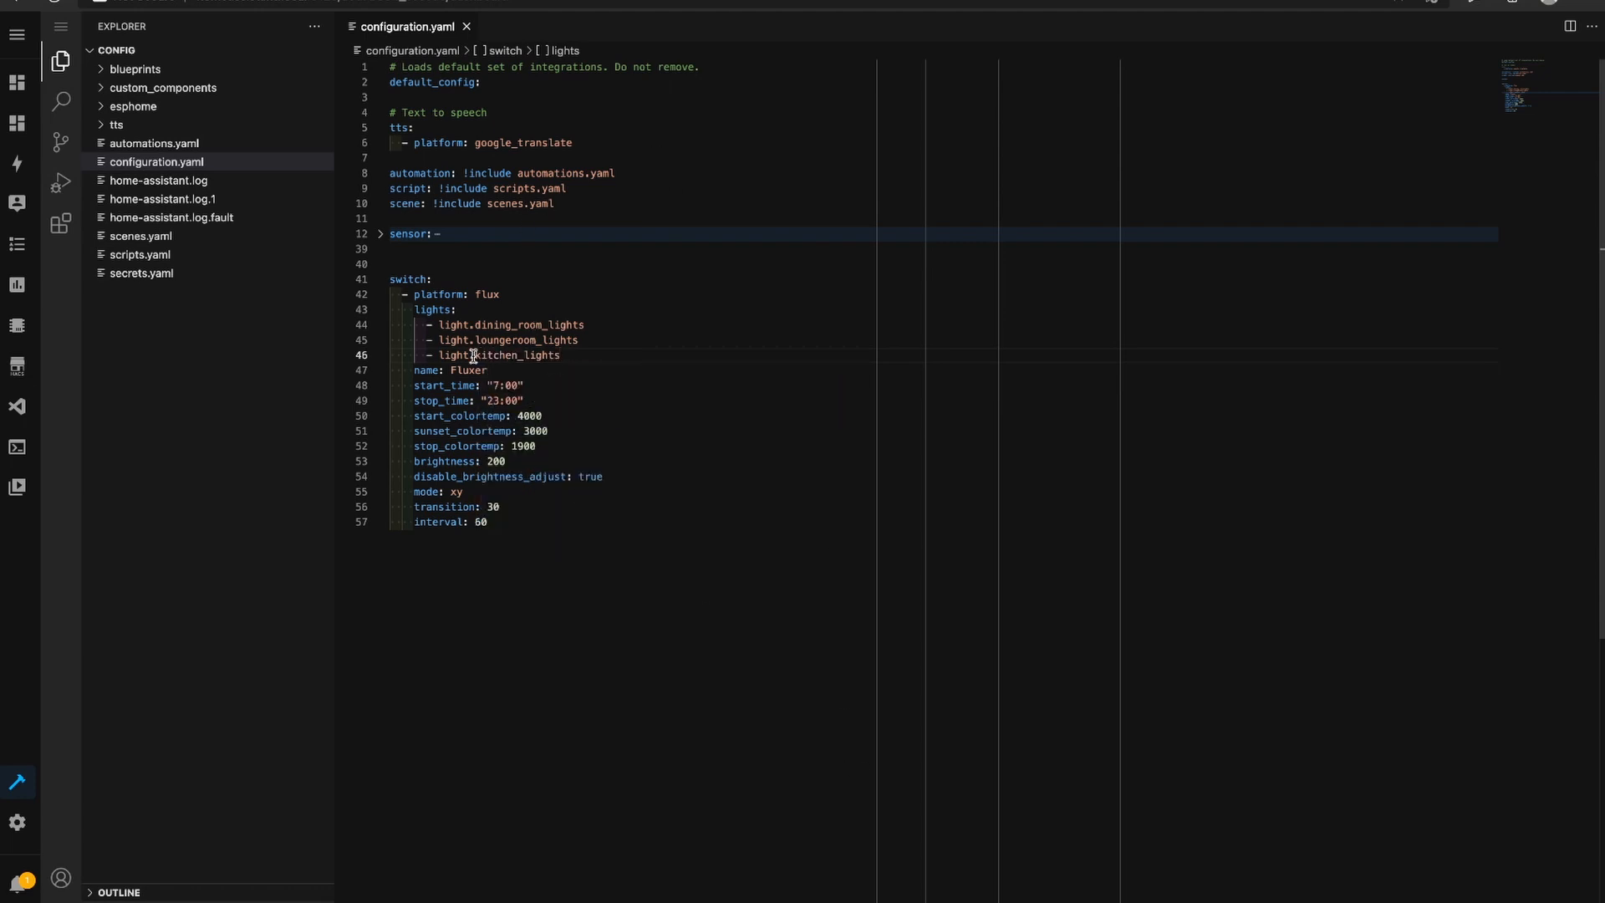
pyautogui.click(497, 385)
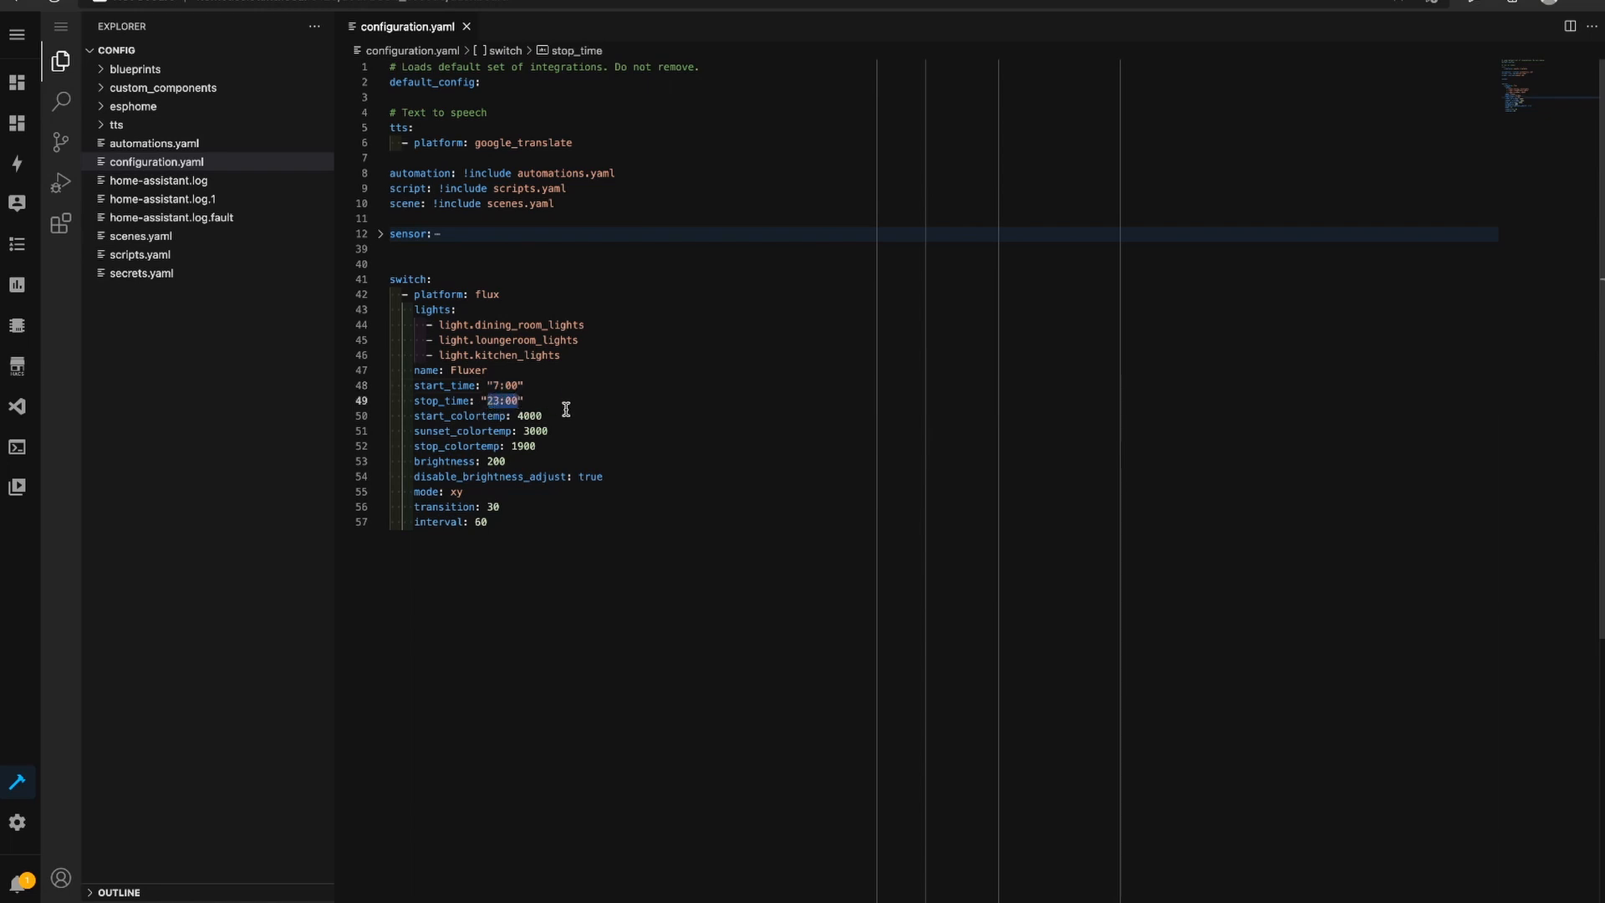
pyautogui.click(532, 416)
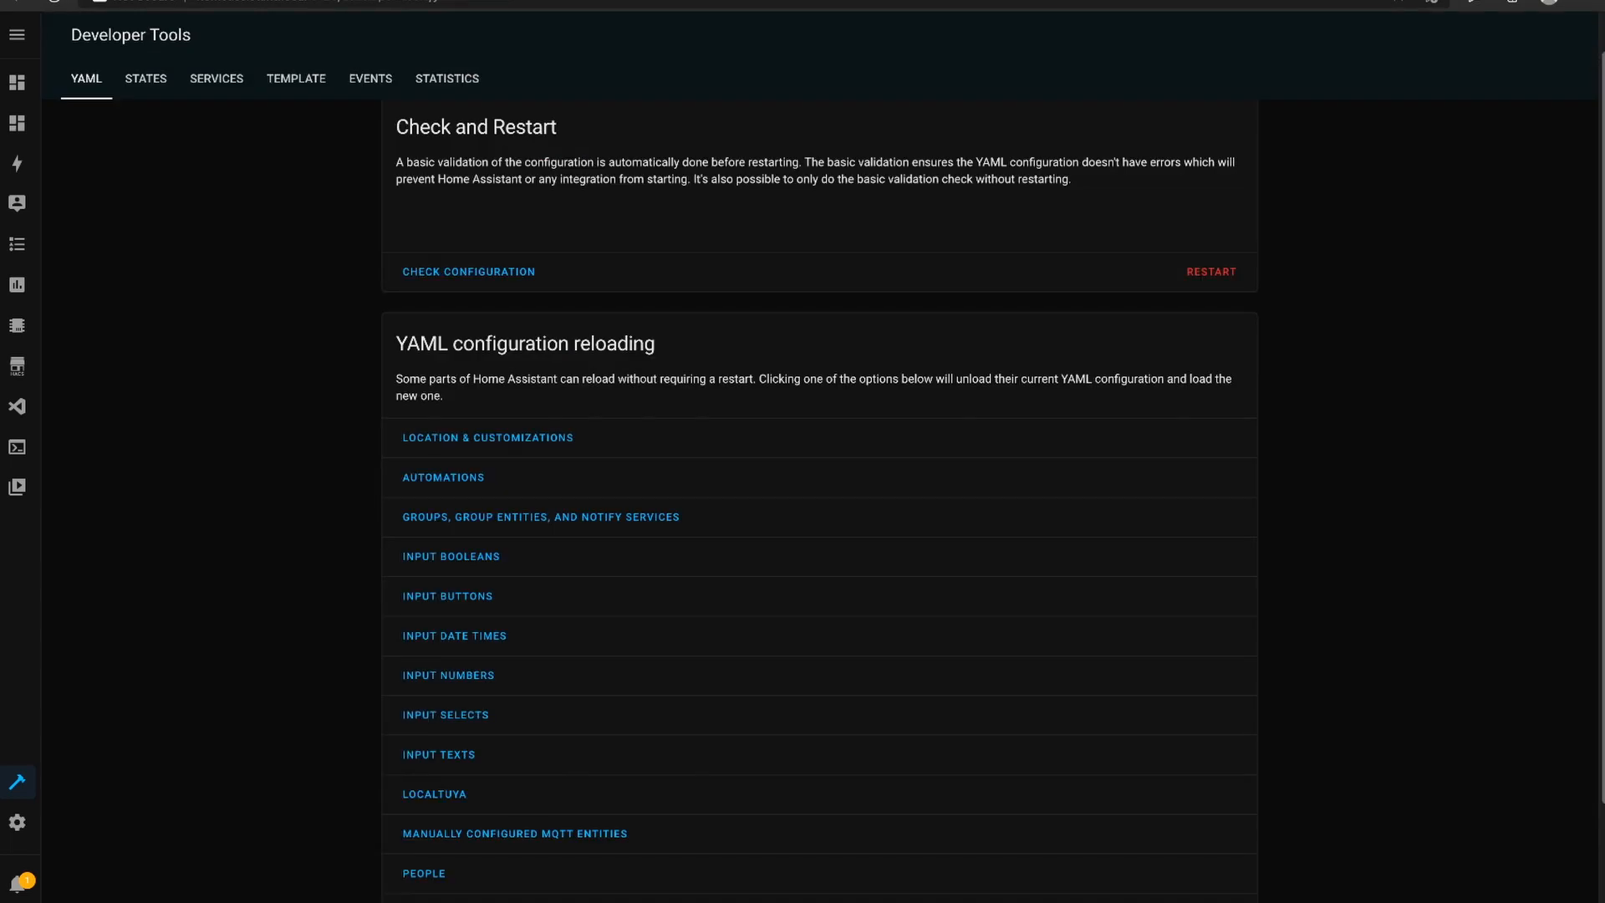
# Try the light turn-on service at 4000, 3000 and 1900 K colour temperatures
pyautogui.click(216, 79)
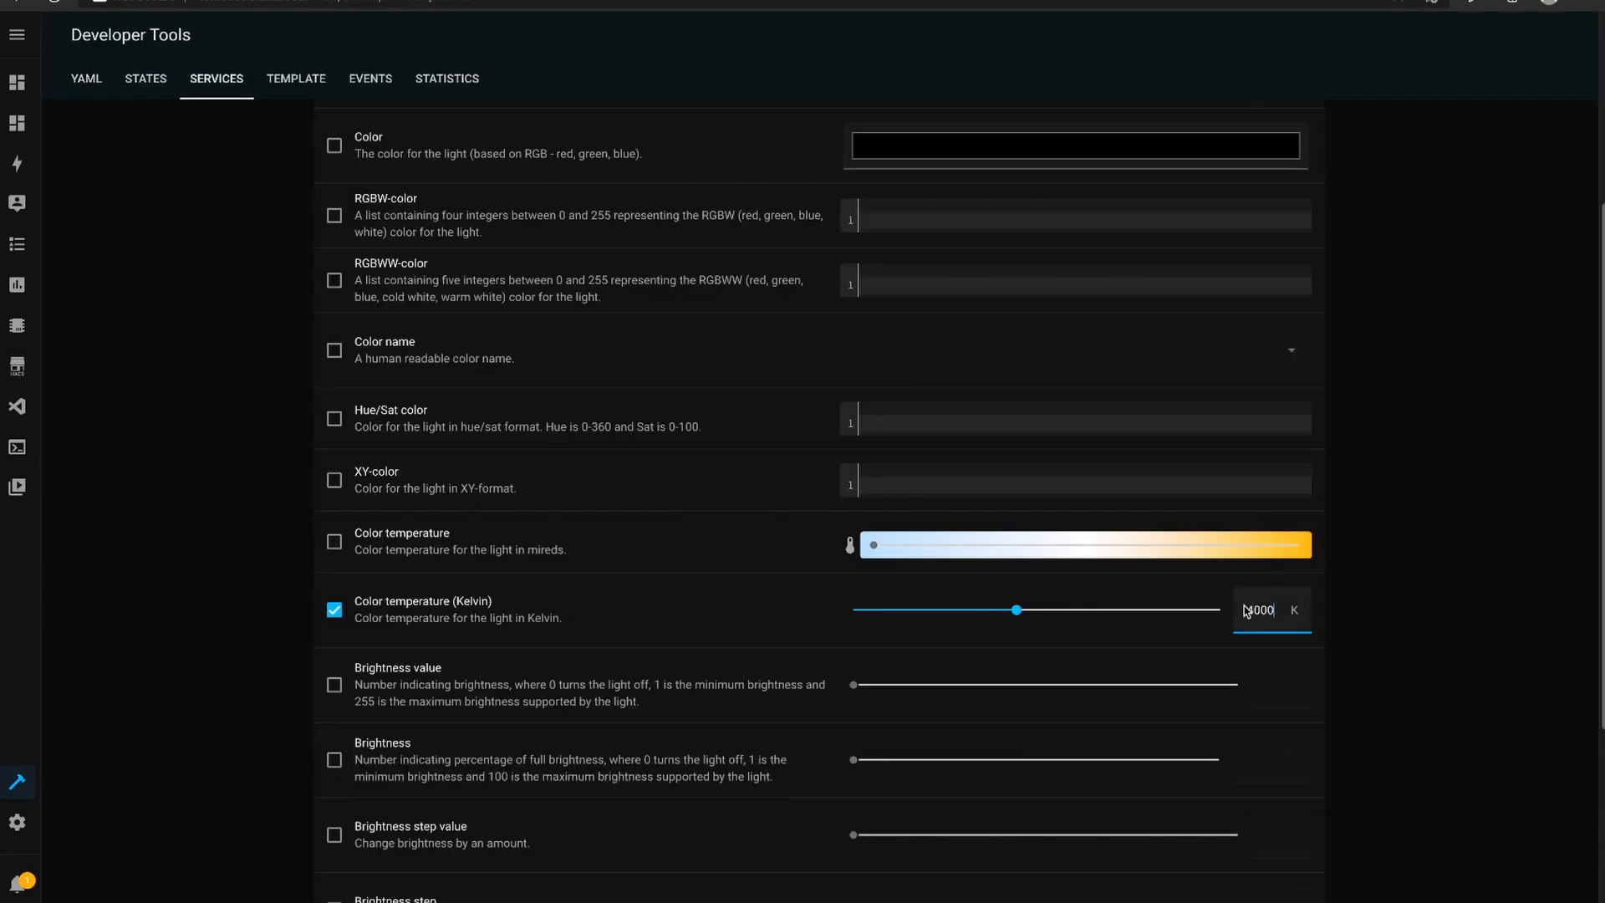
pyautogui.scroll(3)
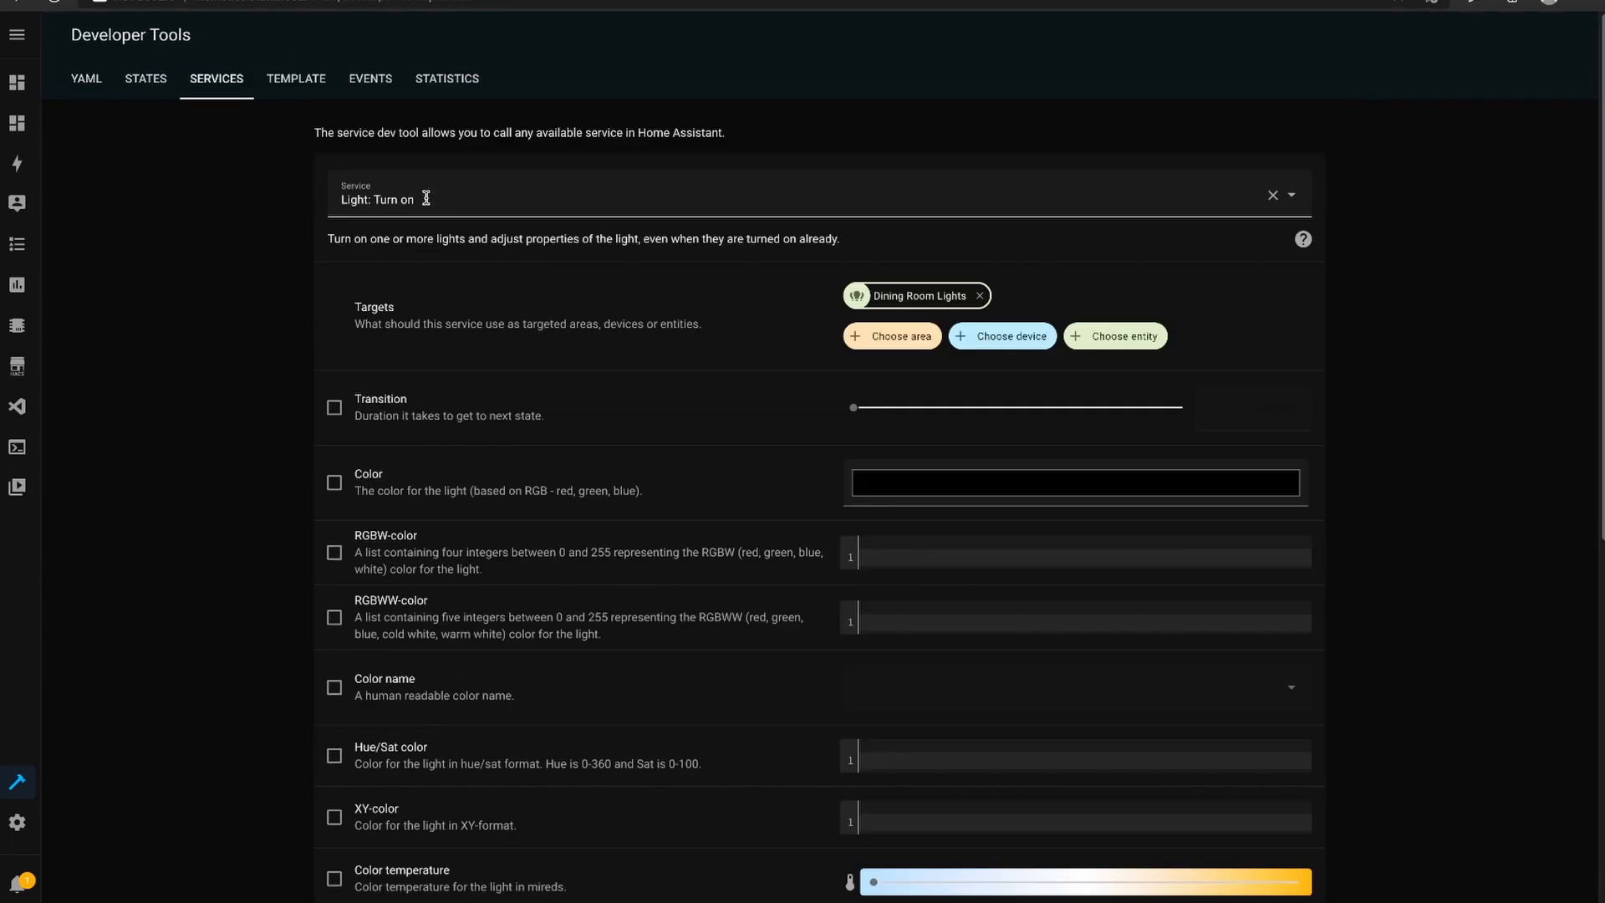
pyautogui.moveTo(818, 321)
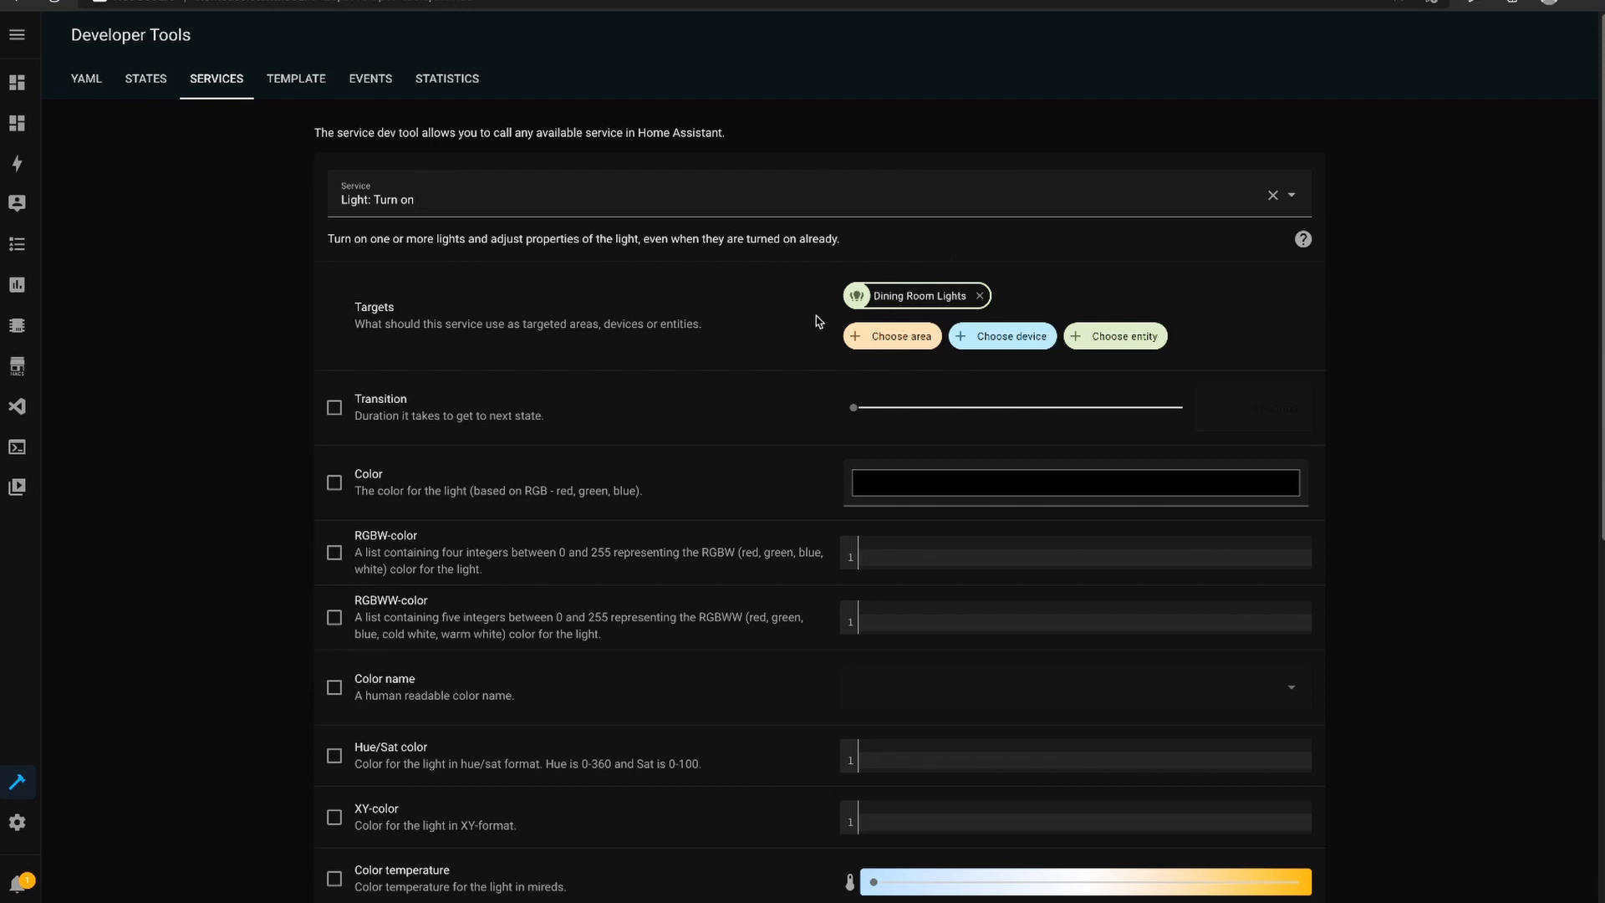
pyautogui.scroll(-3)
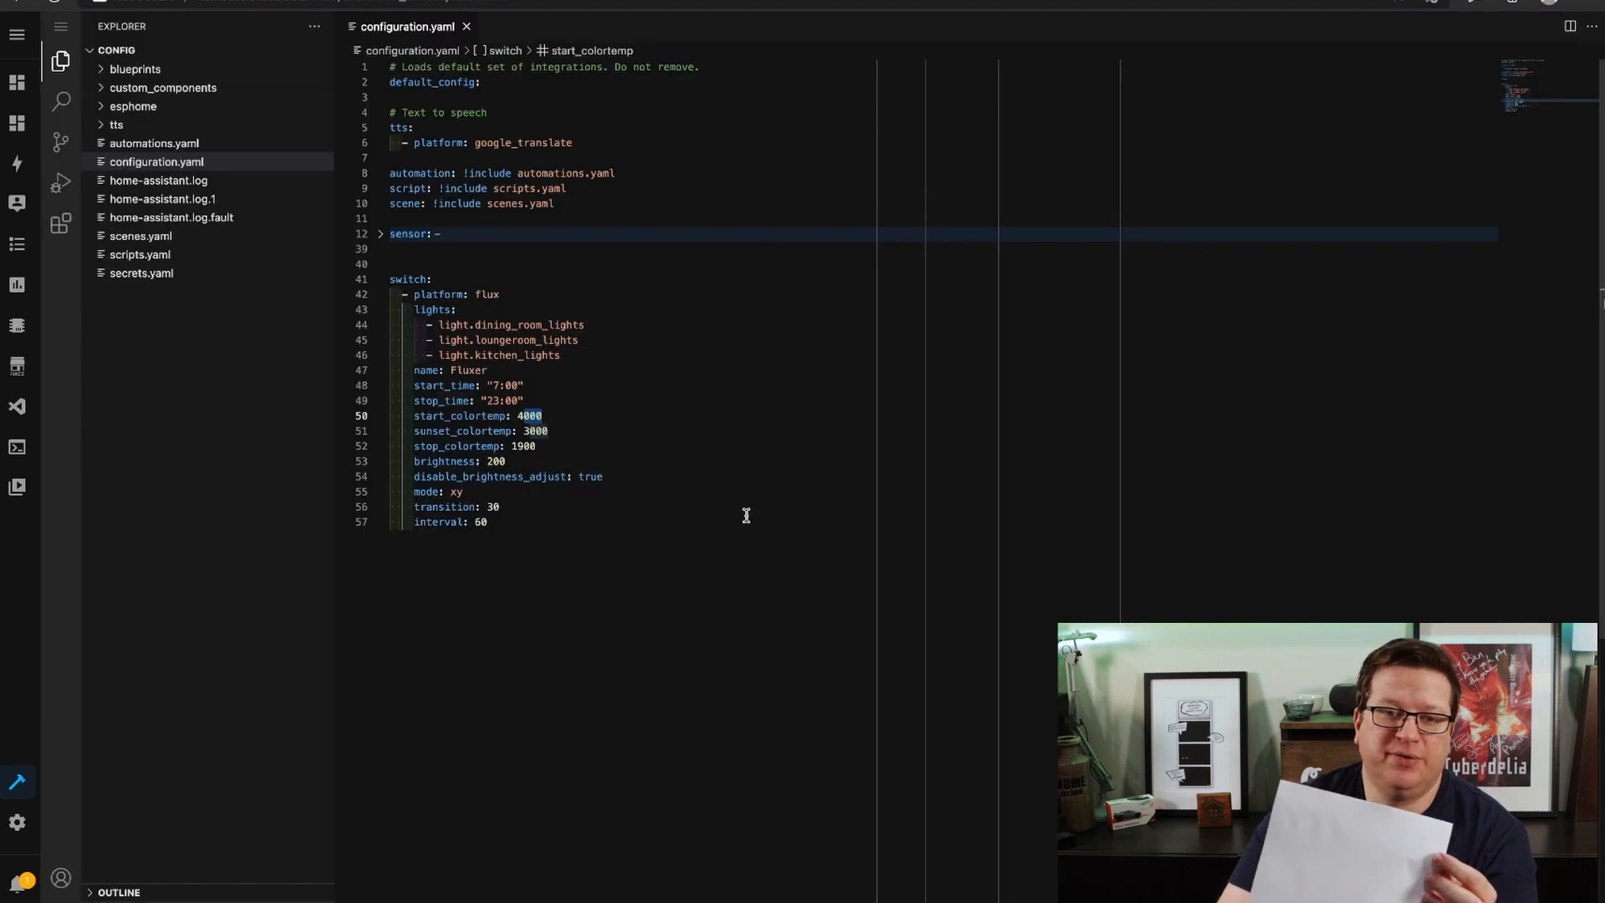
pyautogui.doubleClick(535, 432)
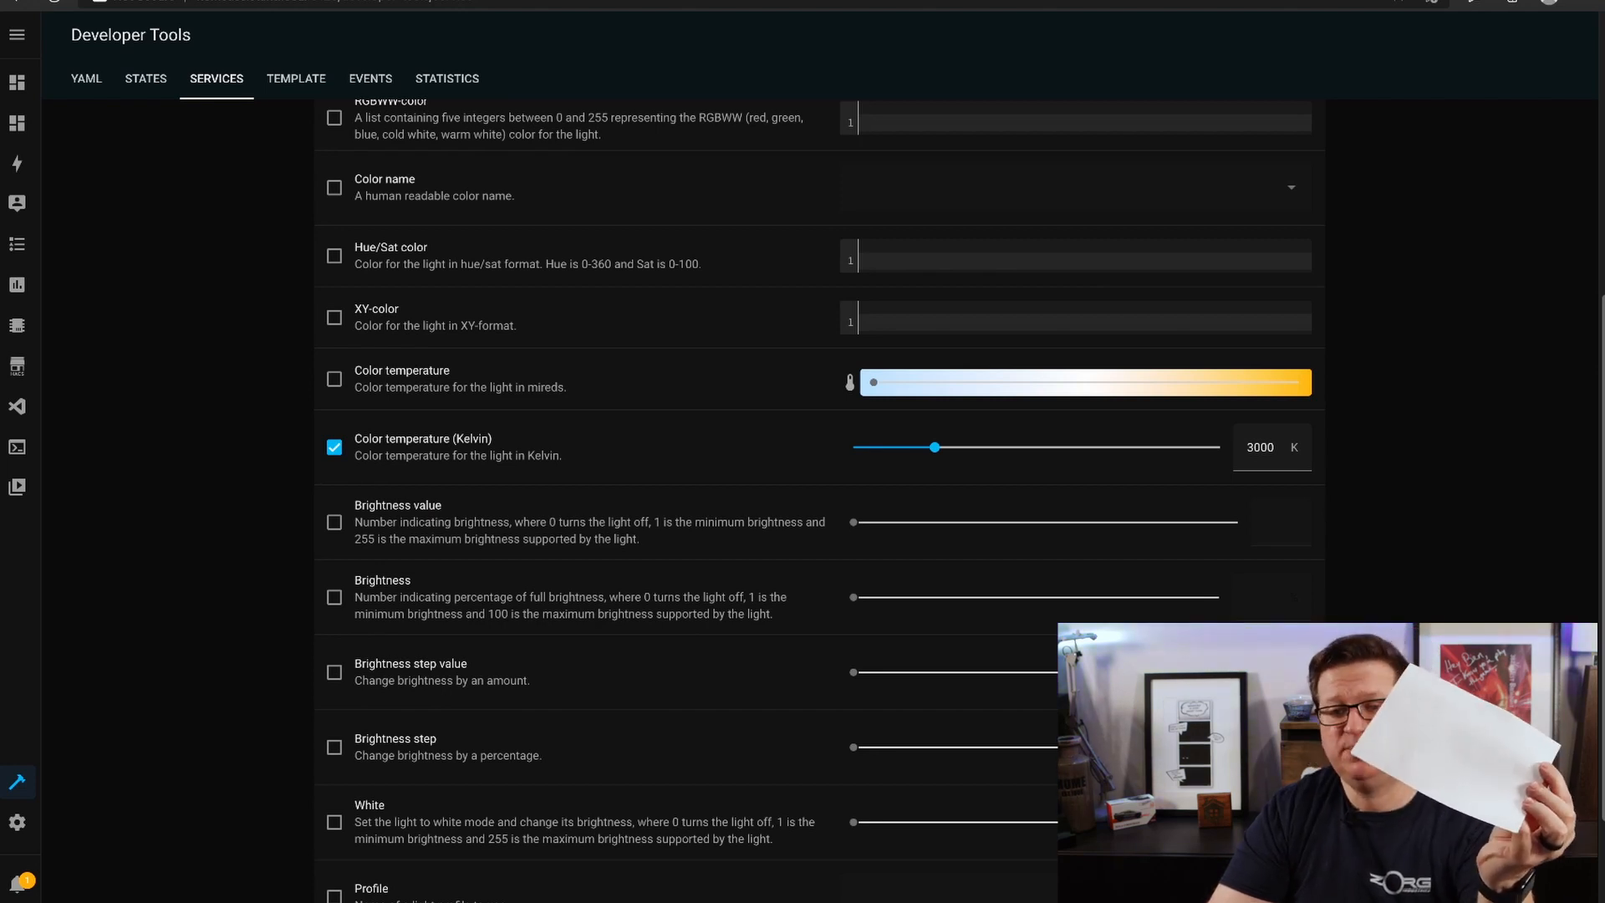
pyautogui.moveTo(1037, 466)
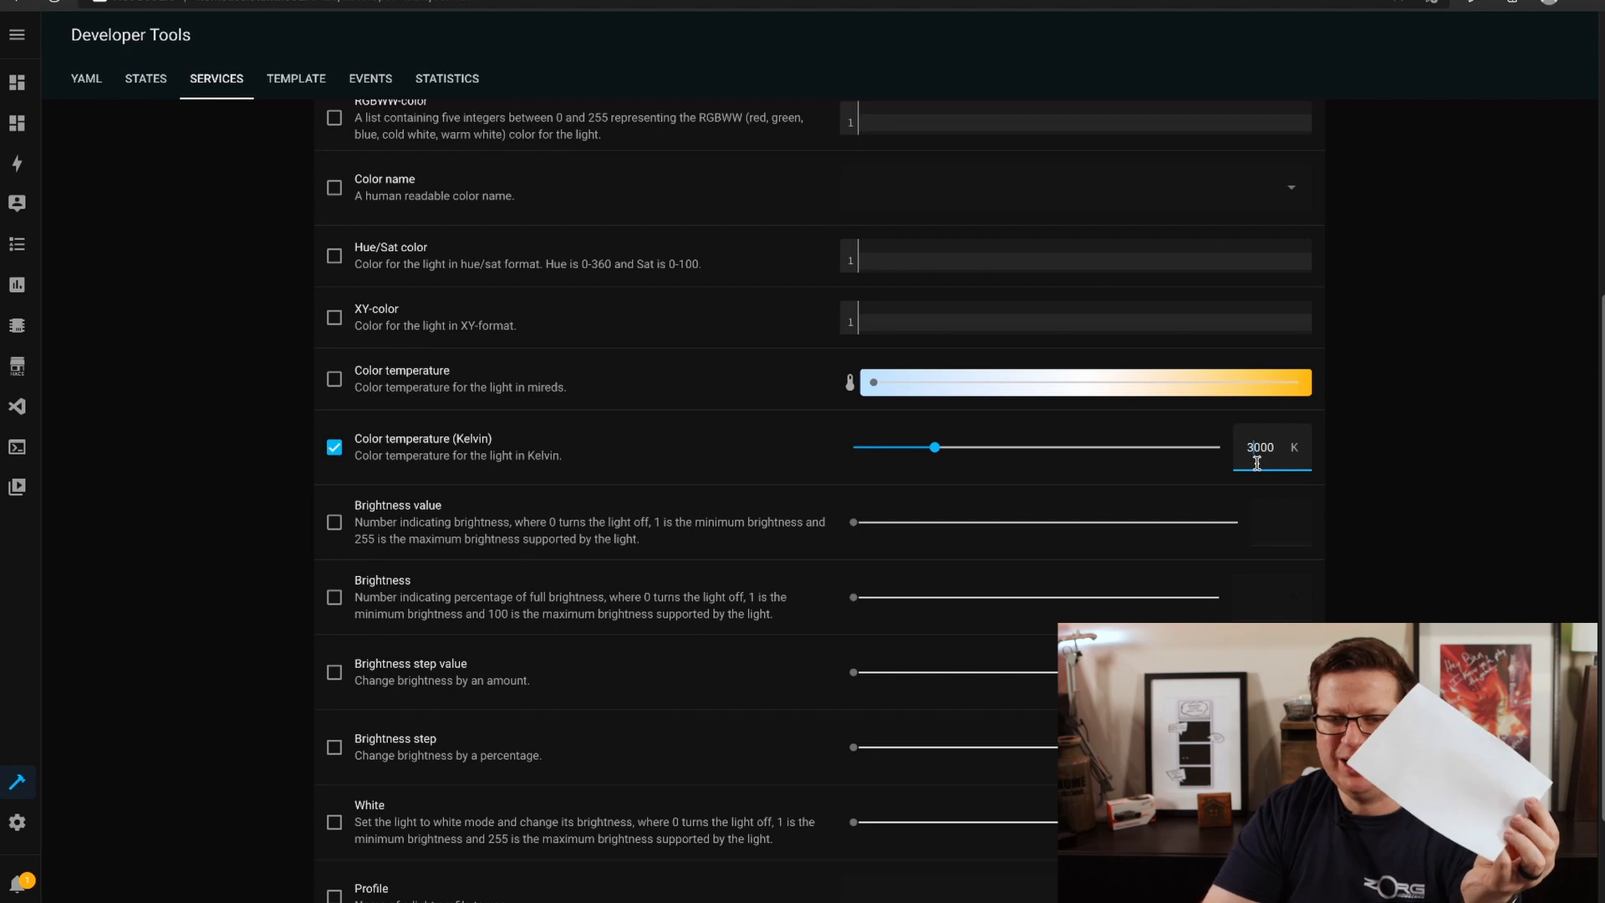
pyautogui.moveTo(1264, 458)
pyautogui.write('1900')
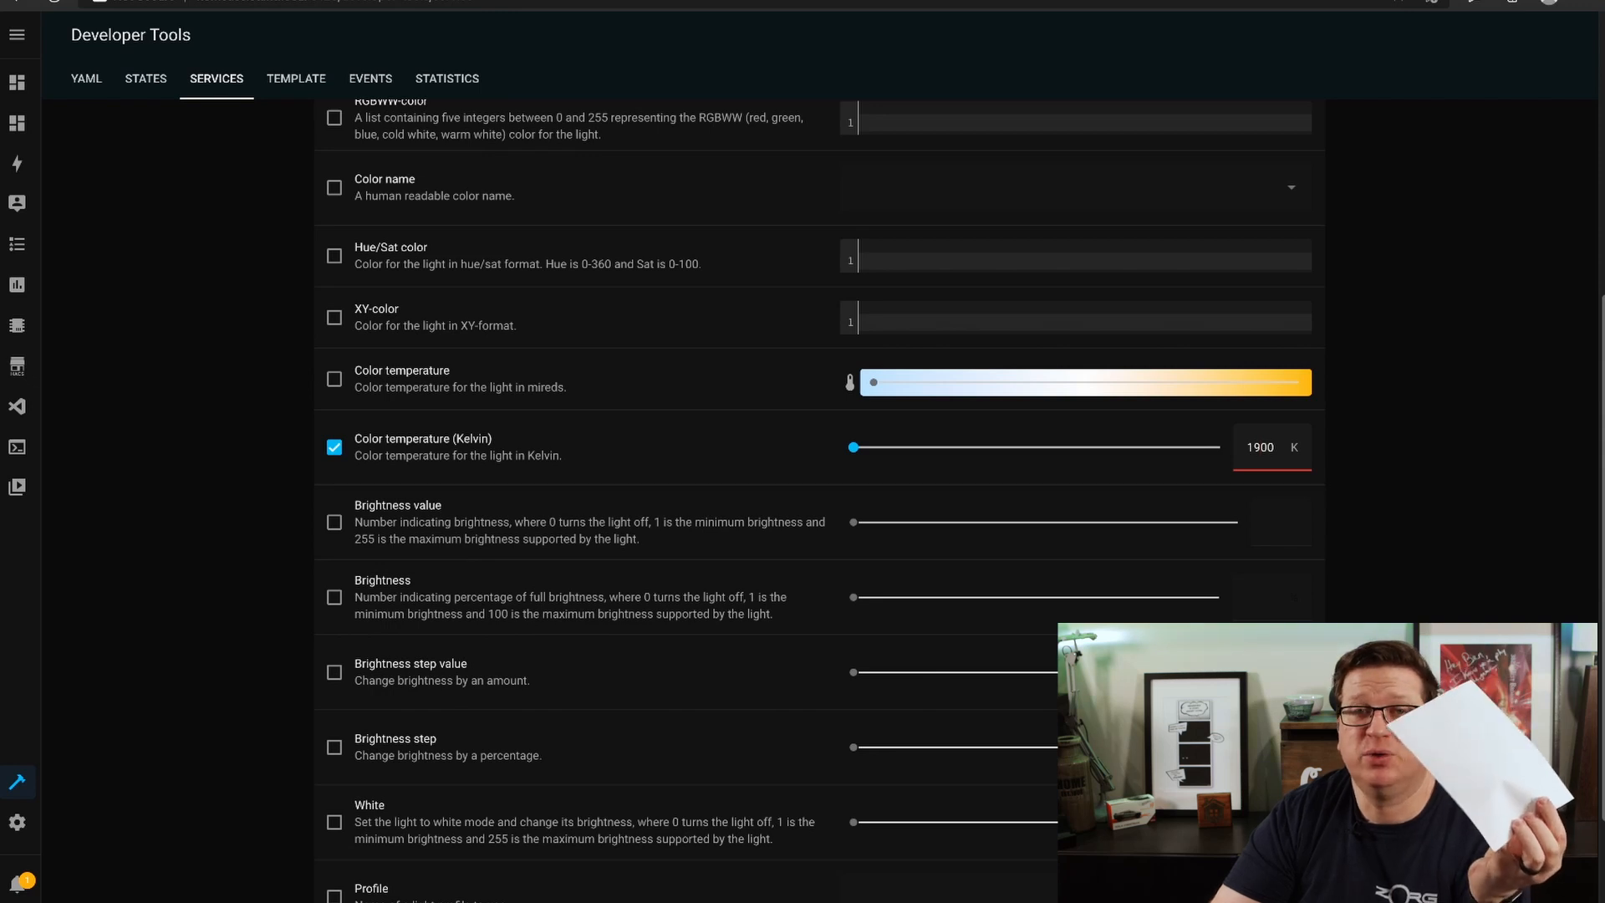
pyautogui.tripleClick(1261, 448)
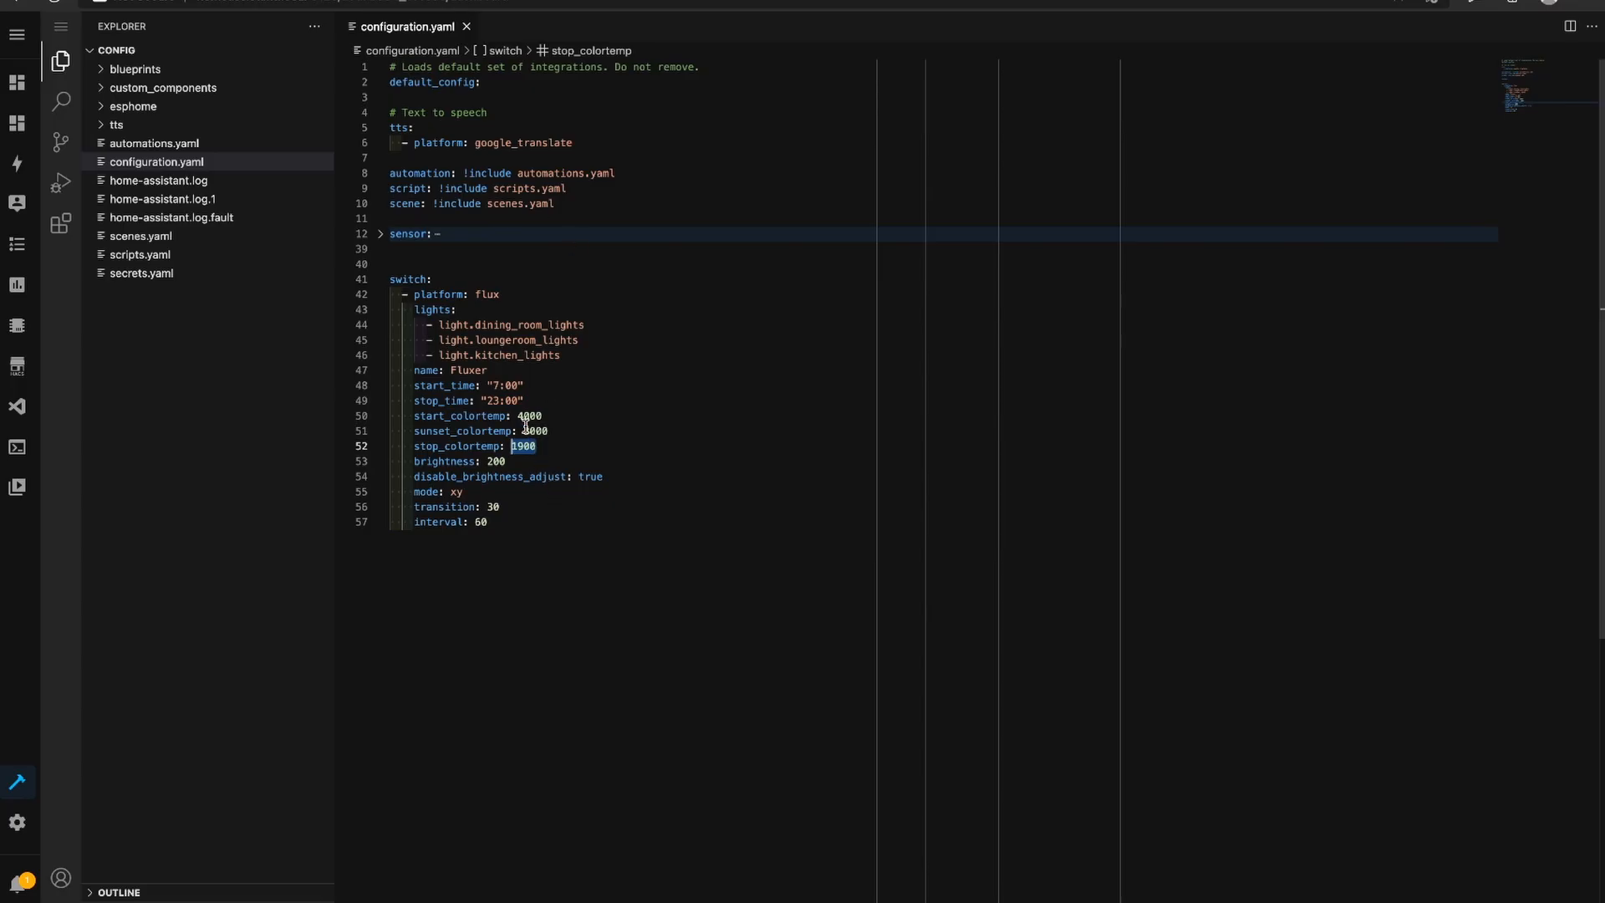
# Set stop, start and sunset colour temps to 2000, 6500 and 2500 and remove the brightness line
pyautogui.write('2000')
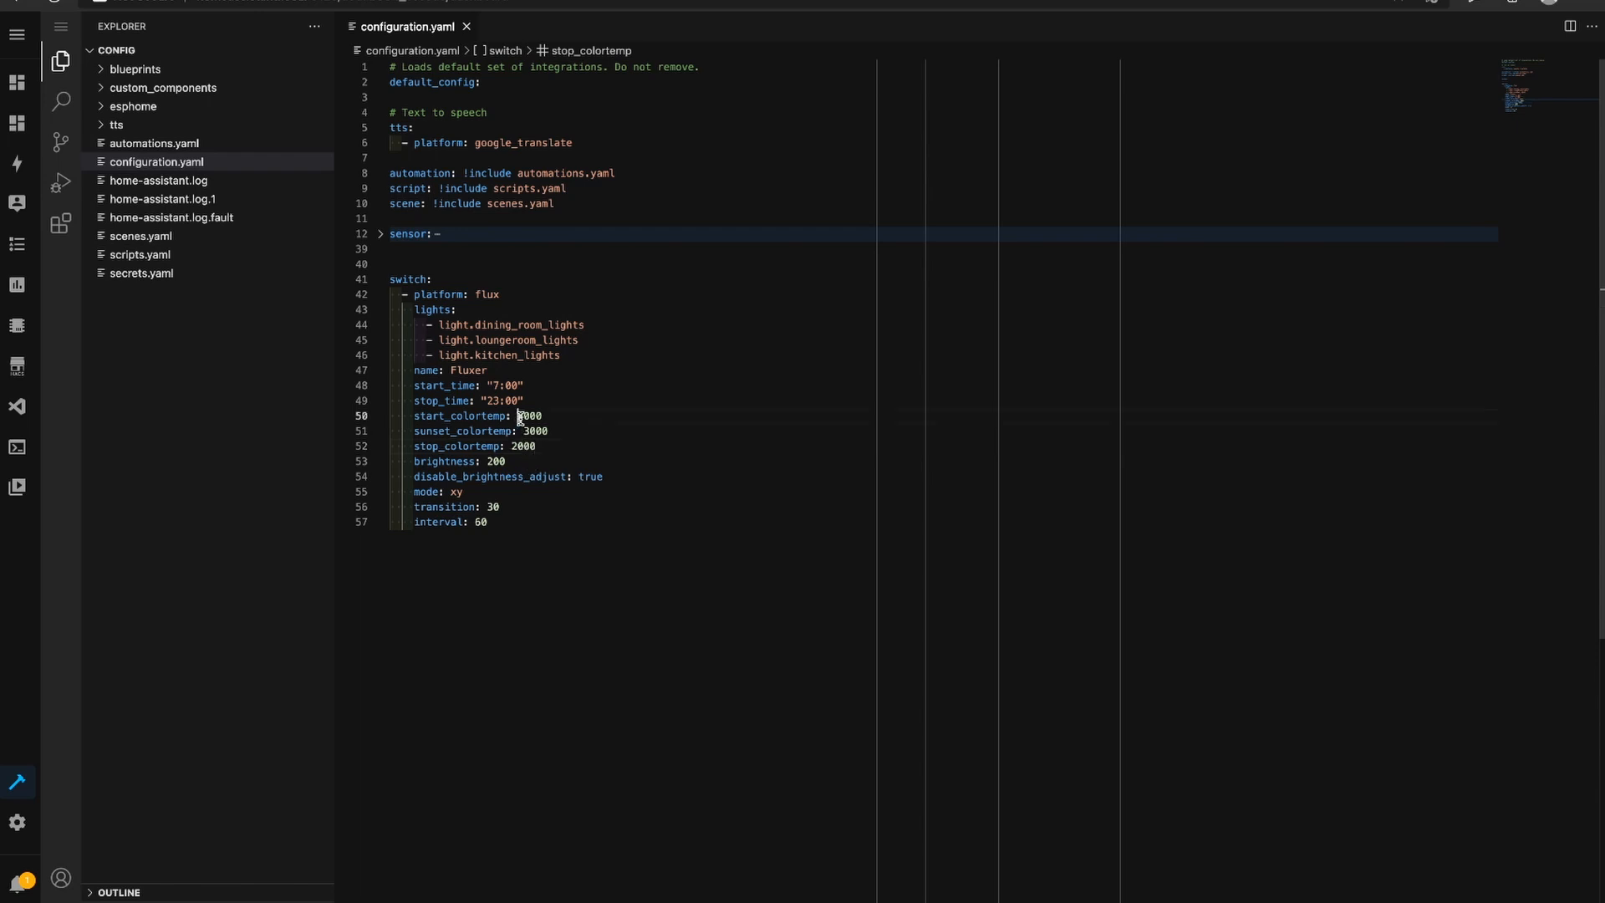
pyautogui.write('6500')
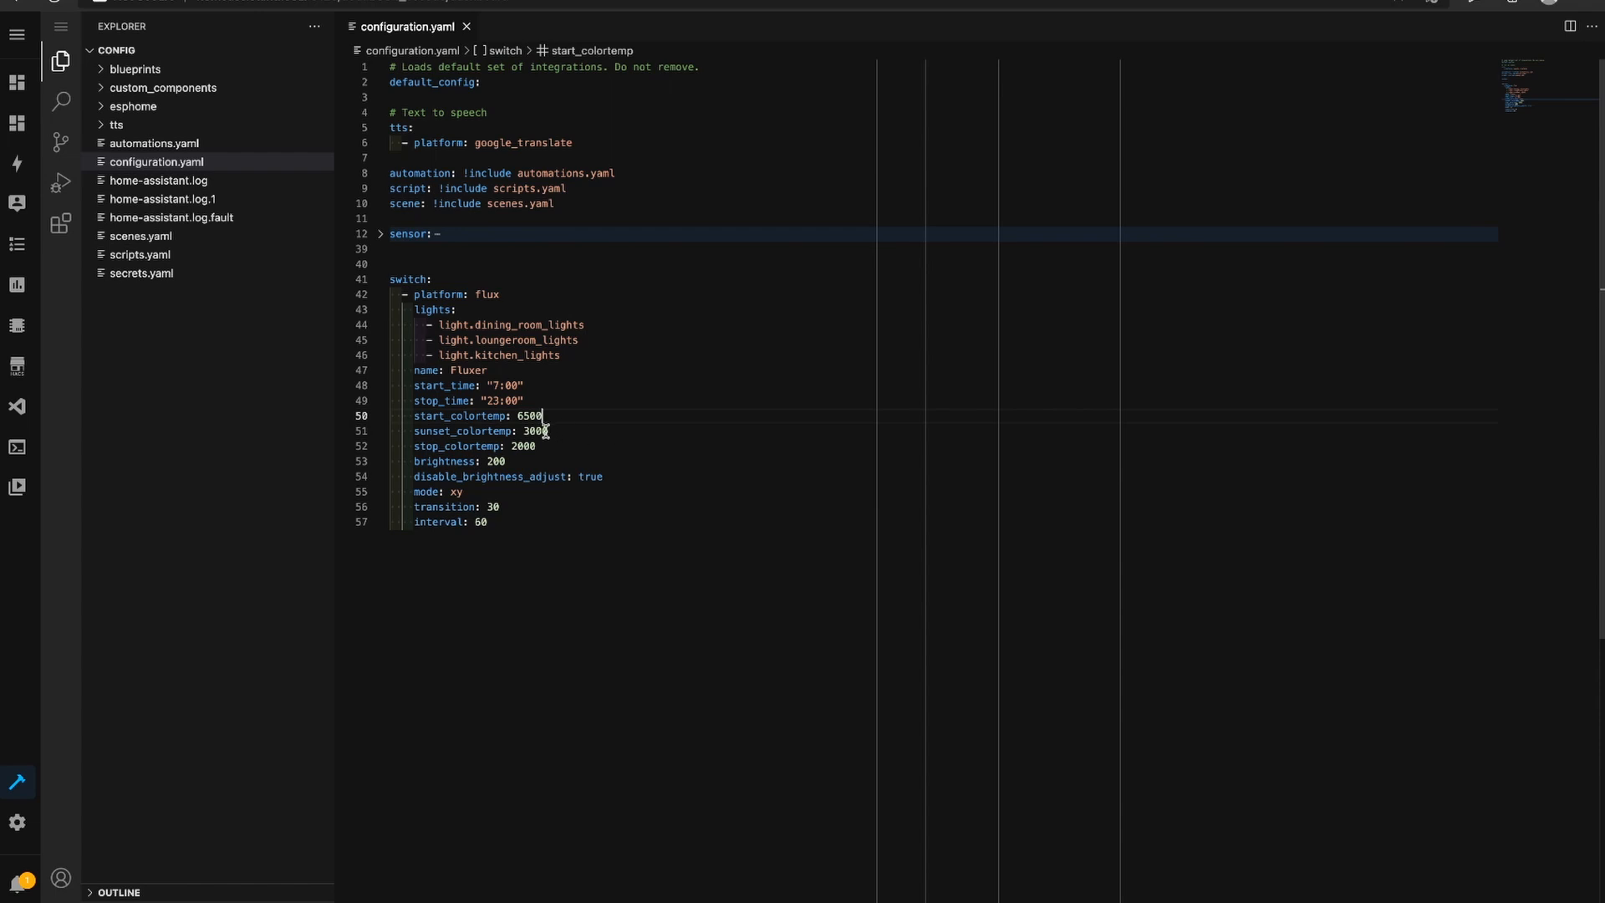
pyautogui.click(525, 429)
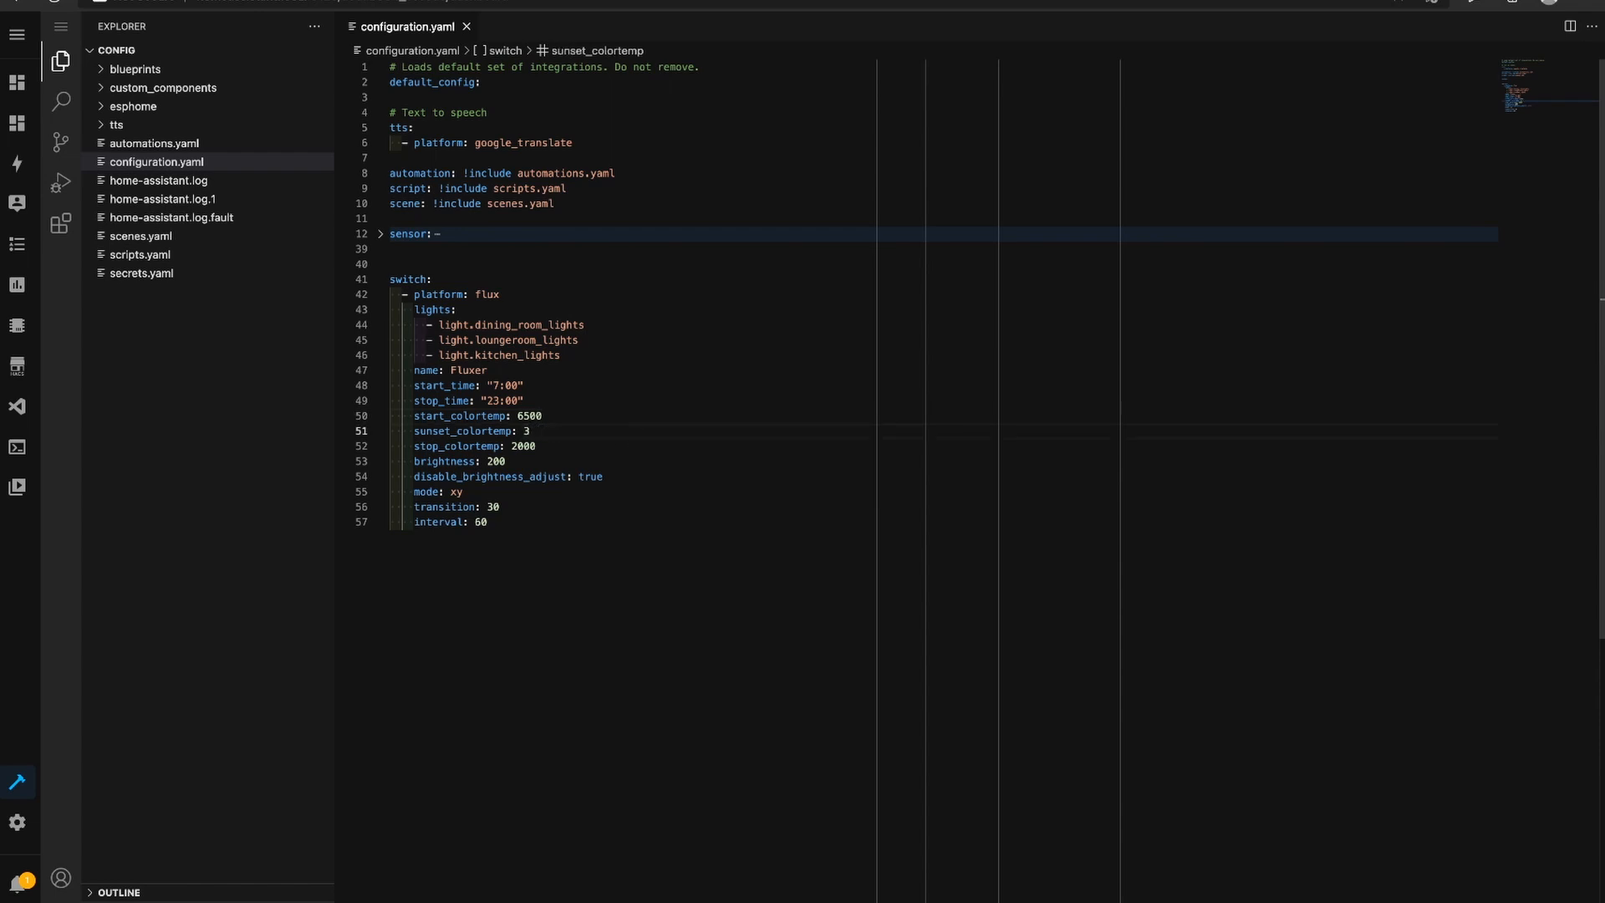
pyautogui.write('2500')
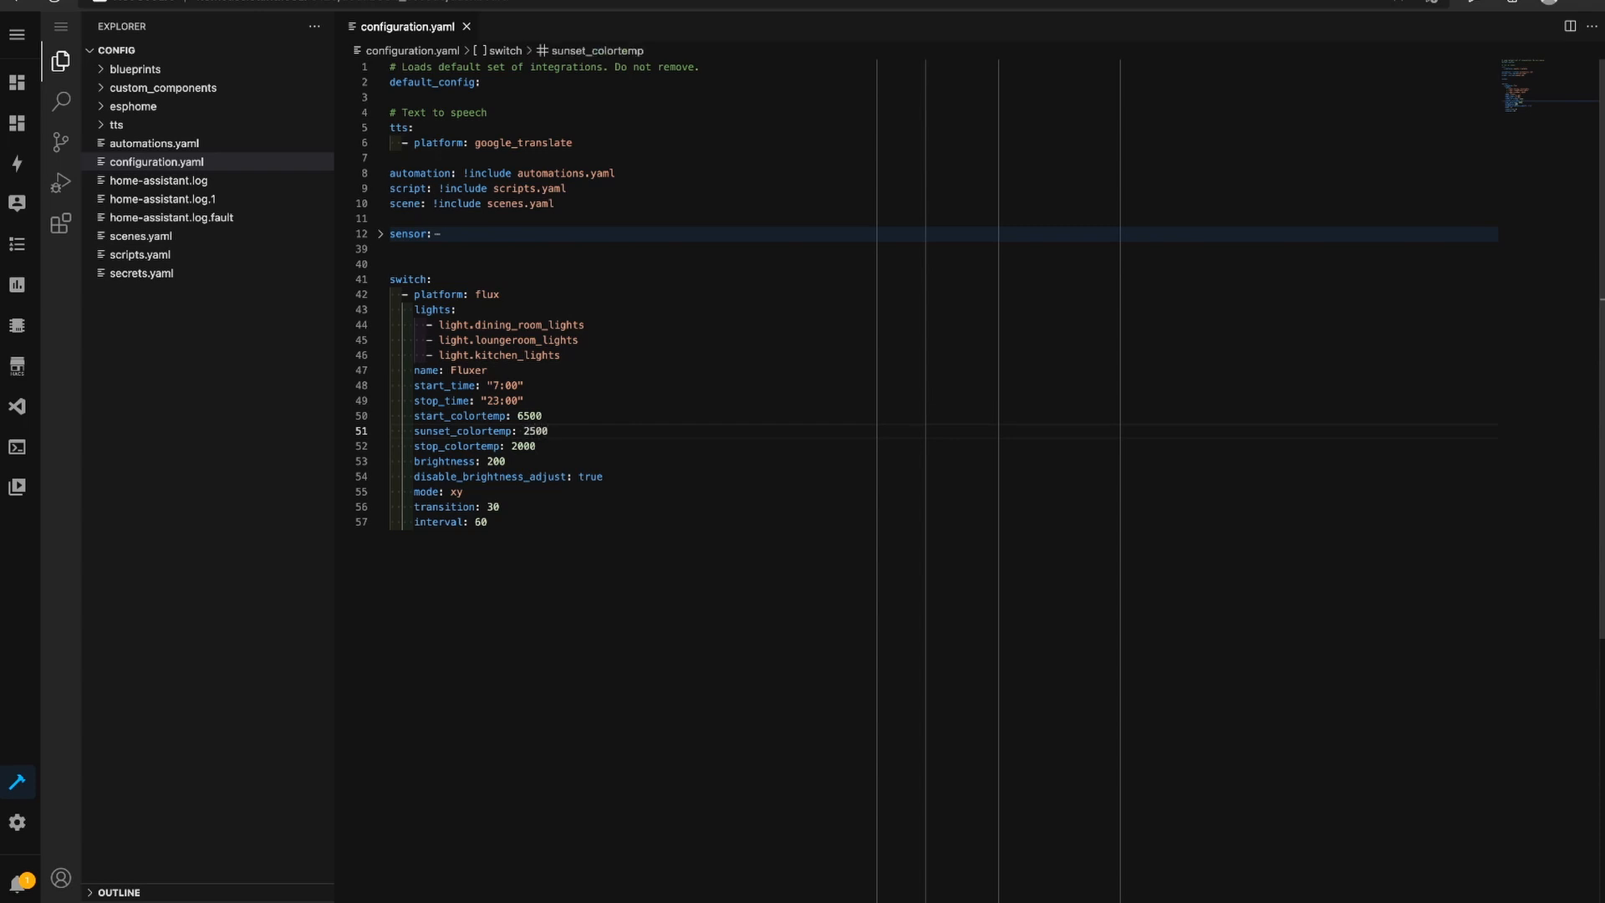
pyautogui.click(507, 400)
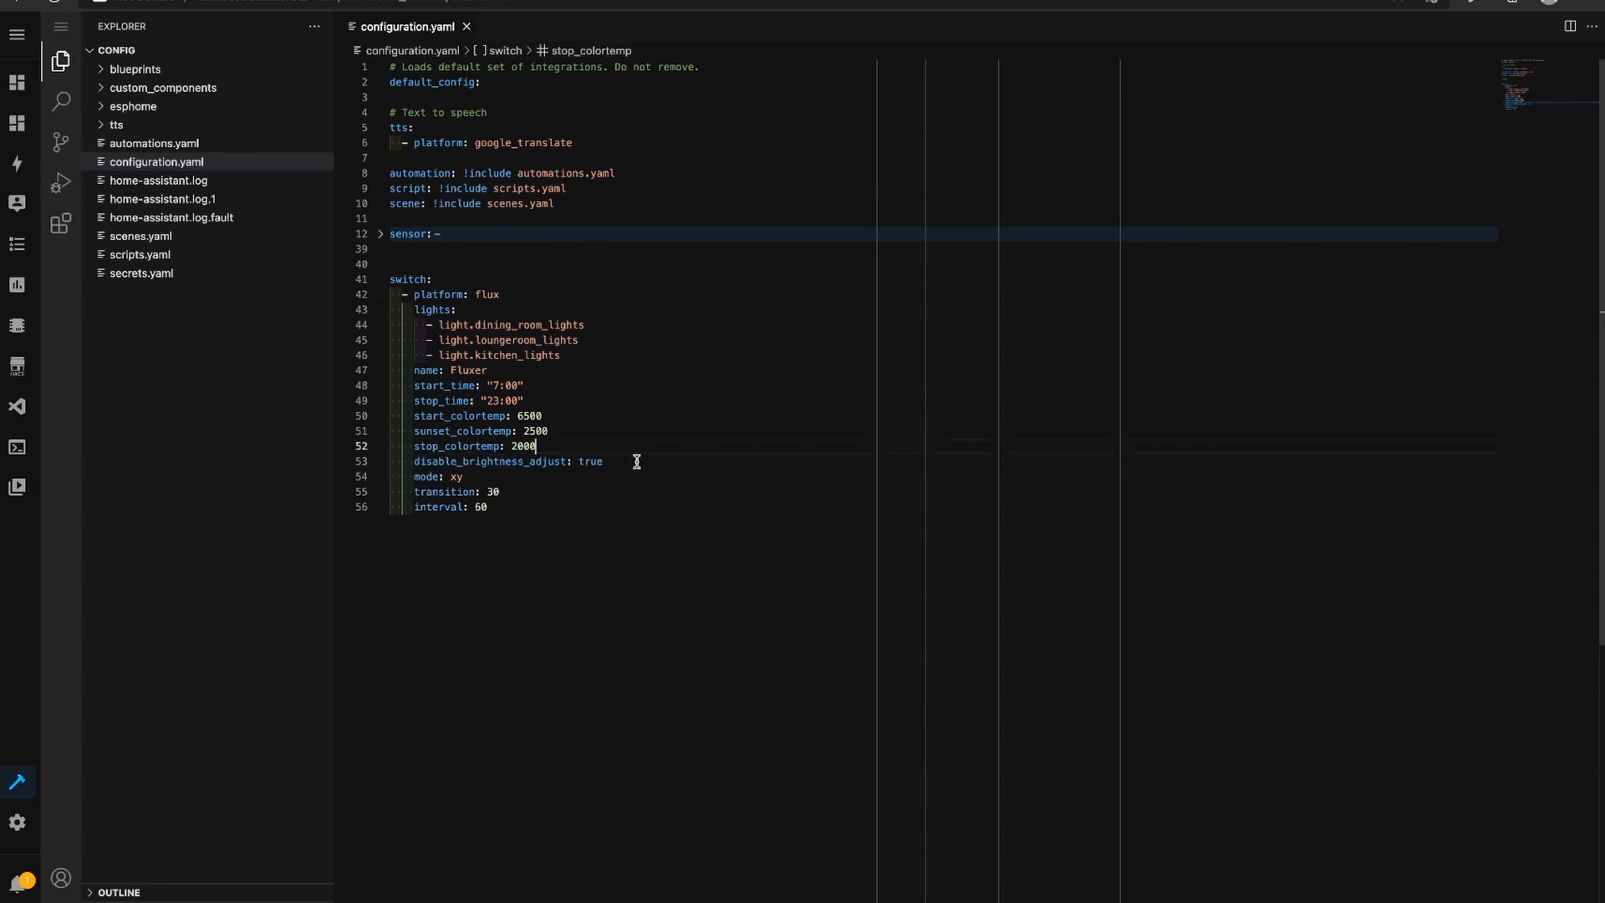
pyautogui.click(461, 476)
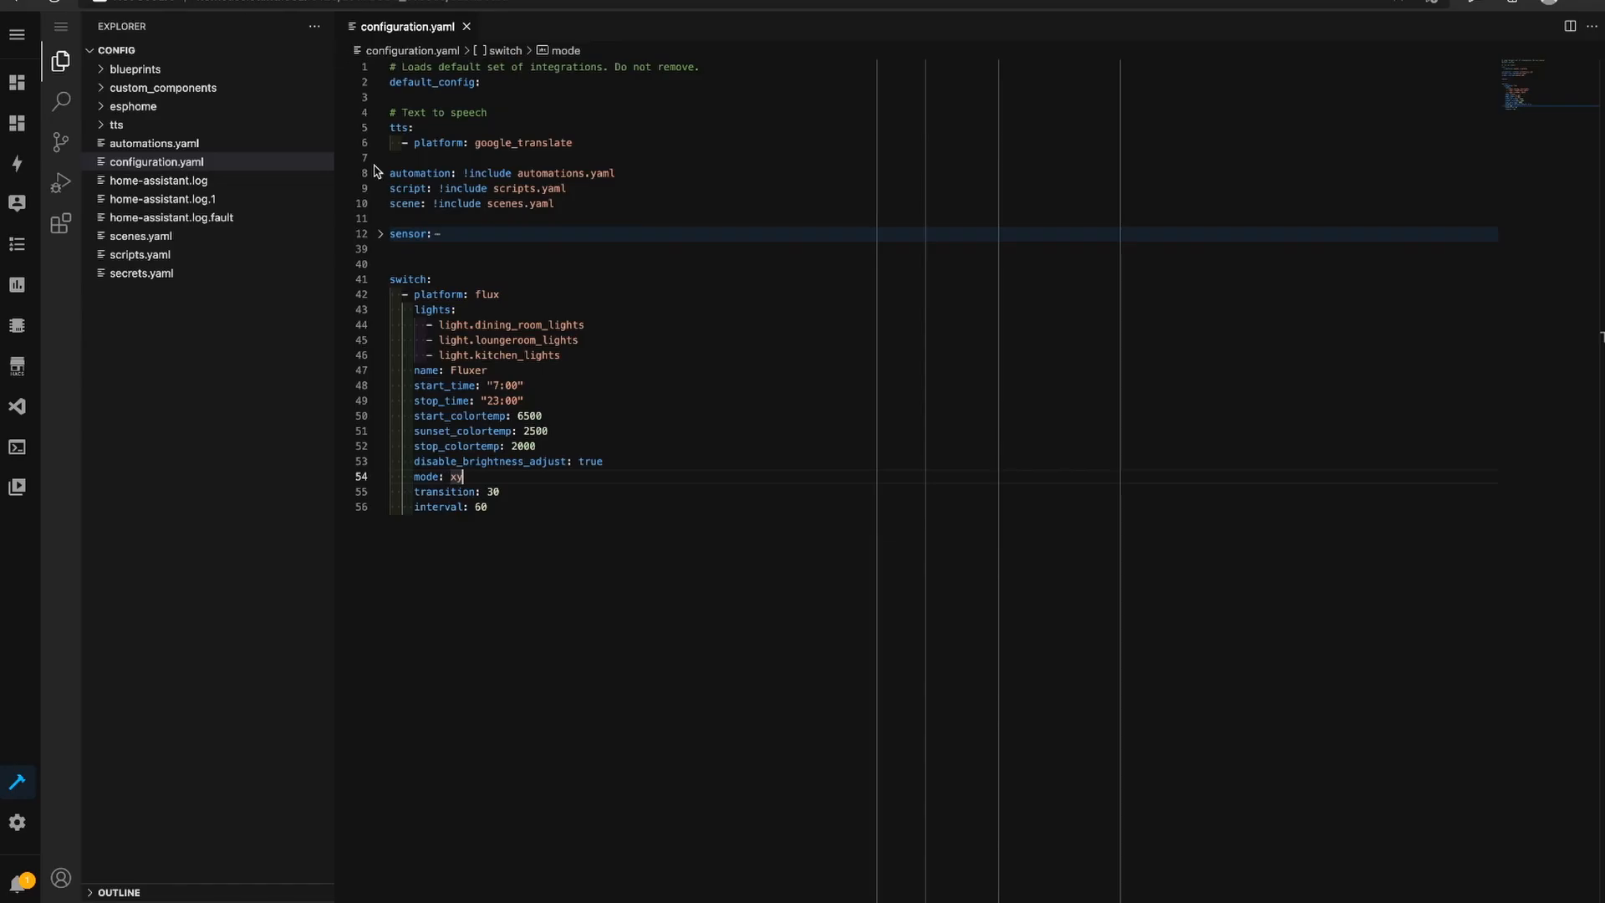
pyautogui.moveTo(515, 489)
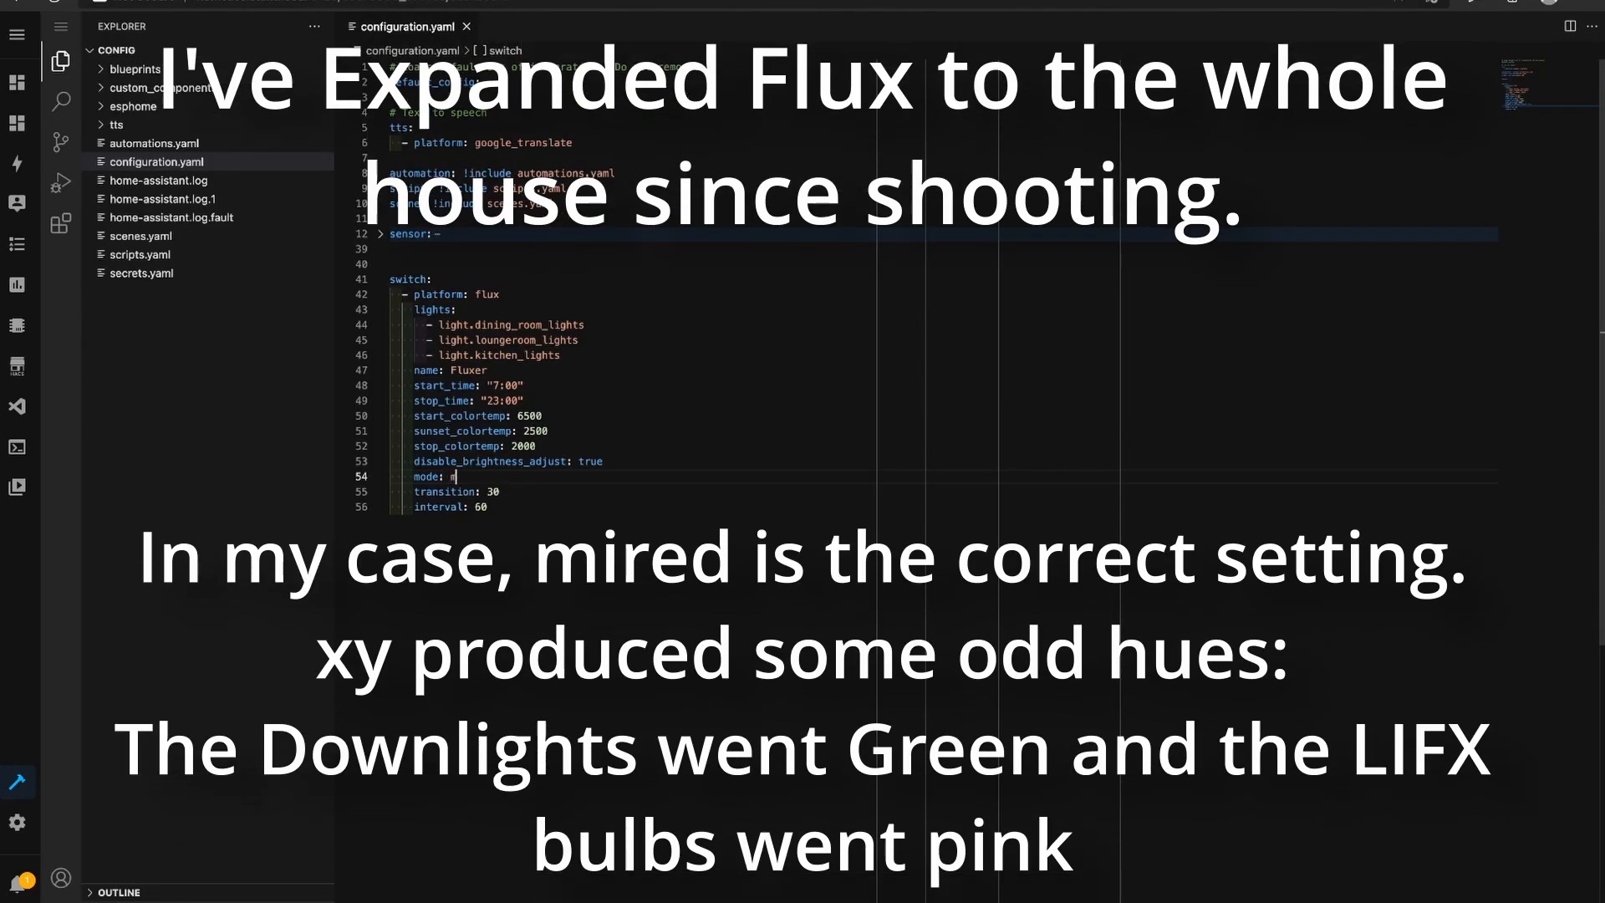
# Set mode: mired in place of xy and delete the blank line above switch:
pyautogui.write('mired')
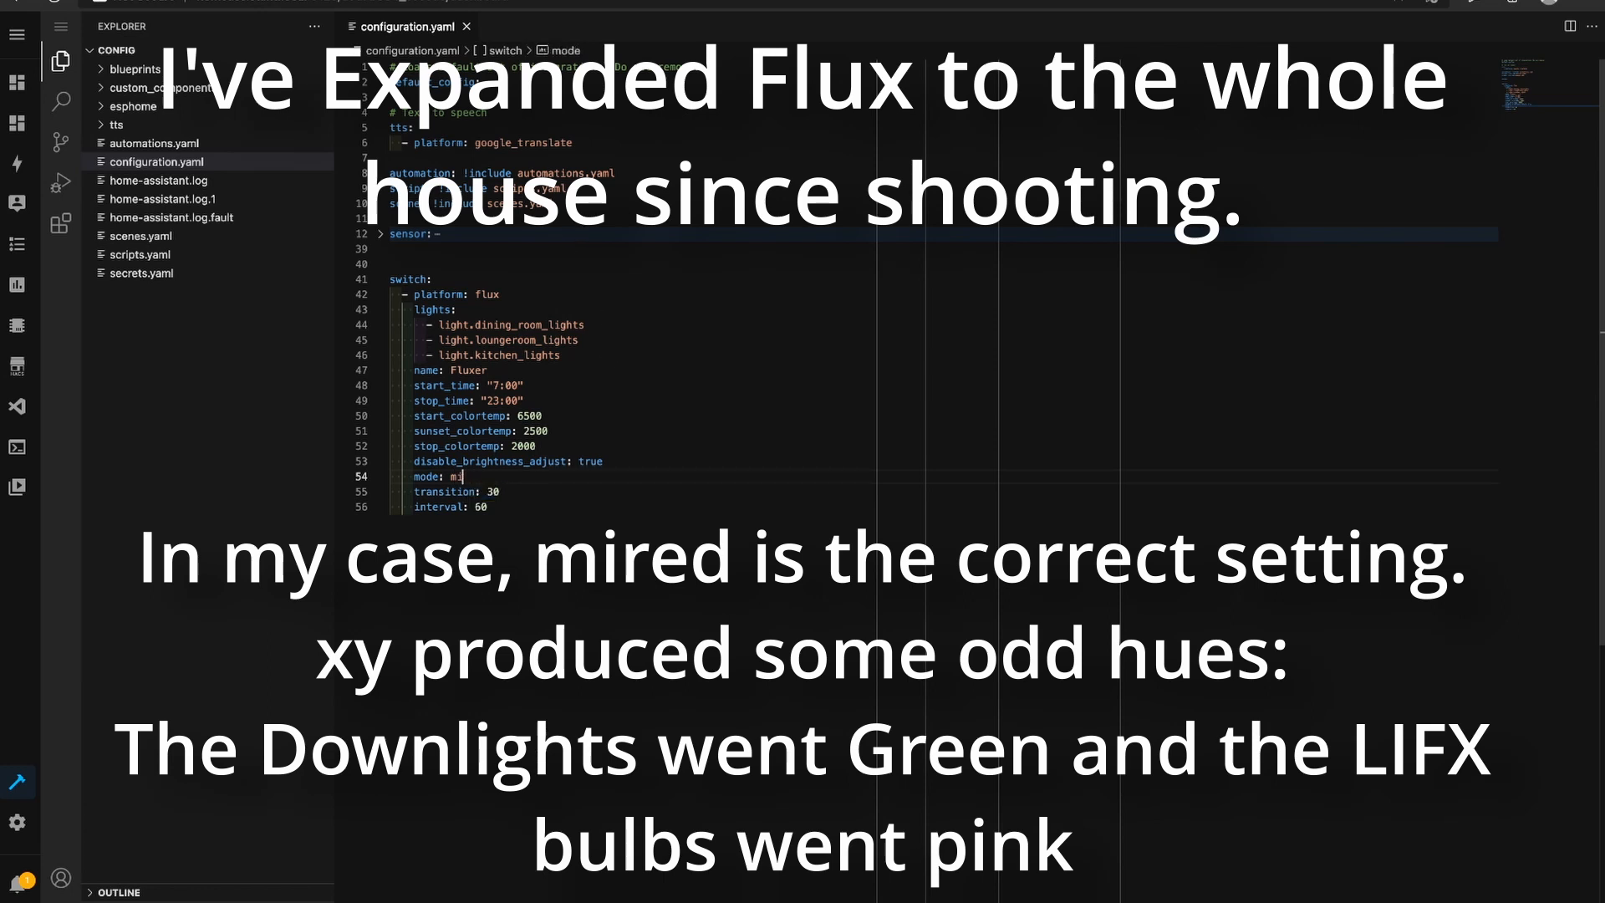
pyautogui.write('rg')
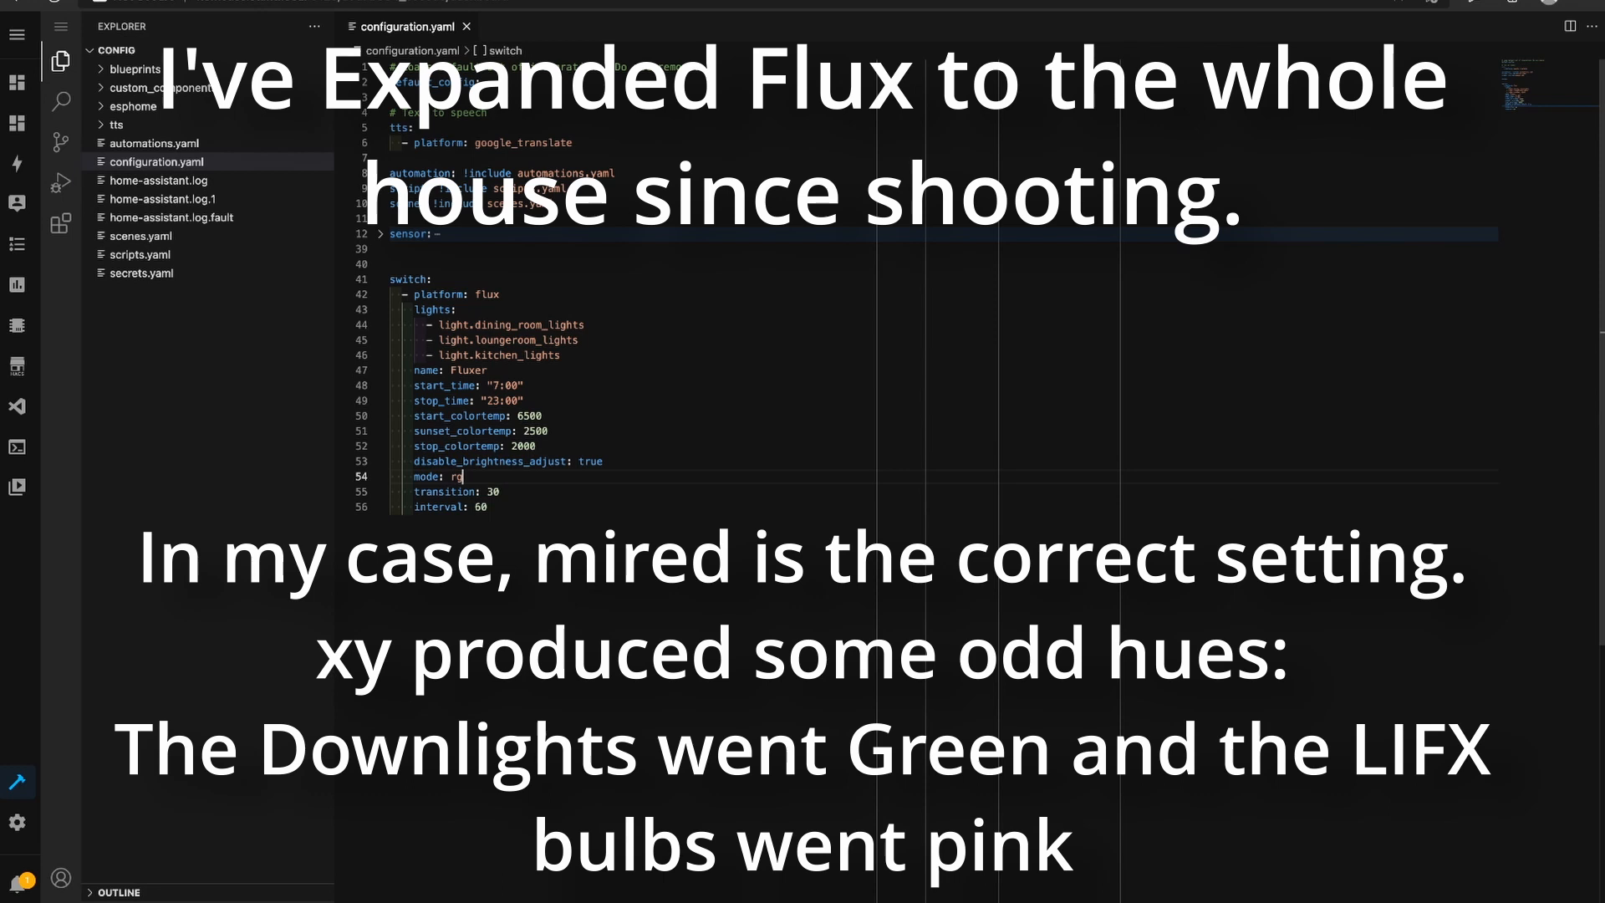
pyautogui.press('Backspace')
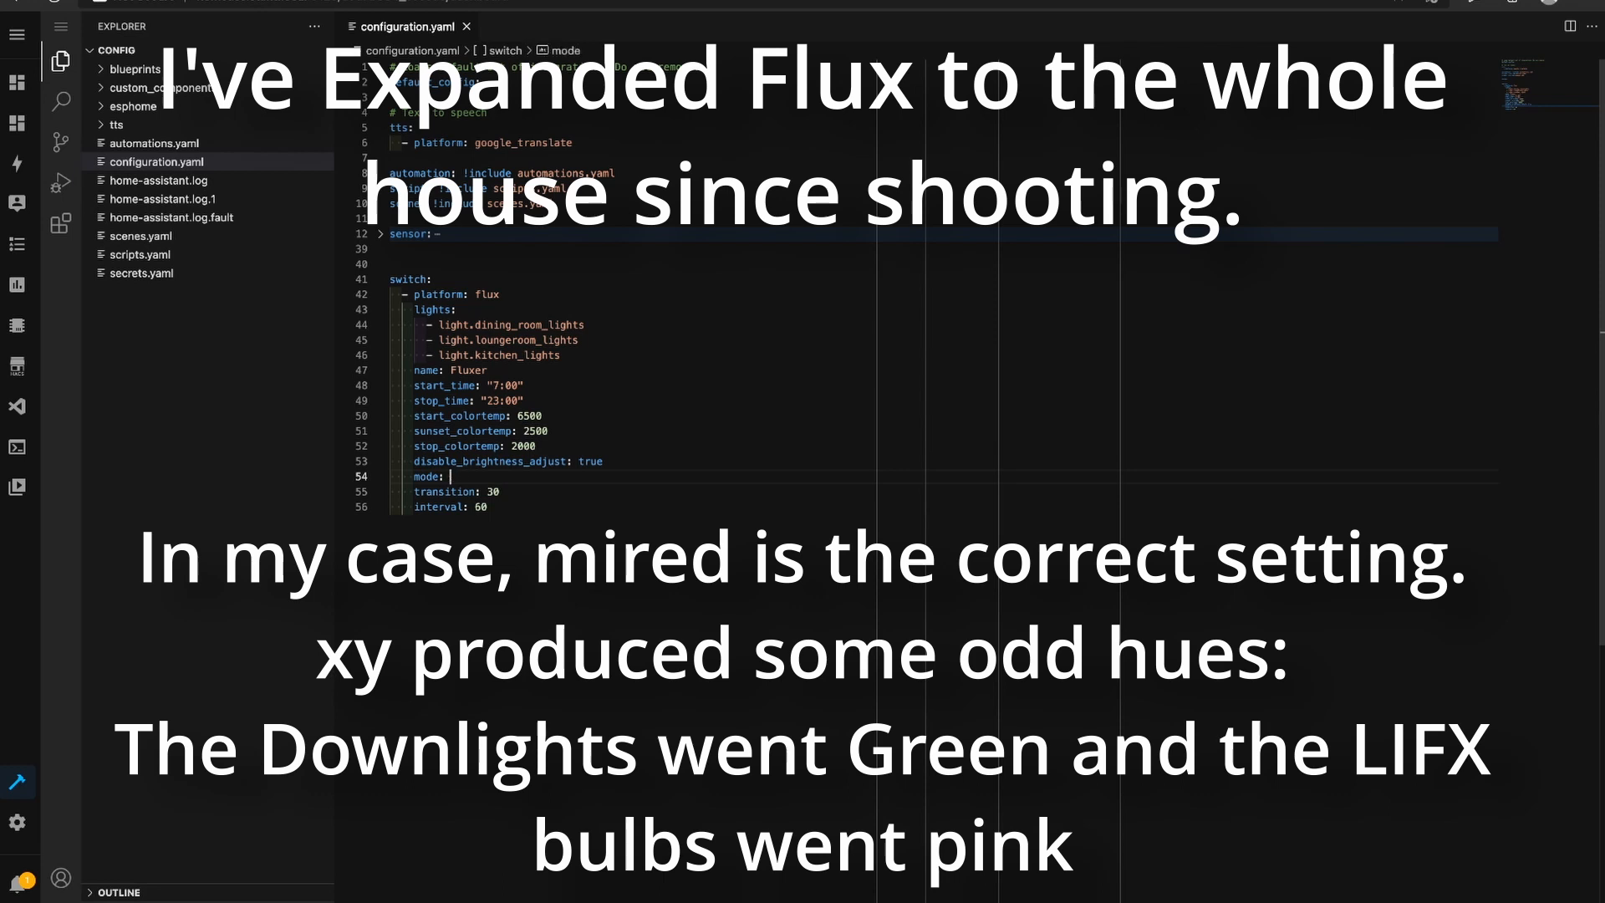
pyautogui.write('mired')
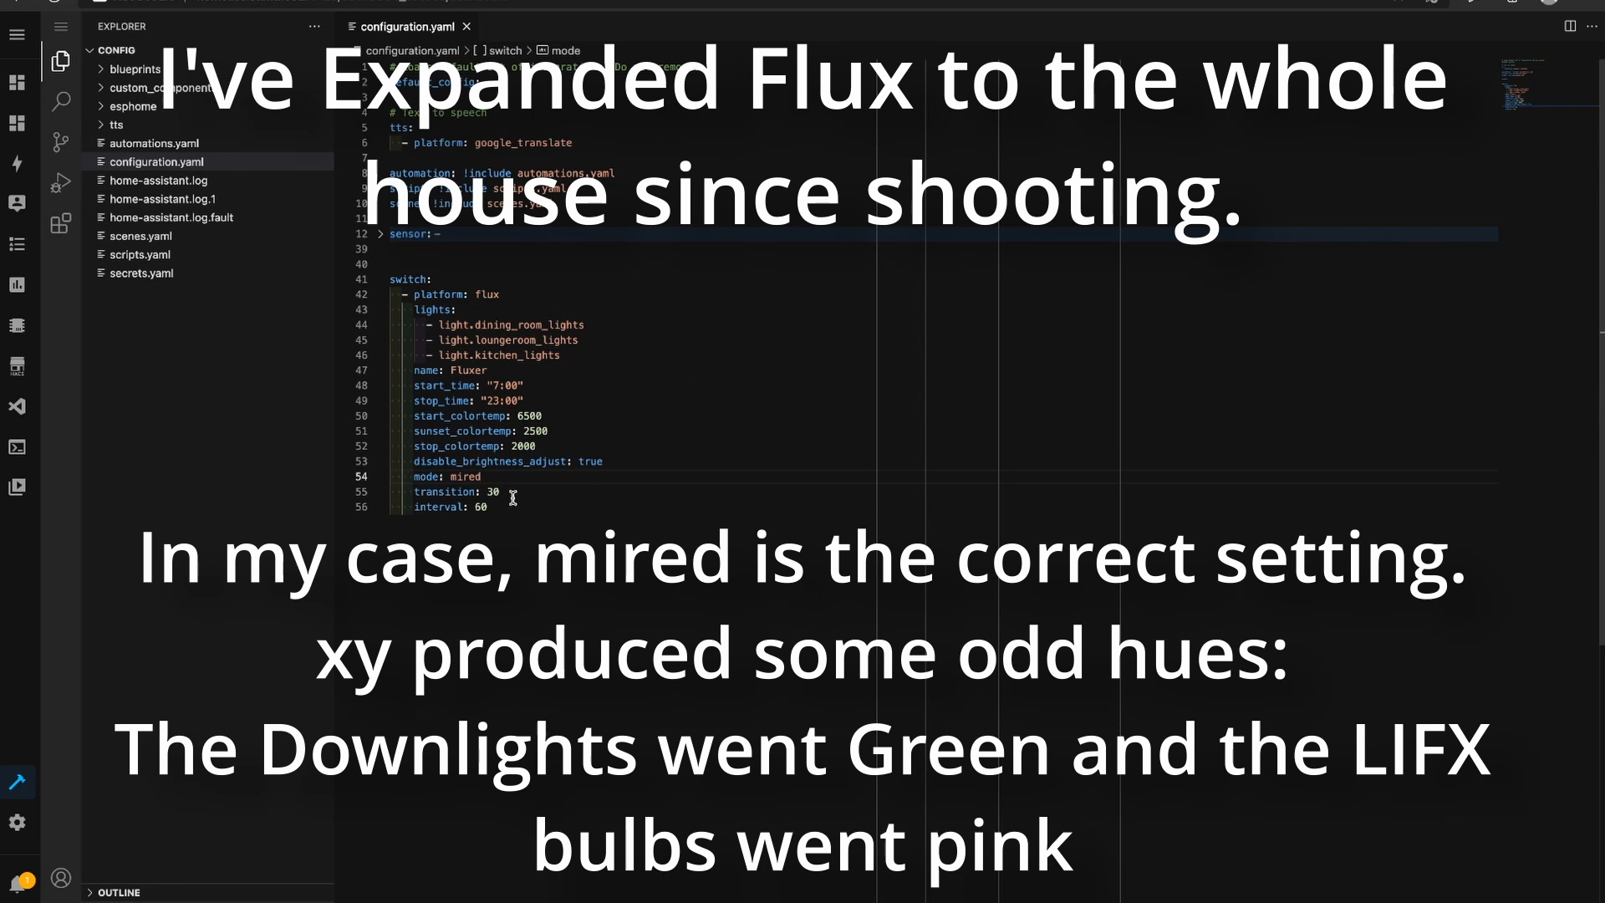
pyautogui.click(540, 512)
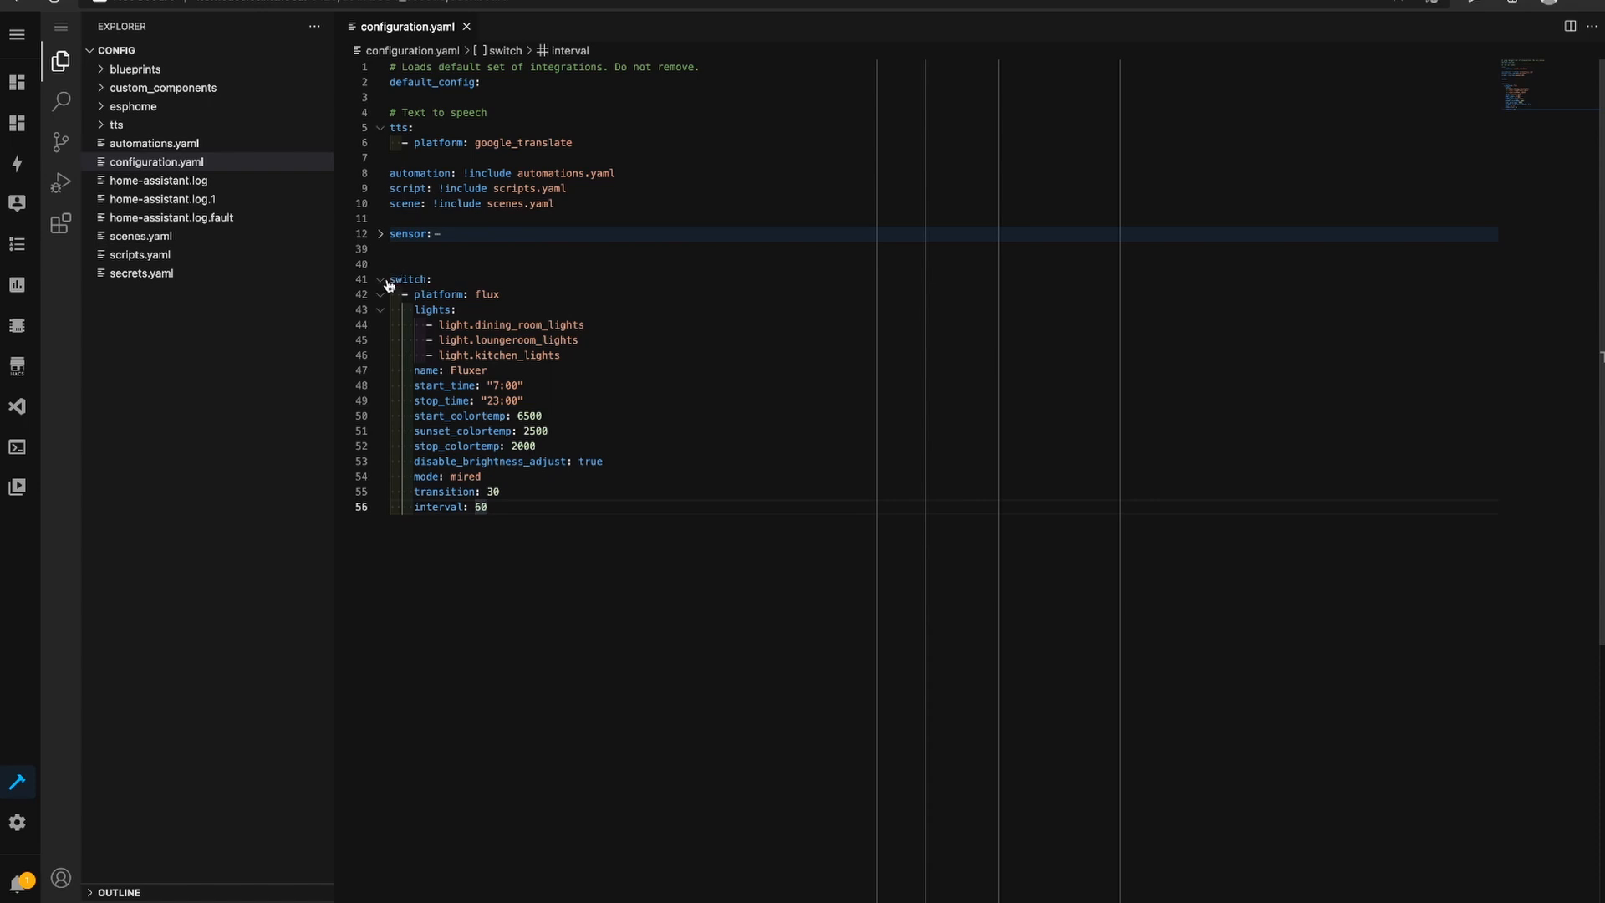
pyautogui.doubleClick(502, 324)
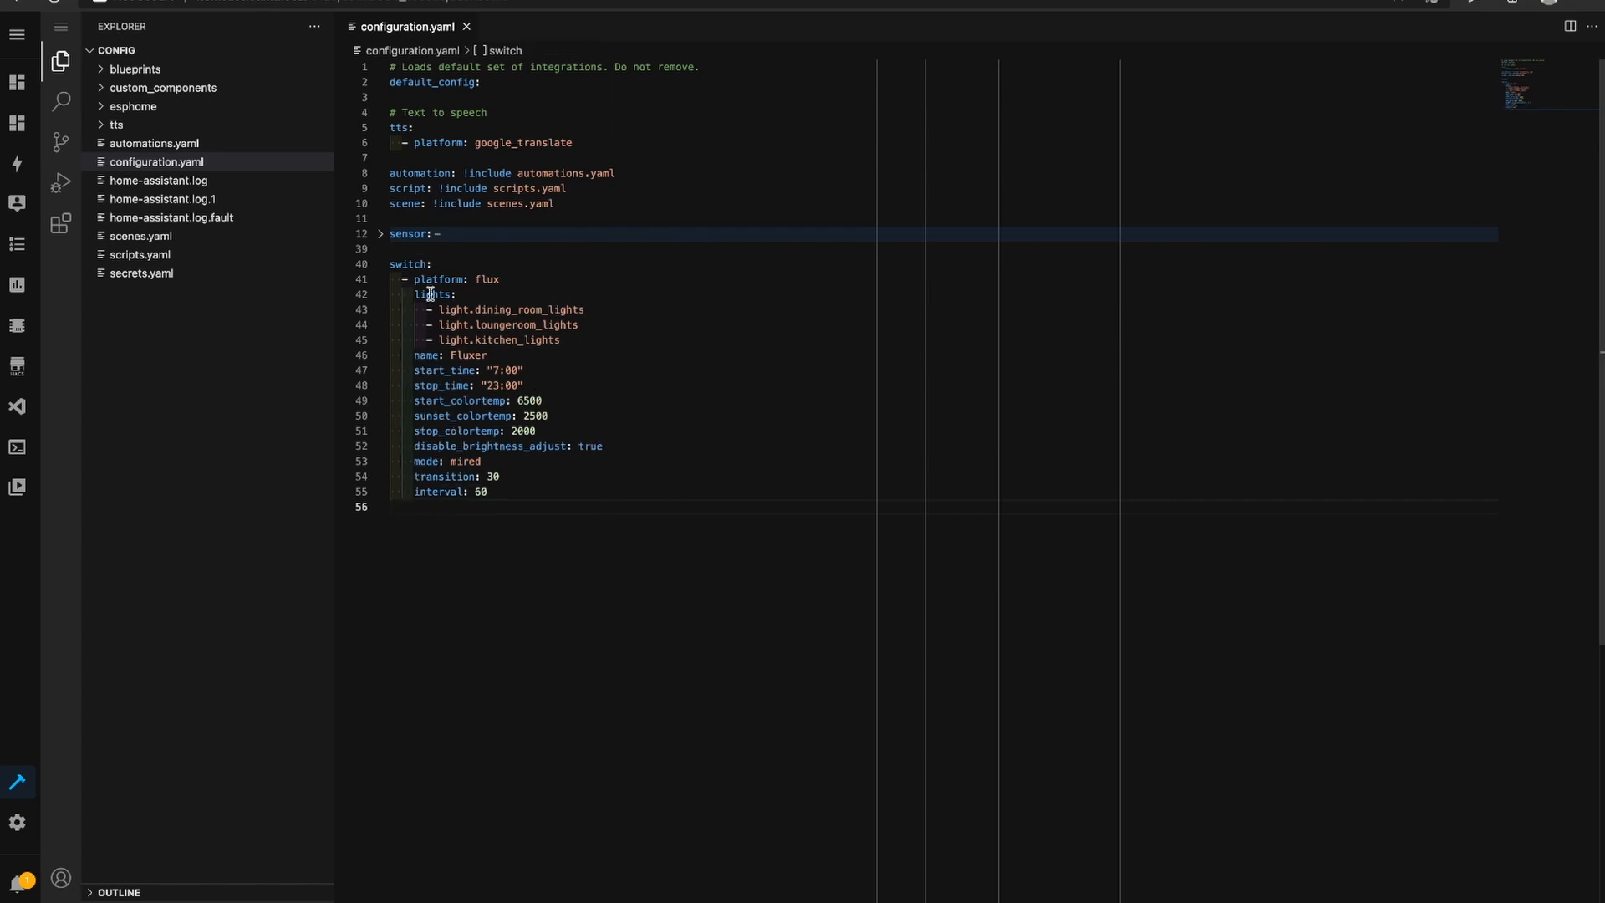
pyautogui.moveTo(624, 432)
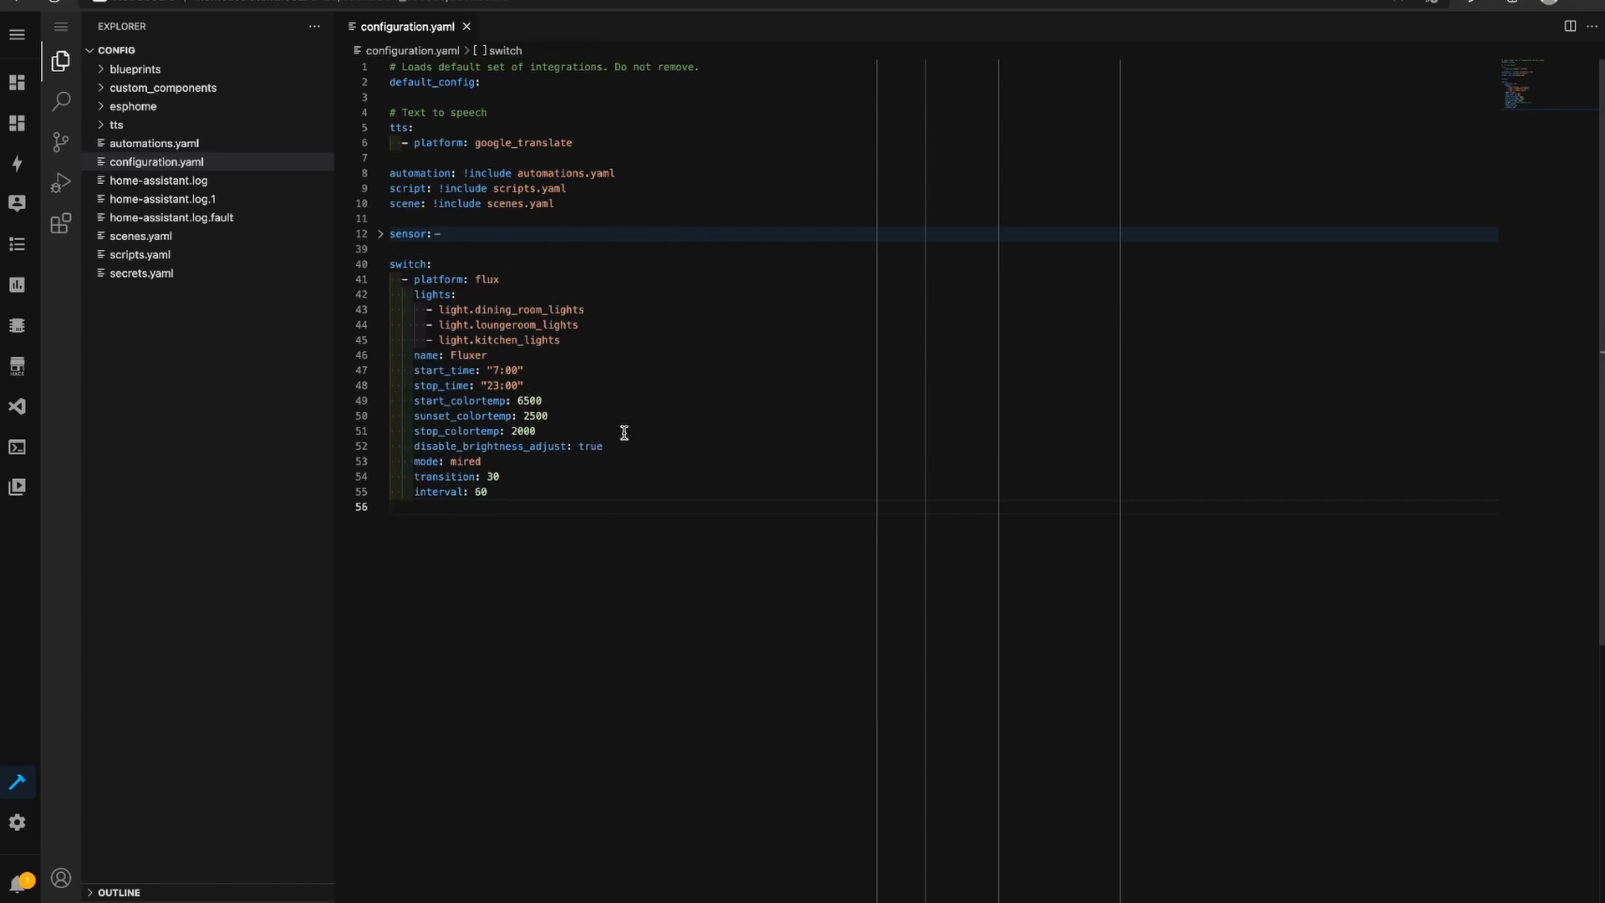
pyautogui.moveTo(639, 462)
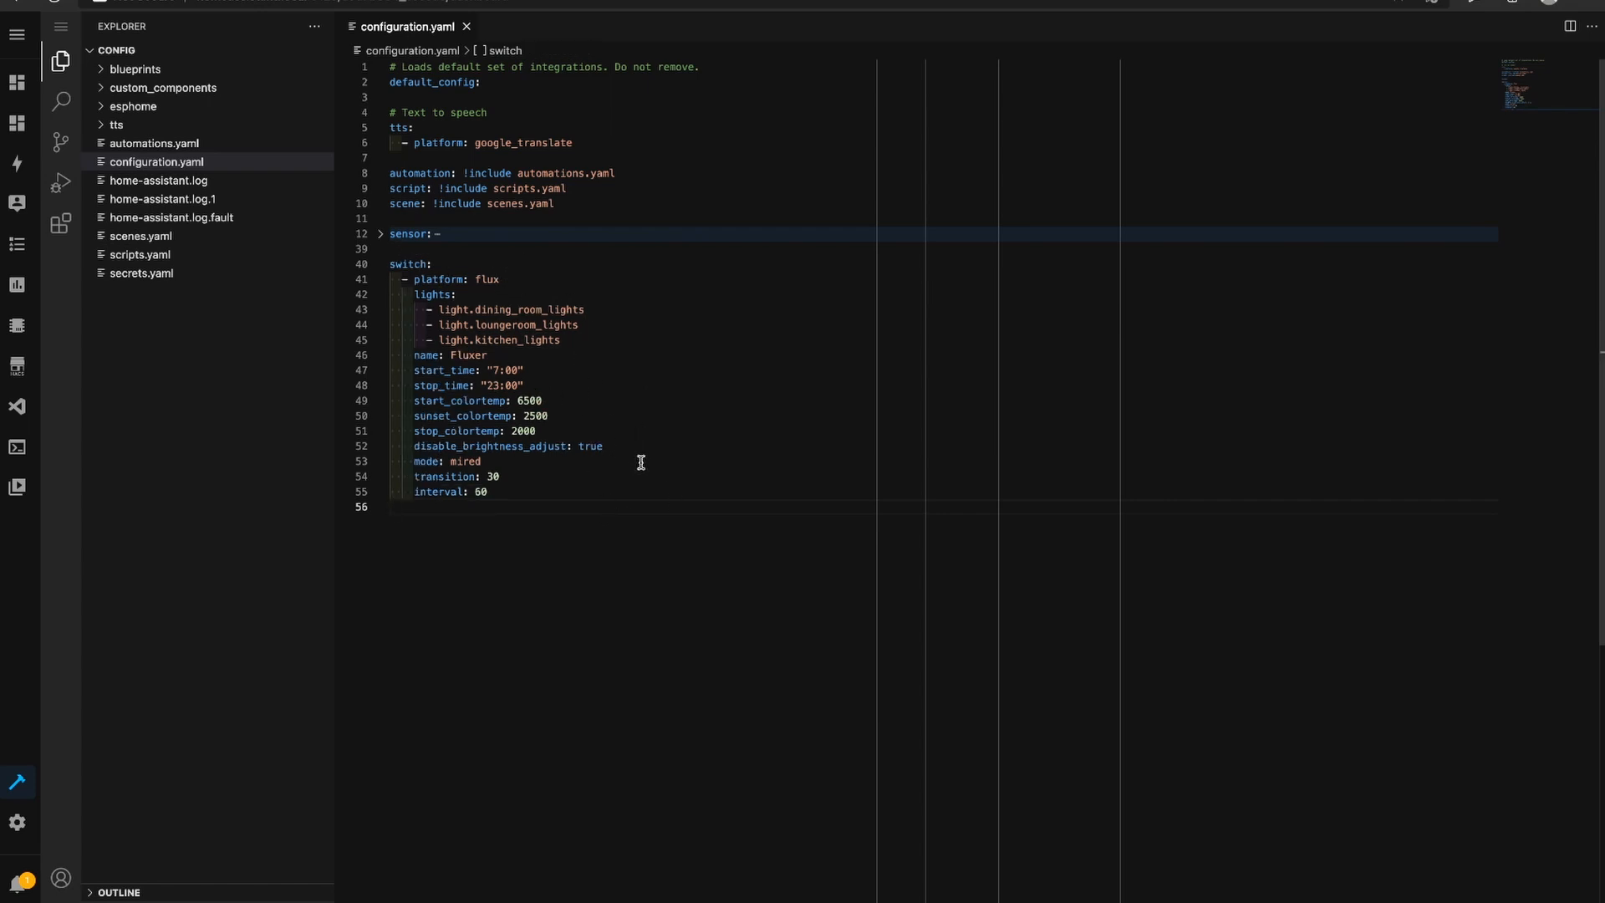
# Run Check Configuration in Developer Tools and restart Home Assistant
pyautogui.click(17, 780)
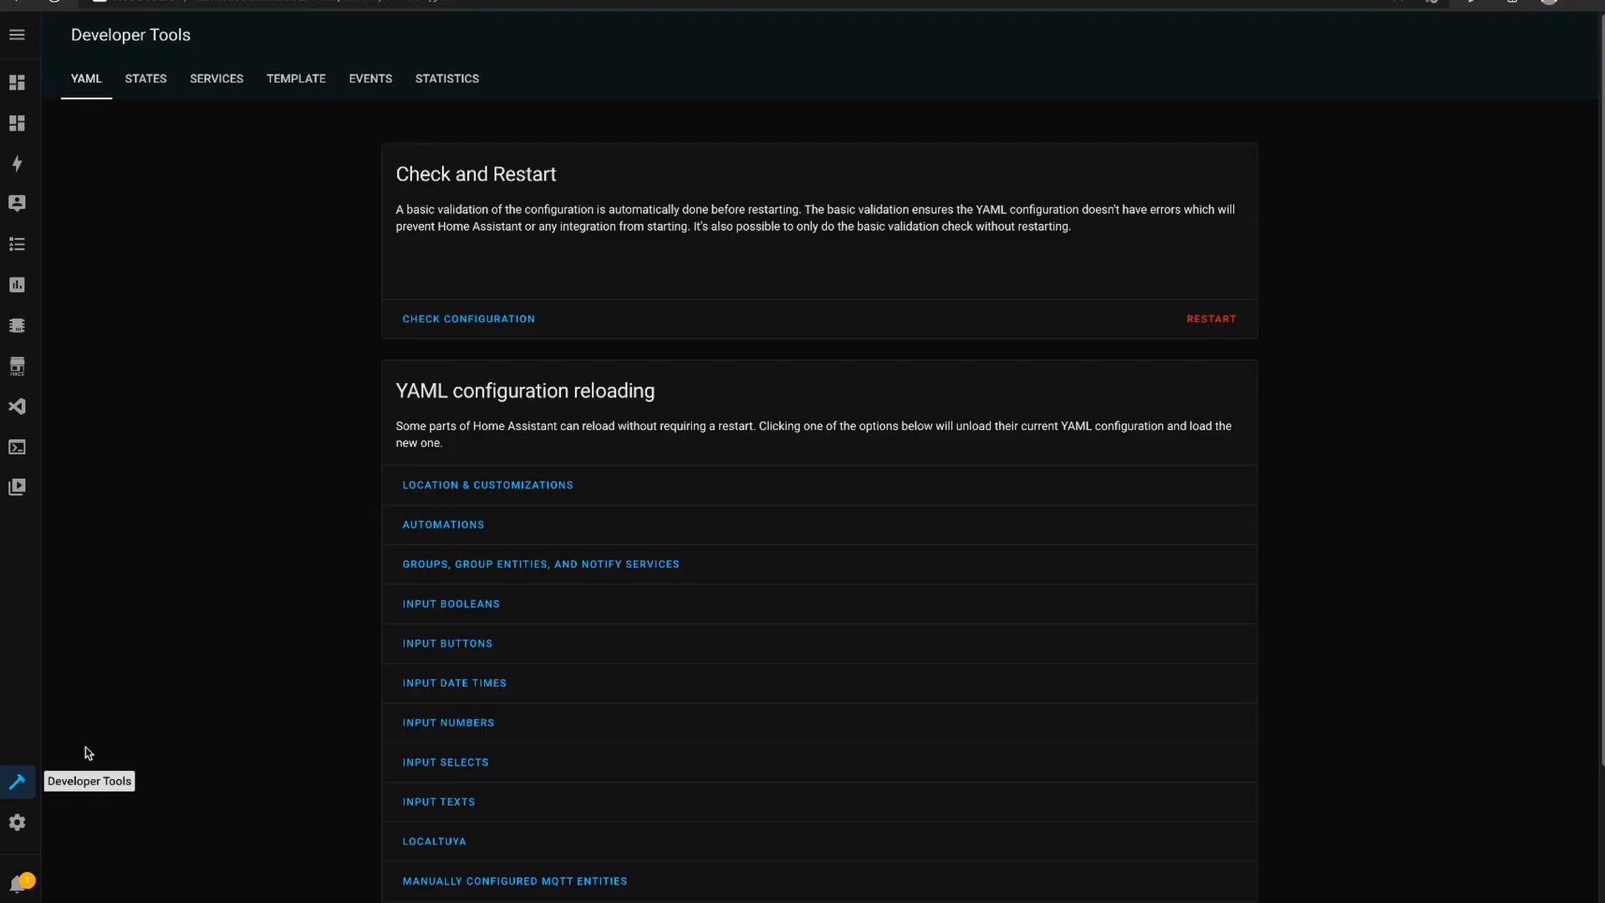
pyautogui.click(468, 317)
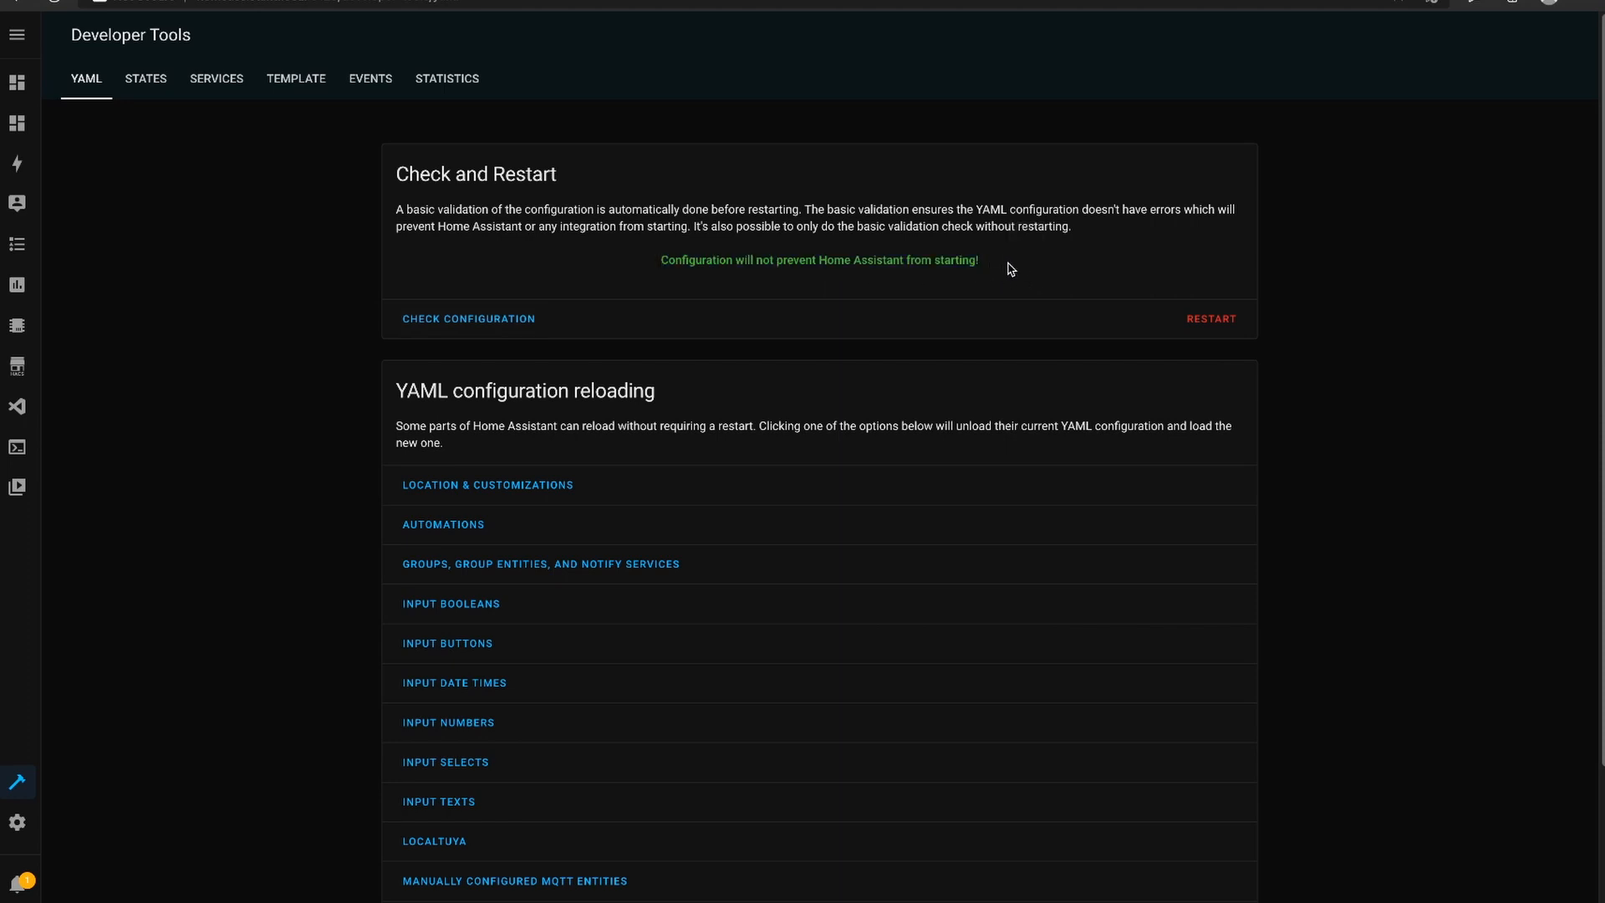
pyautogui.moveTo(1216, 329)
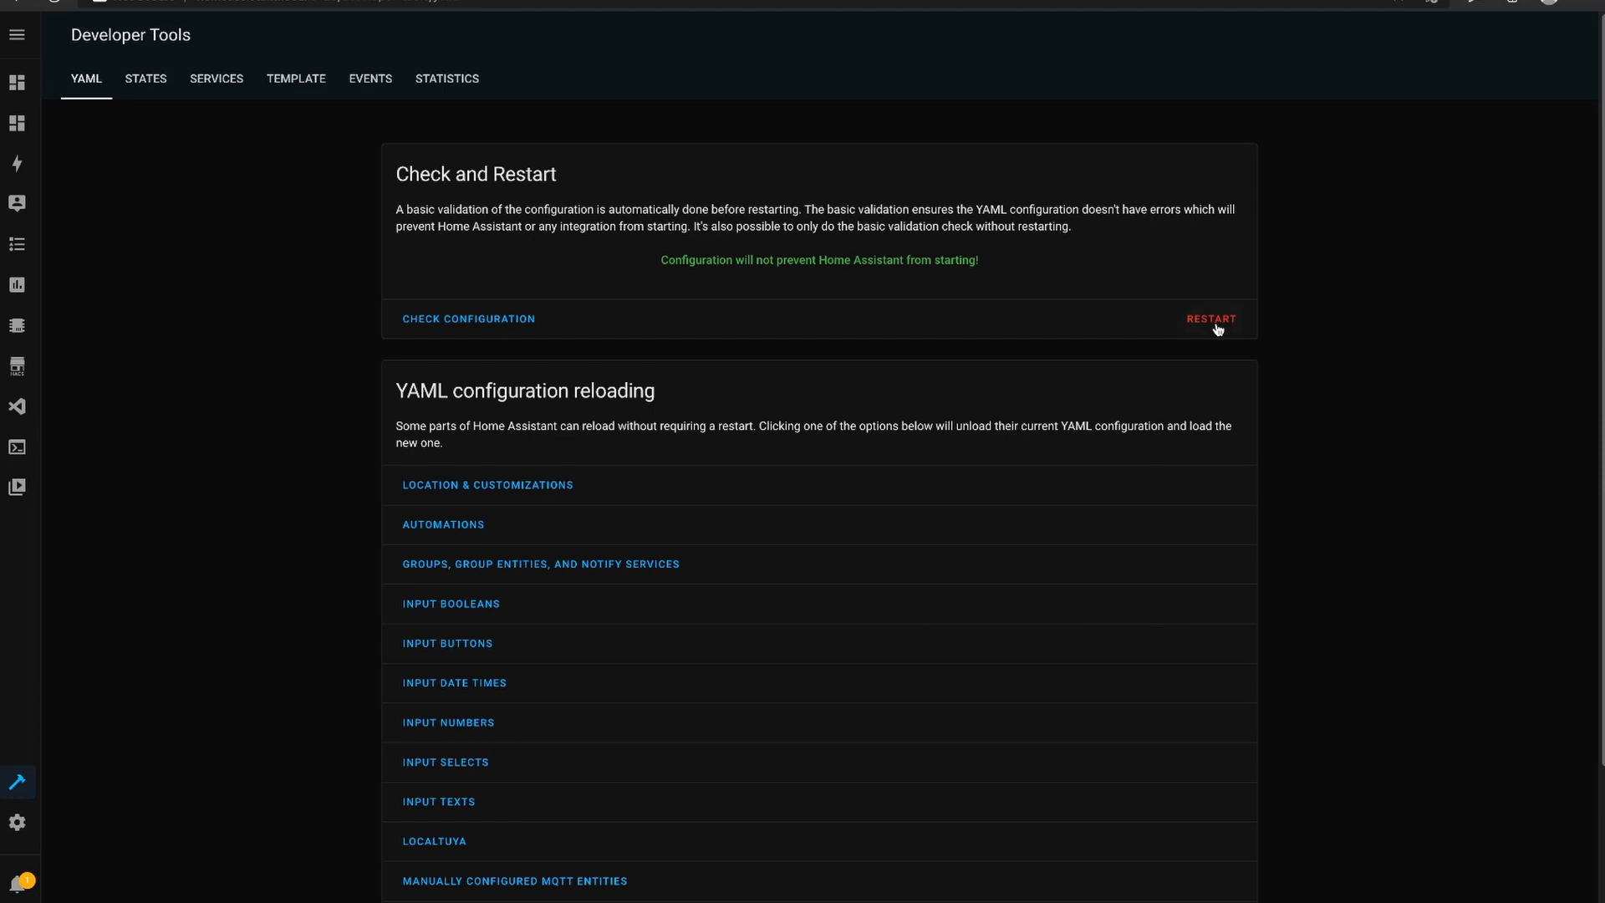
pyautogui.click(1211, 318)
pyautogui.write('Fluxer')
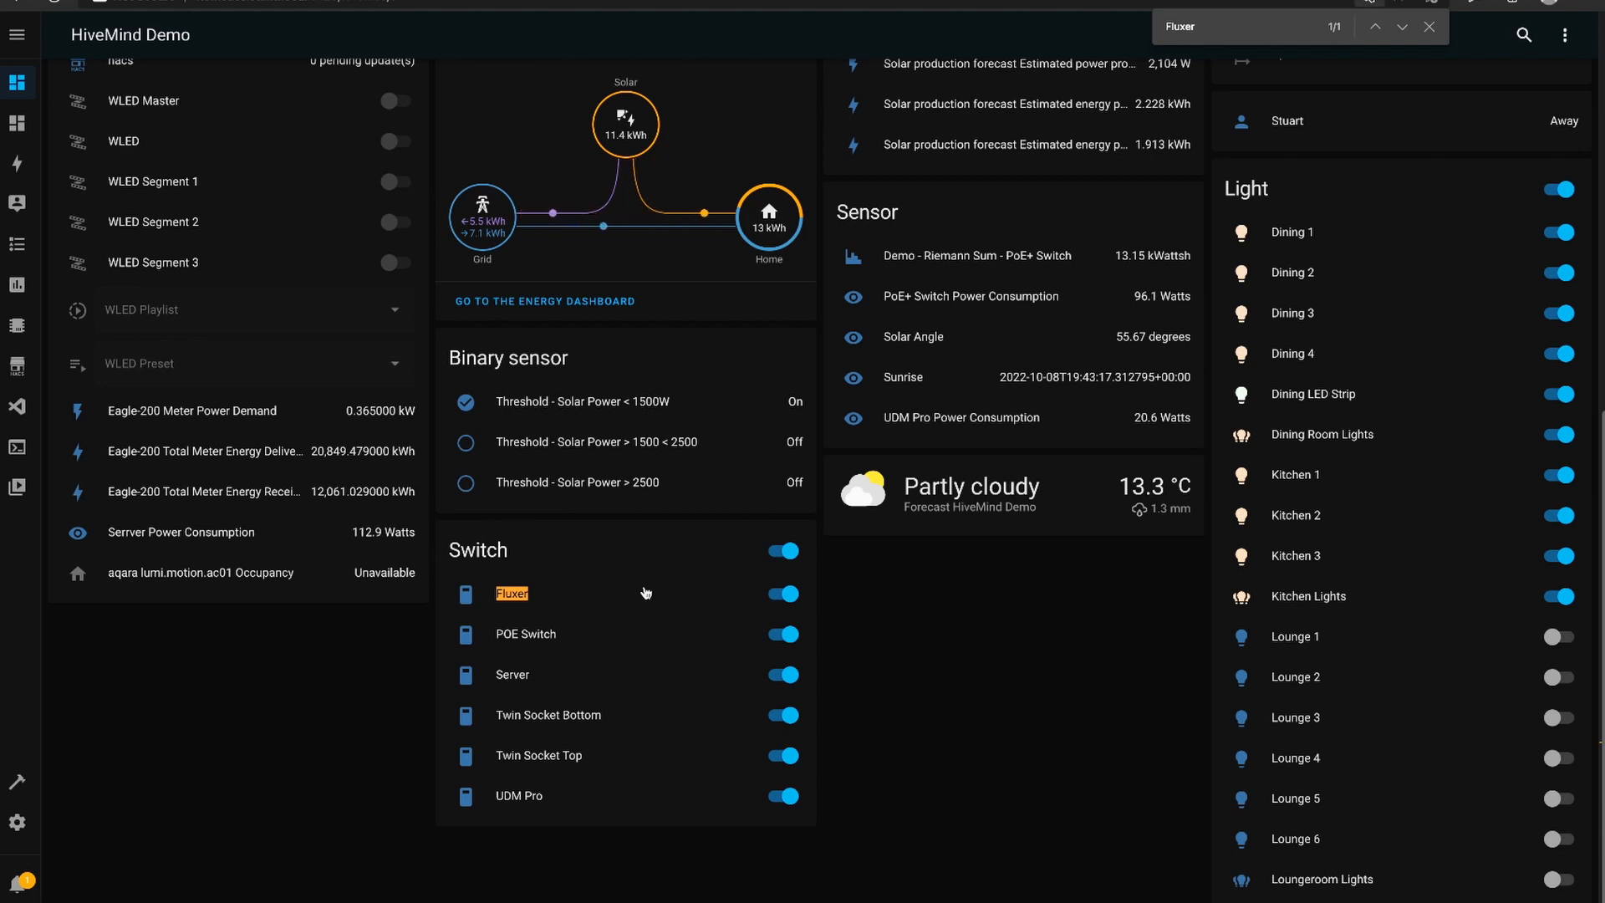
# Toggle the Fluxer switch off and back on from the dashboard Switch card
pyautogui.click(783, 594)
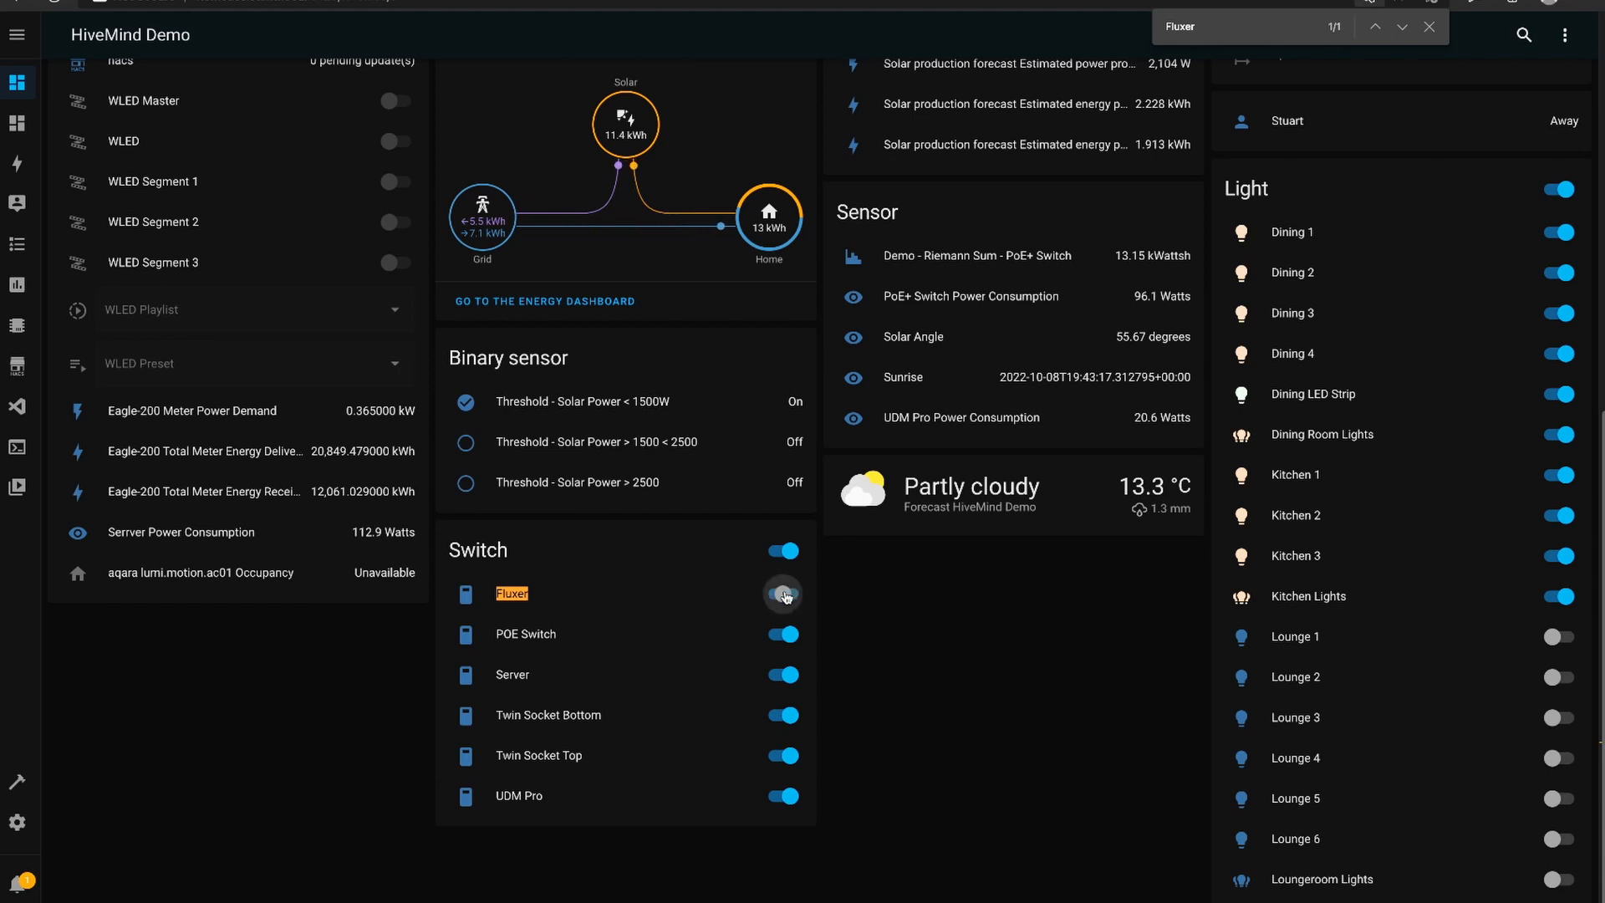
pyautogui.click(782, 594)
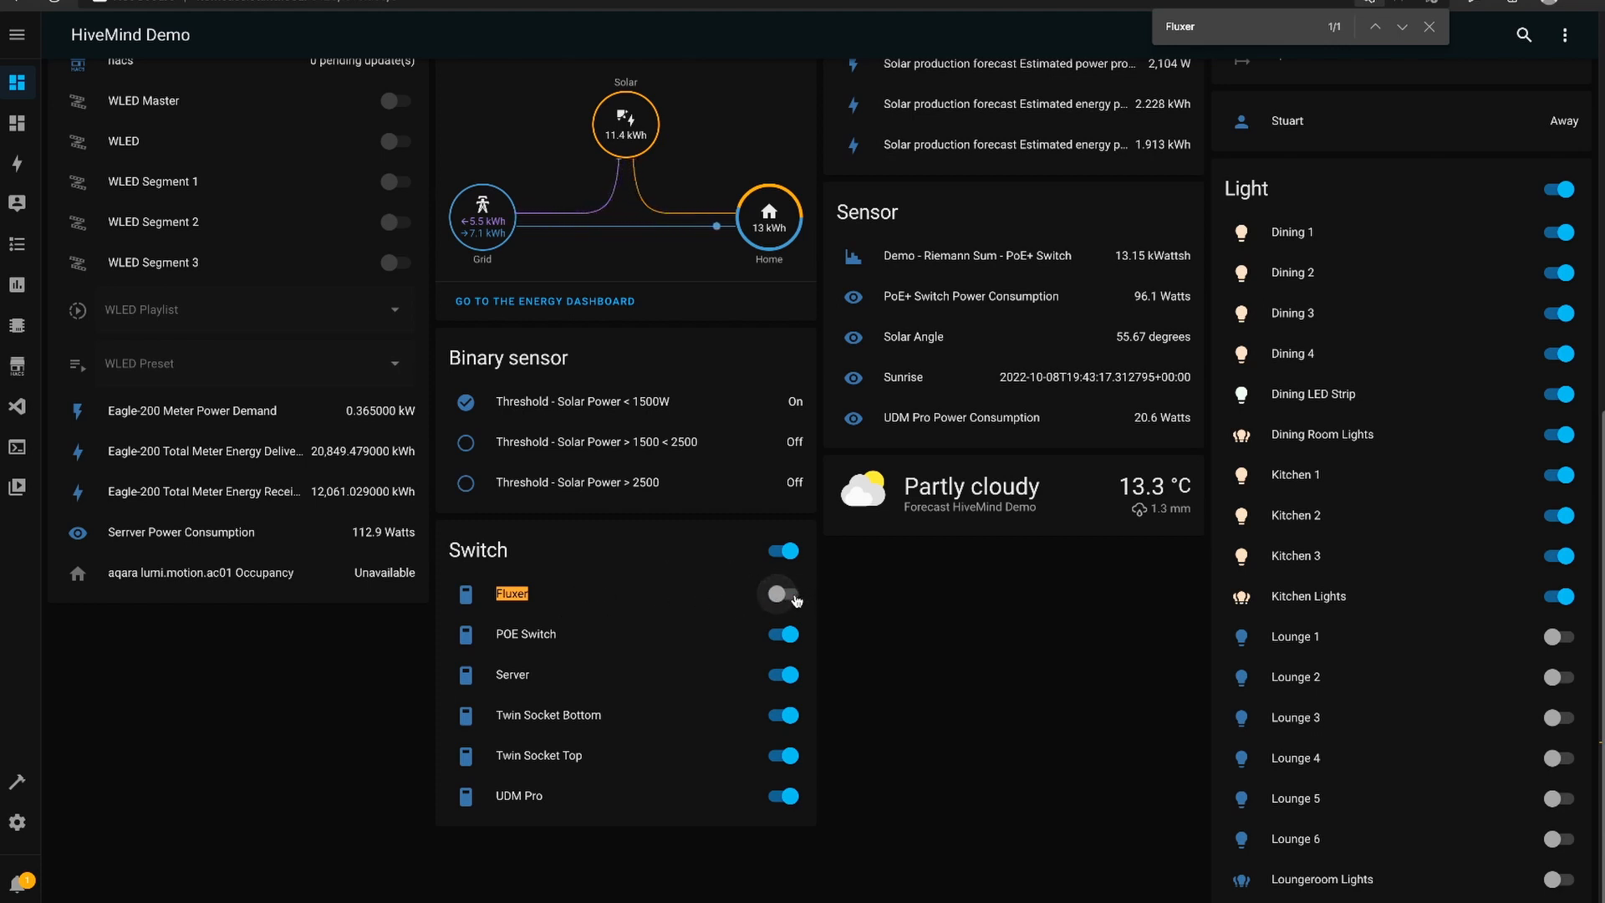
pyautogui.click(783, 594)
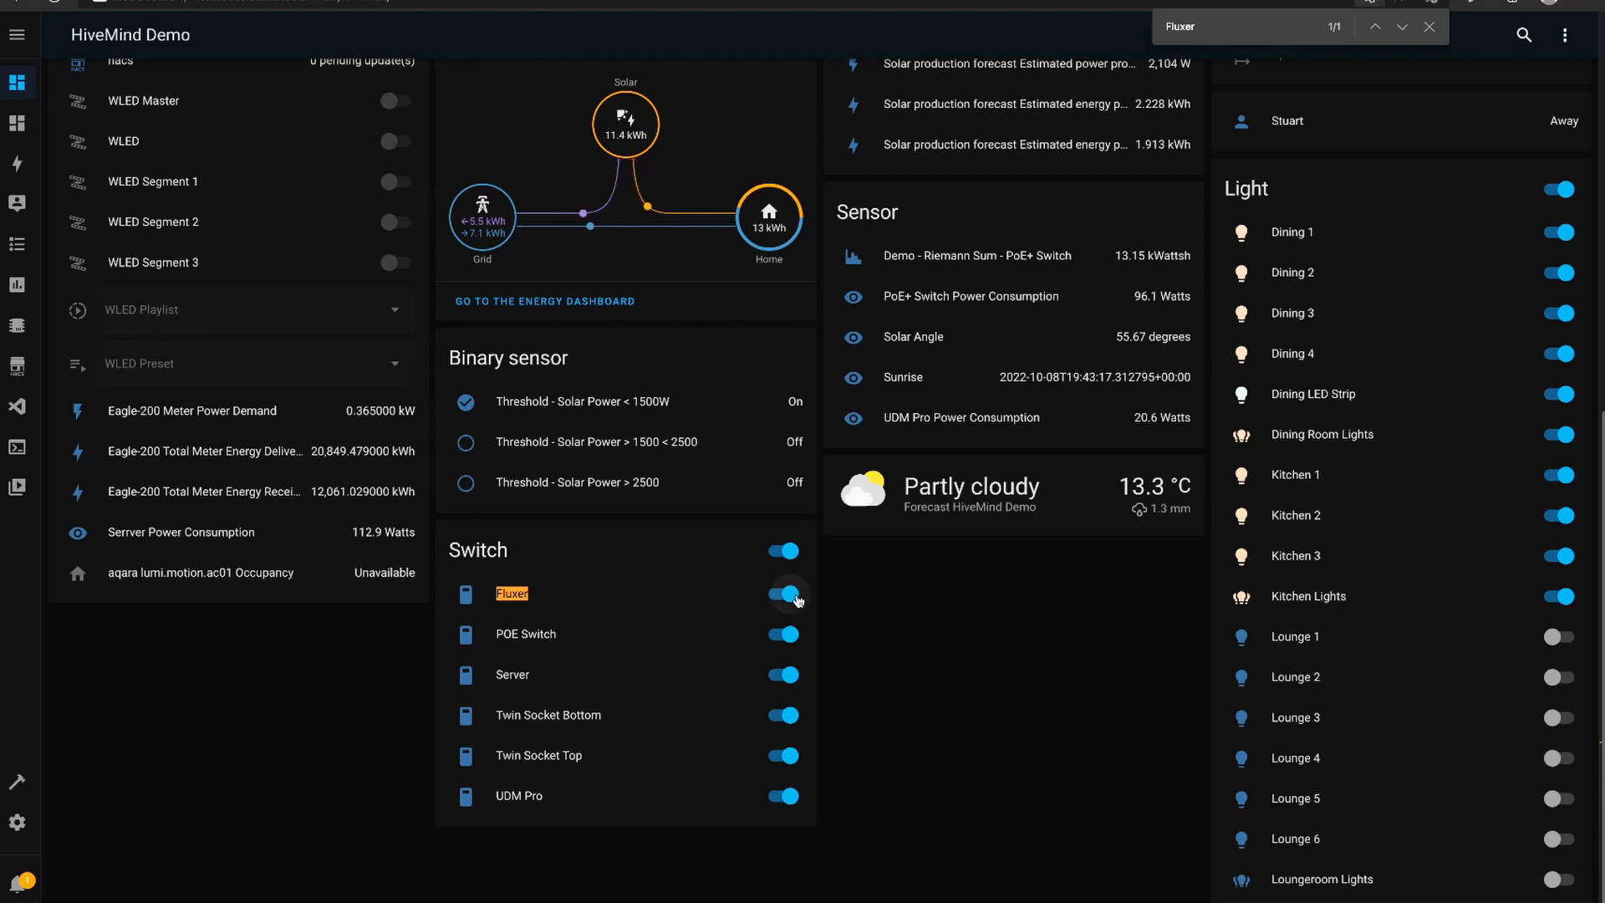